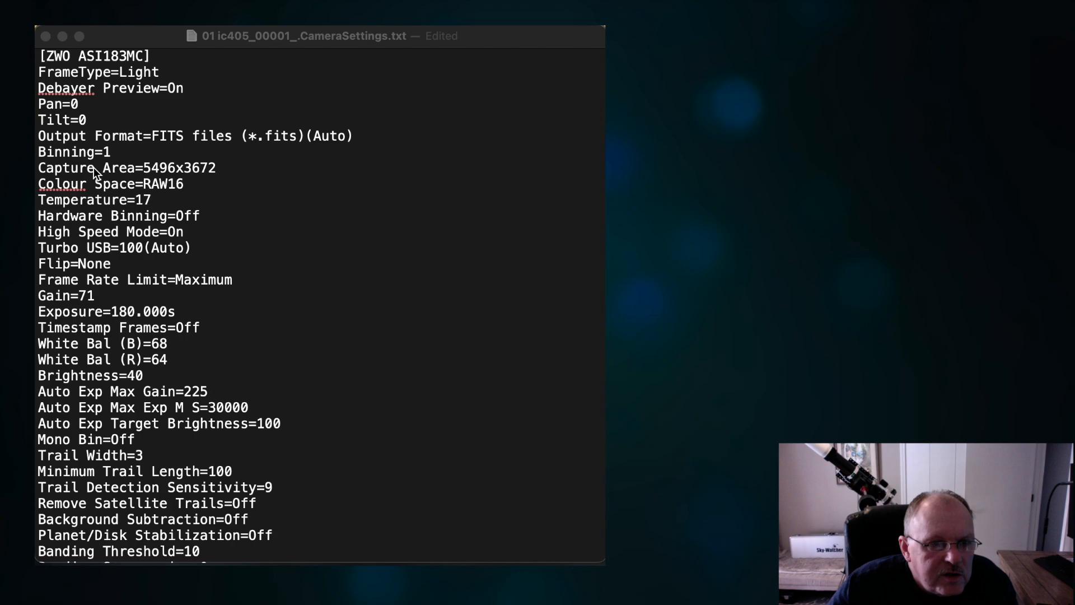
{"action": "mouse_move", "coordinate": [43, 137]}
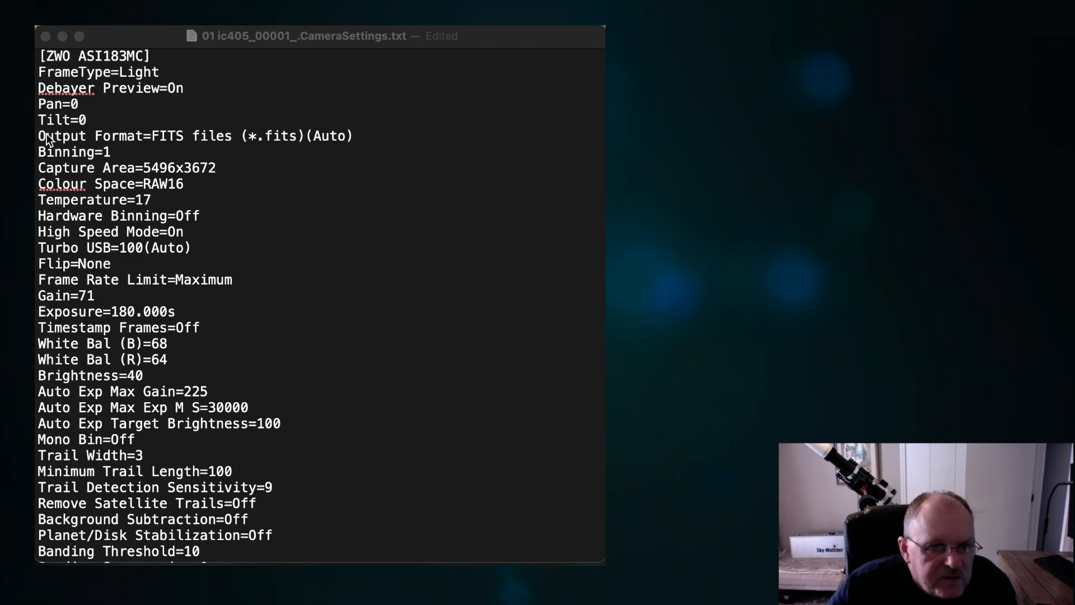
Highlight the output format, gain and exposure setting lines for reference
{"action": "left_click", "coordinate": [150, 200]}
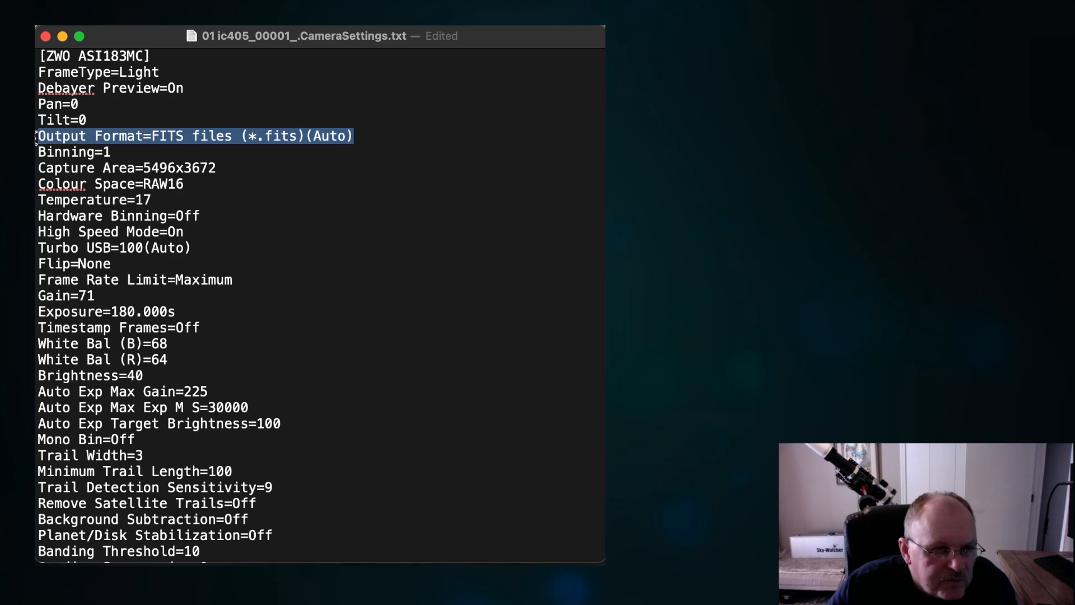
{"action": "mouse_move", "coordinate": [238, 237]}
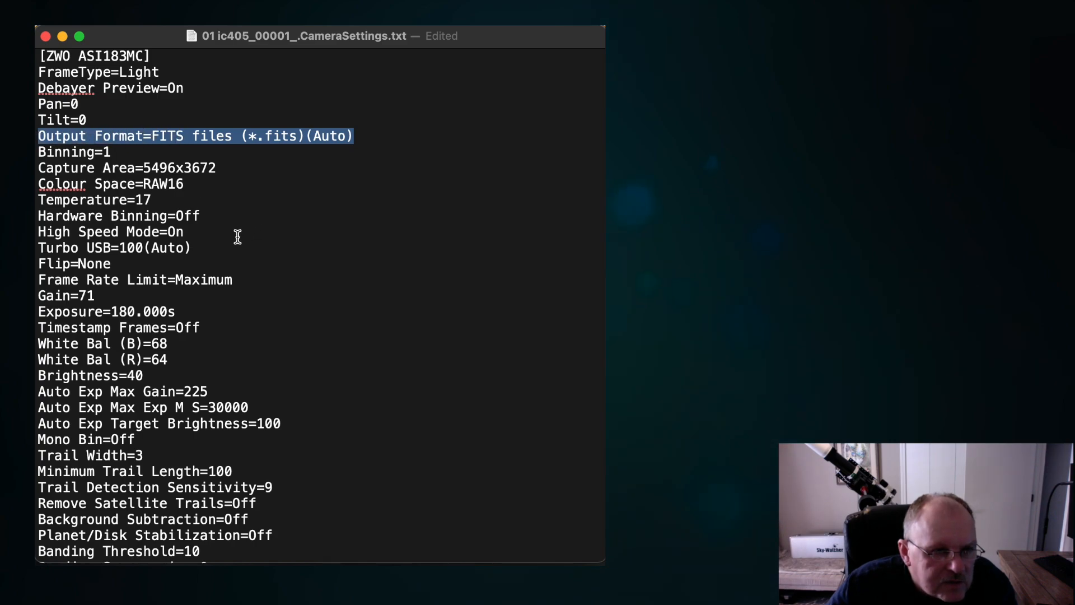
{"action": "mouse_move", "coordinate": [196, 185]}
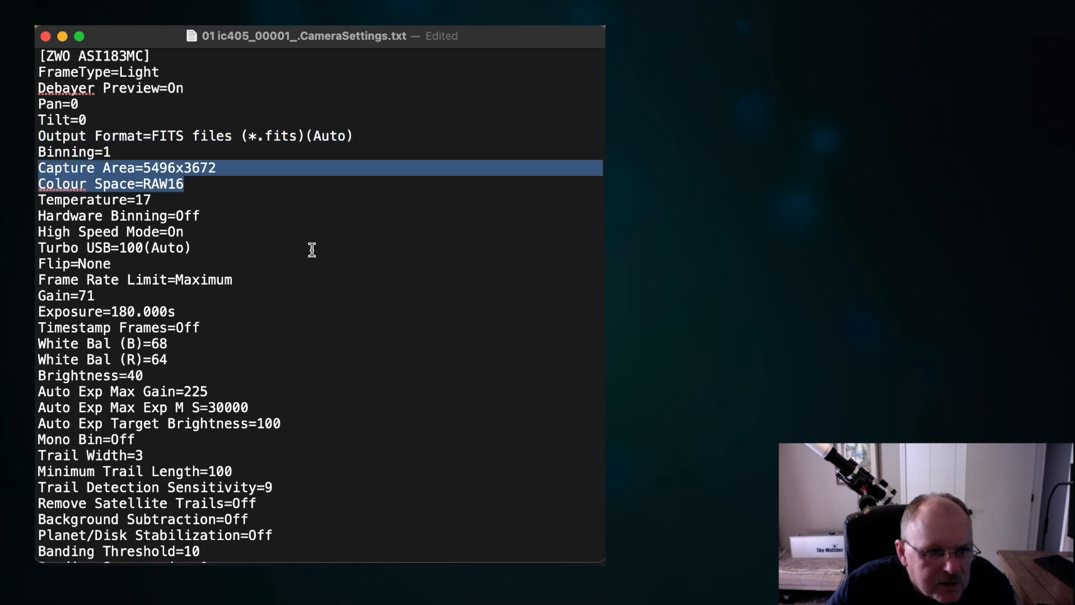
{"action": "double_click", "coordinate": [163, 311]}
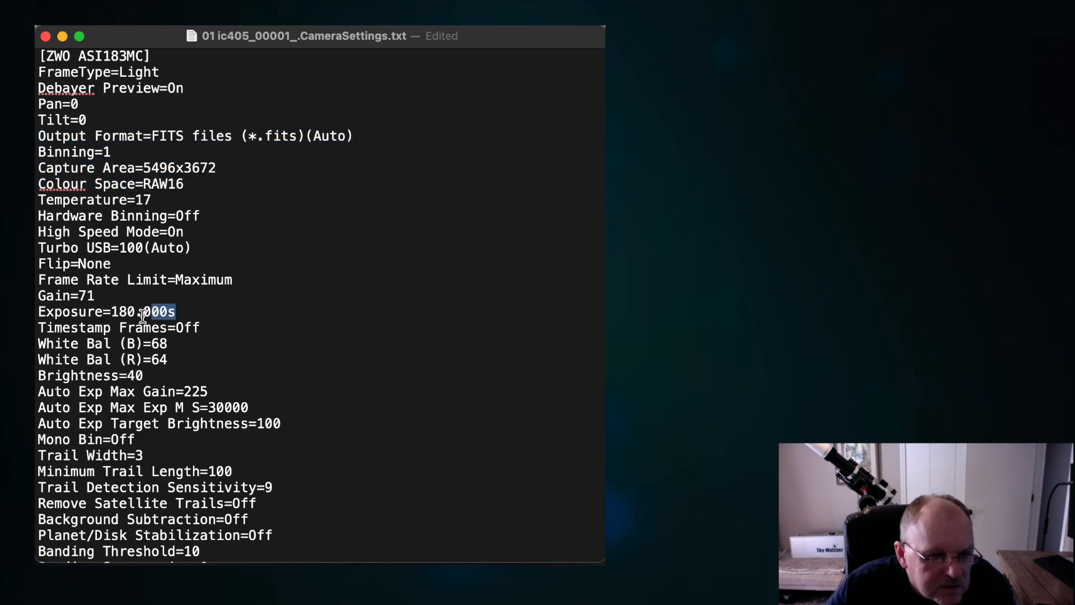
{"action": "left_click_drag", "start_coordinate": [144, 311], "coordinate": [280, 295]}
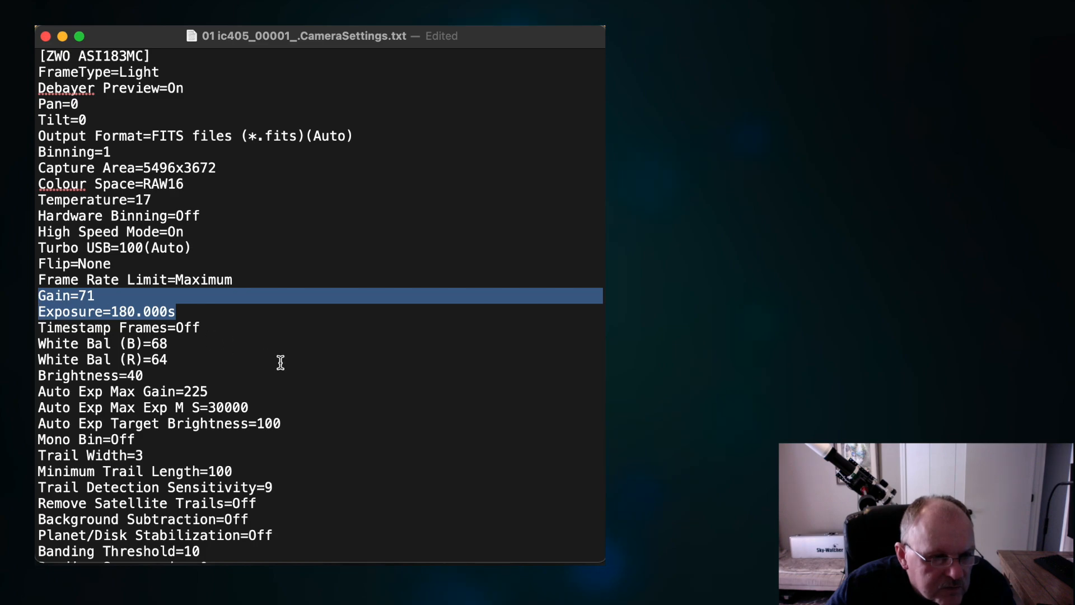
{"action": "scroll", "scroll_direction": "down", "scroll_amount": 3}
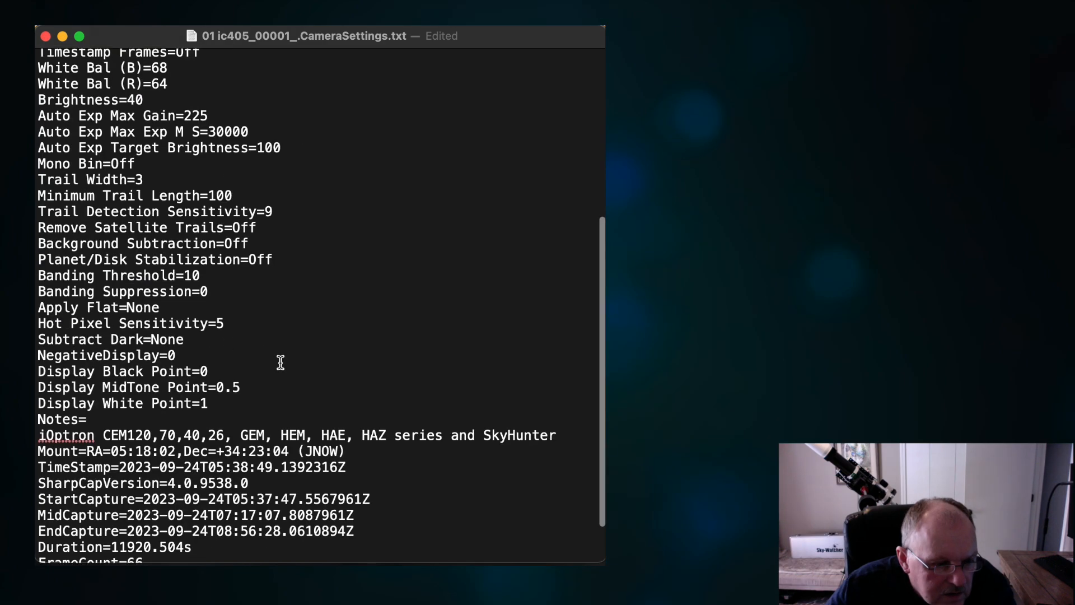
{"action": "scroll", "scroll_direction": "down", "scroll_amount": 3}
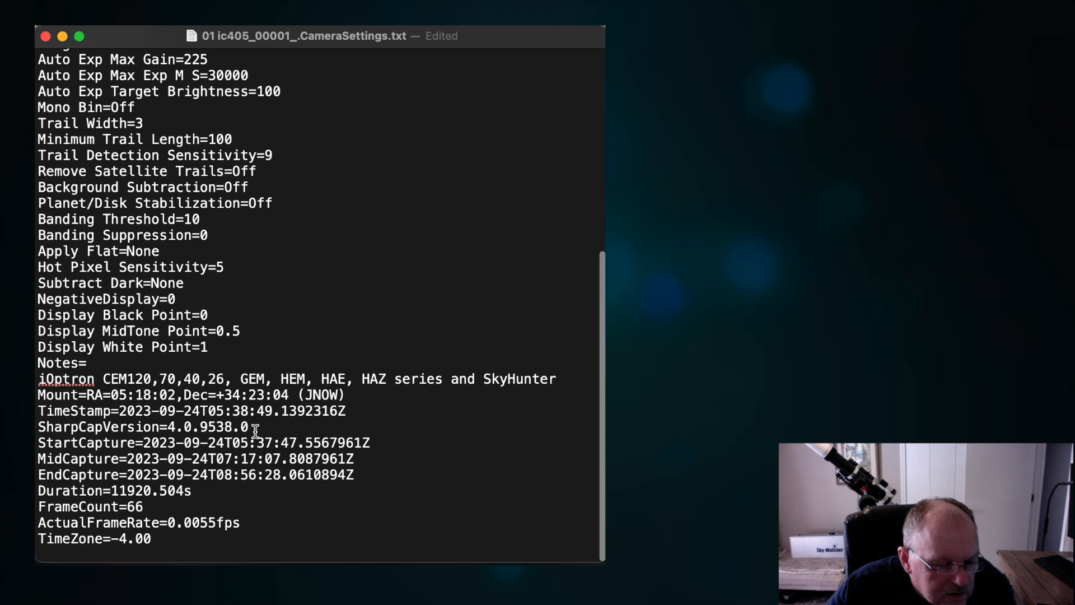
{"action": "mouse_move", "coordinate": [161, 507]}
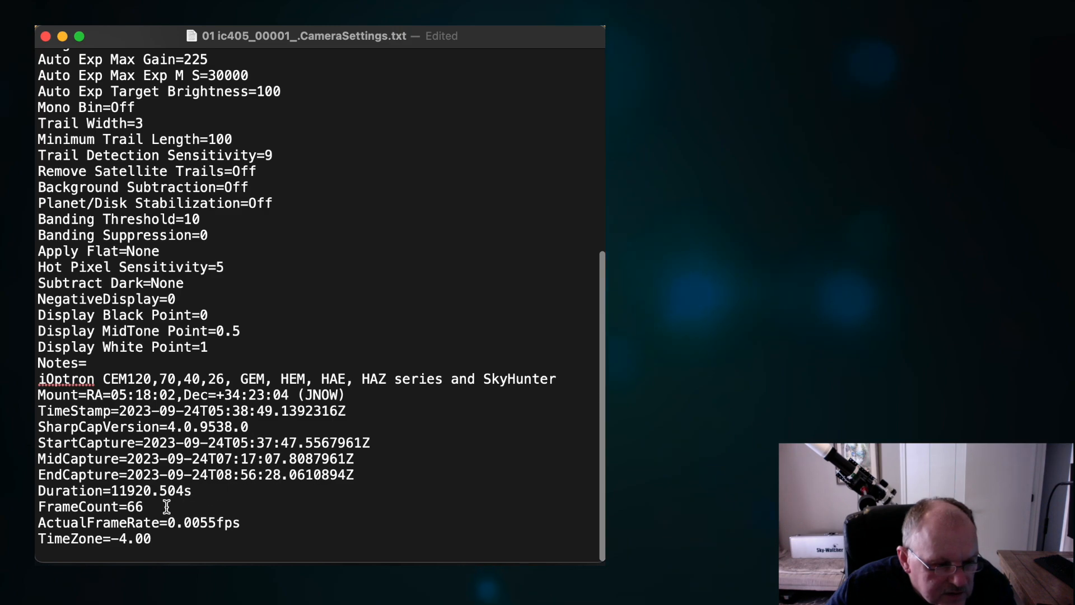
{"action": "left_click_drag", "start_coordinate": [39, 458], "coordinate": [143, 506]}
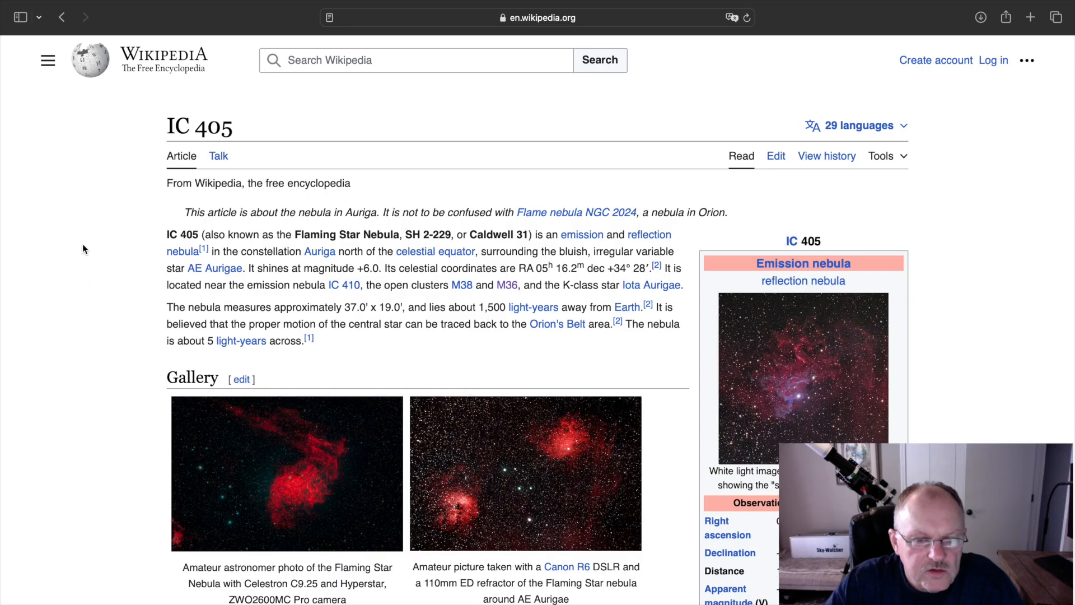
{"action": "mouse_move", "coordinate": [100, 238]}
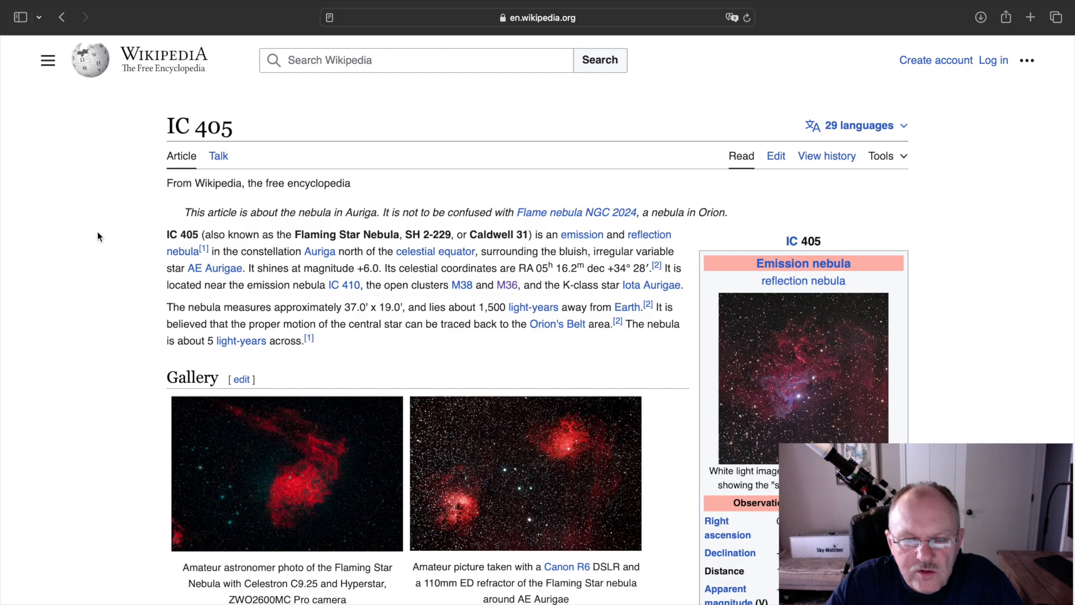
Save the IC405 stack as a 16-bit integer, sRGB v2 Legacy TIFF
{"action": "scroll", "scroll_direction": "down", "scroll_amount": 3}
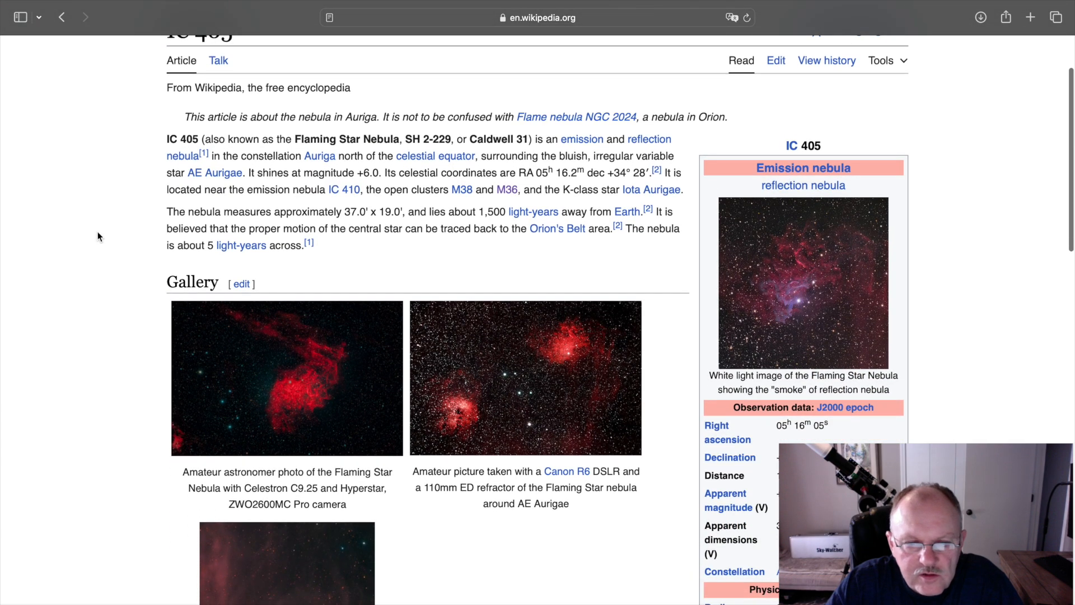
{"action": "scroll", "scroll_direction": "down", "scroll_amount": 3}
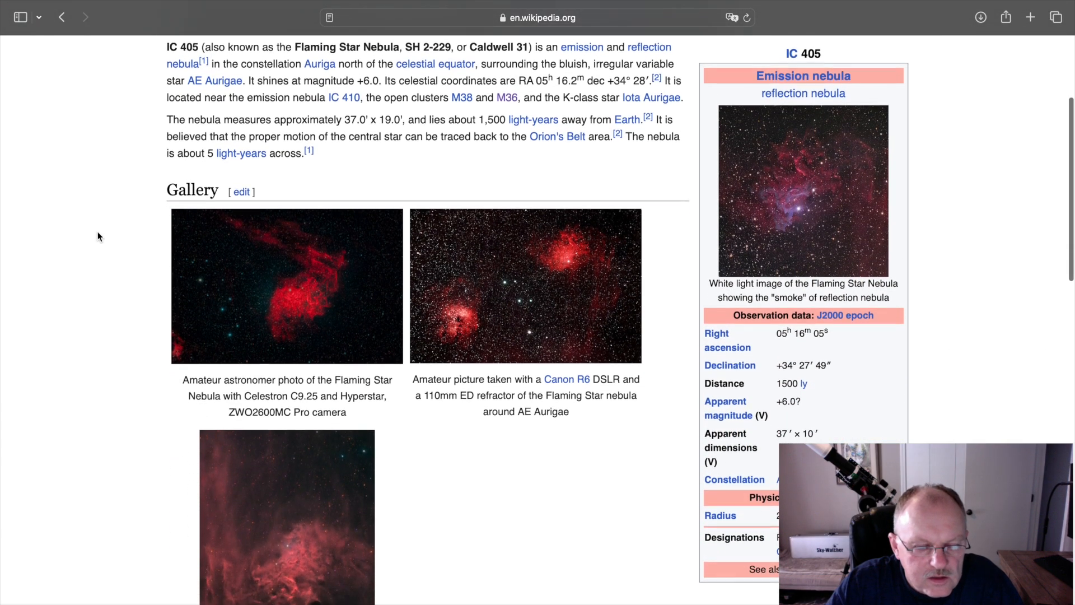
{"action": "scroll", "scroll_direction": "down", "scroll_amount": 3}
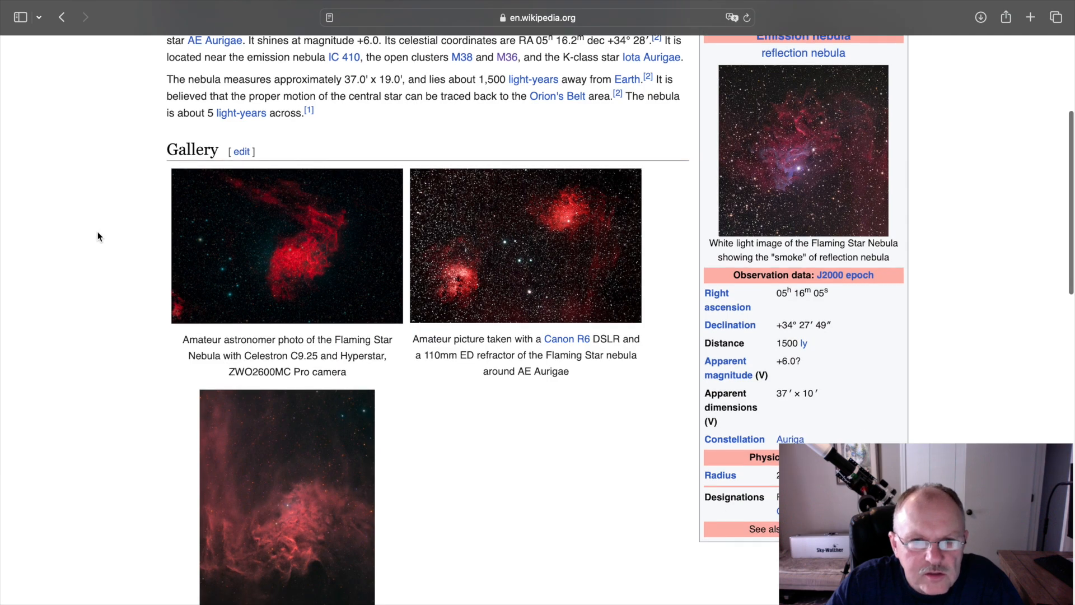
{"action": "scroll", "scroll_direction": "down", "scroll_amount": 3}
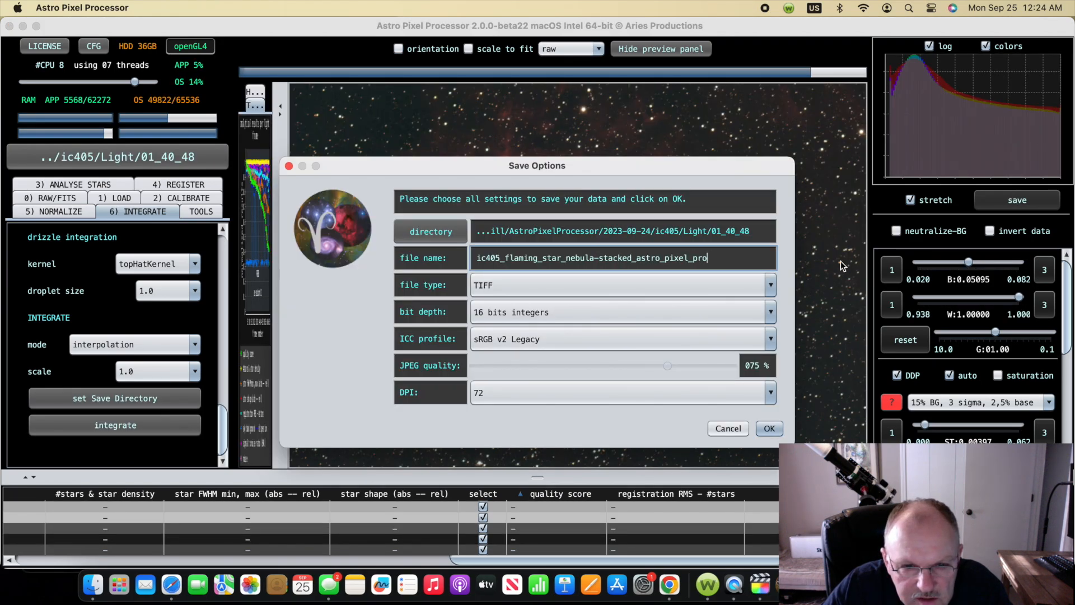
{"action": "left_click", "coordinate": [770, 428]}
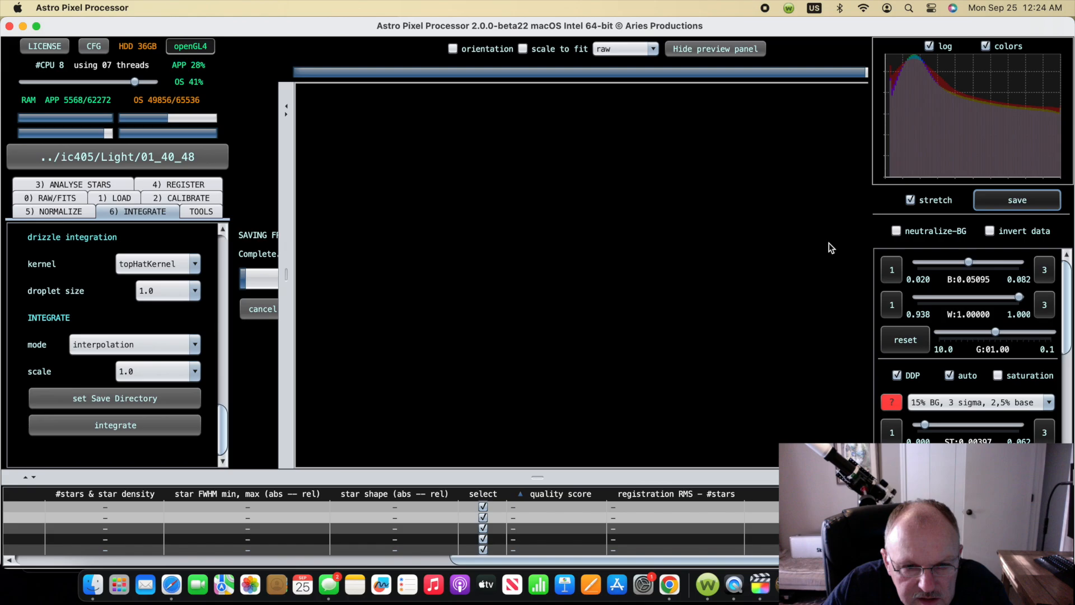
{"action": "left_click", "coordinate": [1017, 200]}
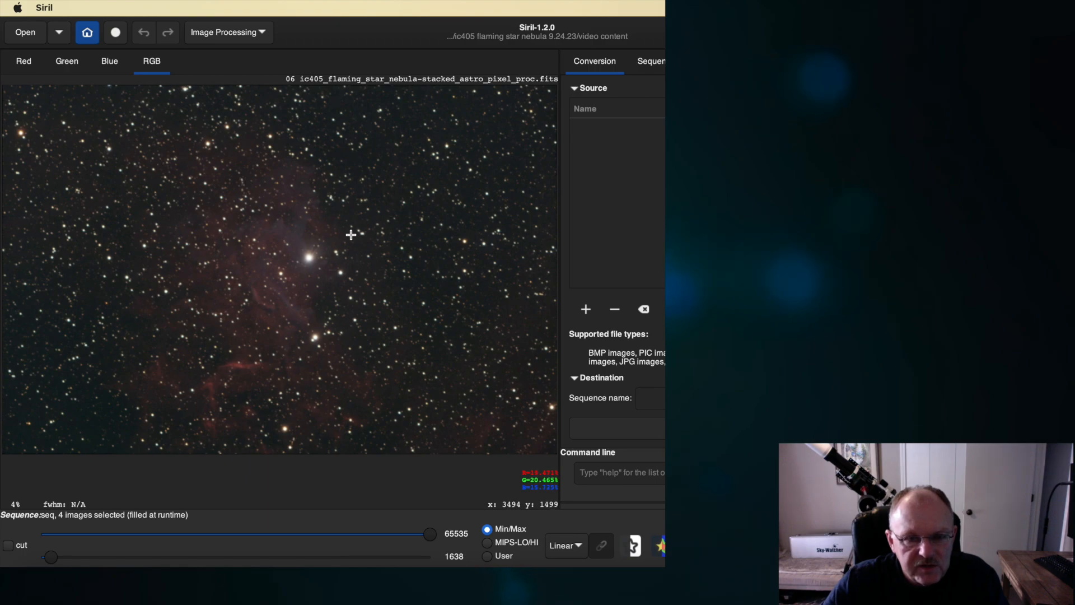
{"action": "mouse_move", "coordinate": [398, 221]}
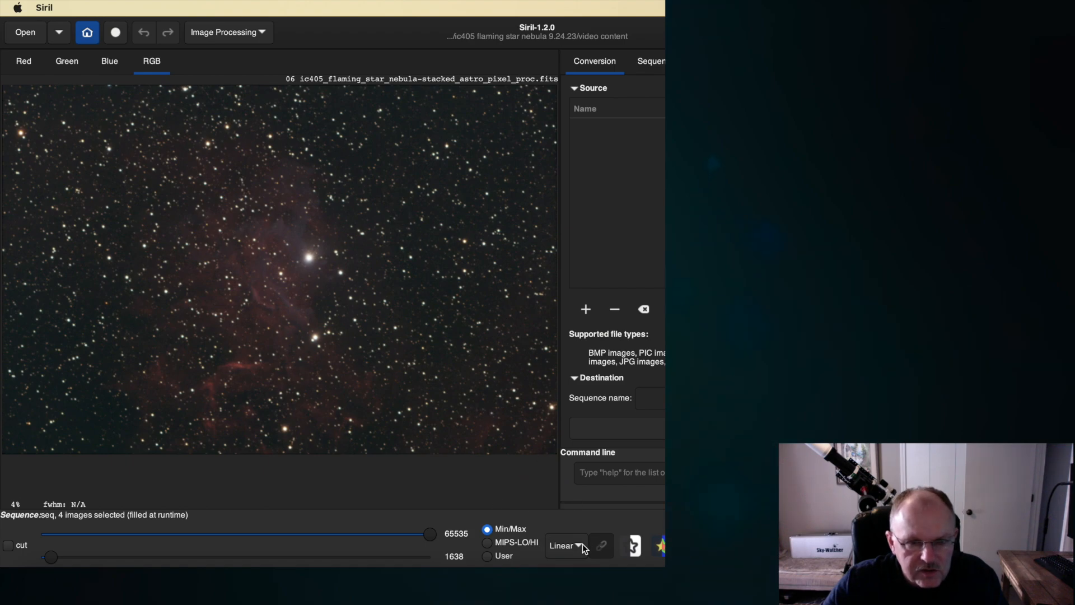
Switch Siril's display mode from Linear to Histogram stretch
{"action": "left_click", "coordinate": [566, 546]}
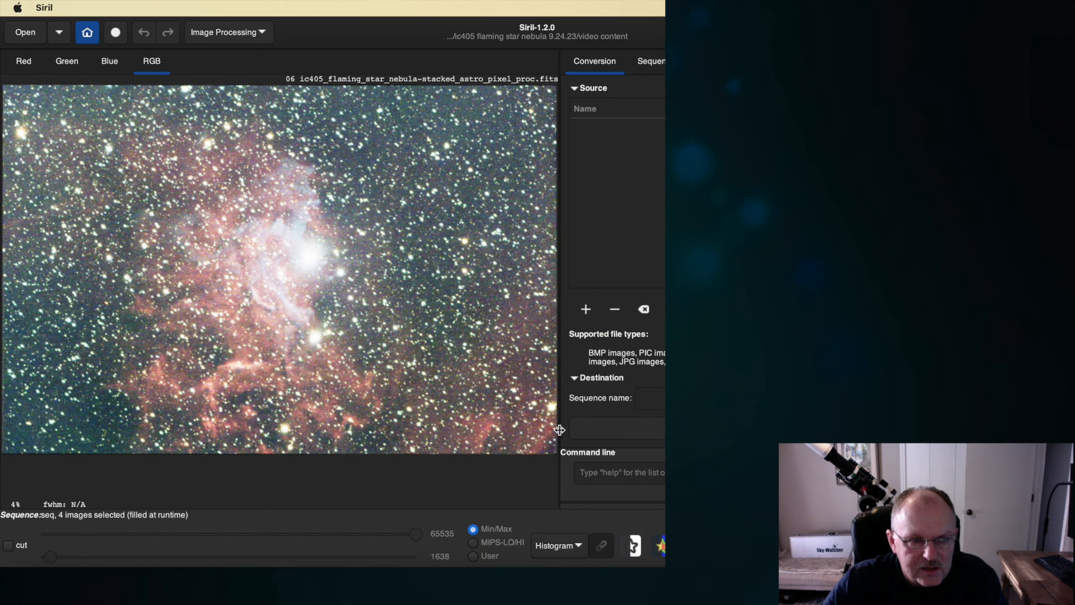
{"action": "mouse_move", "coordinate": [170, 110]}
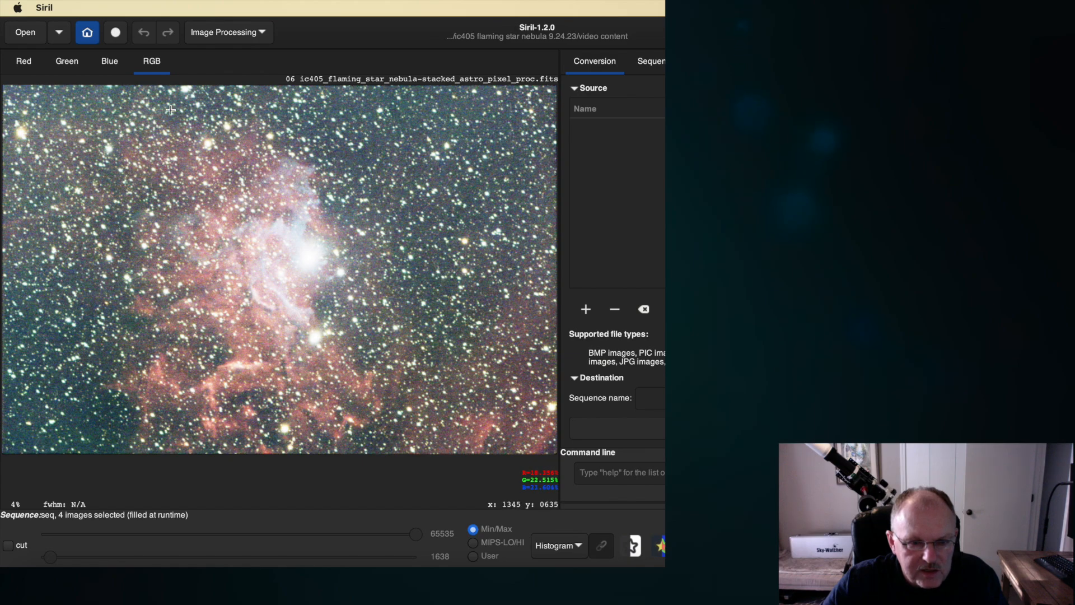
{"action": "mouse_move", "coordinate": [527, 233]}
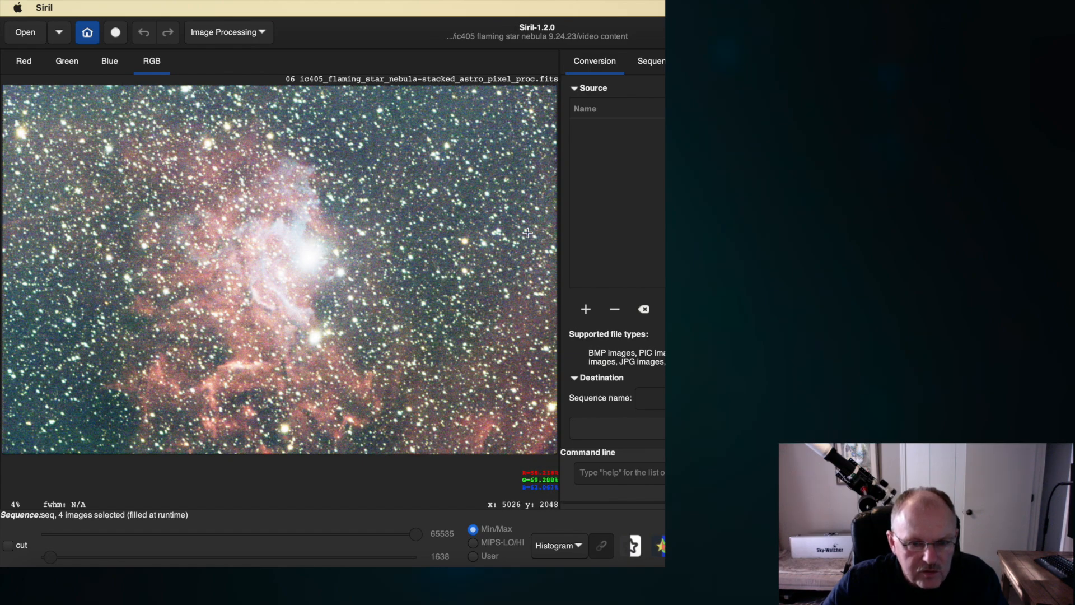
{"action": "mouse_move", "coordinate": [509, 340]}
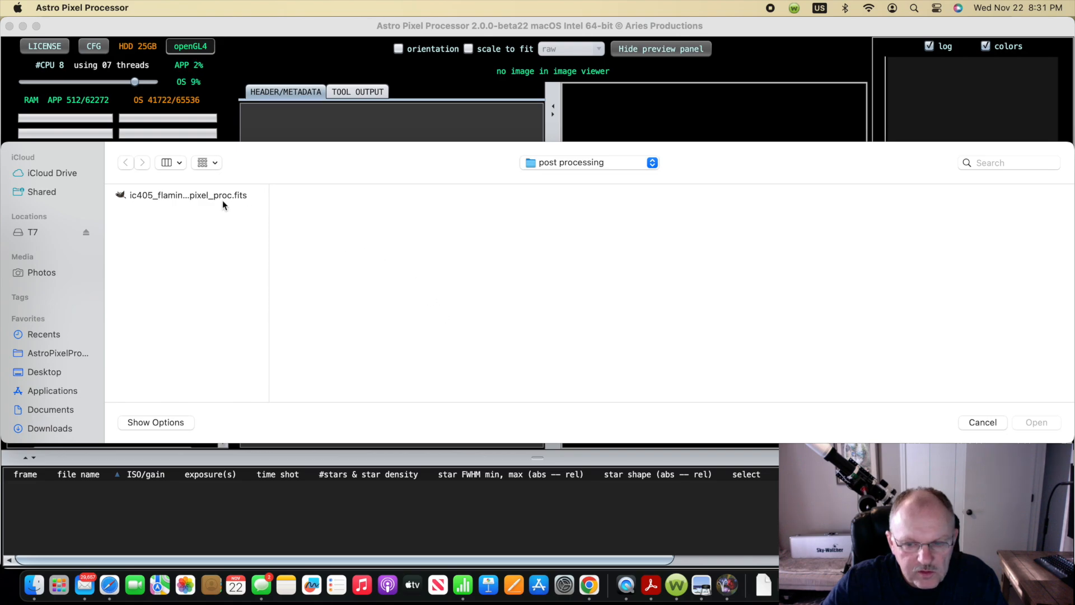
Open the stacked IC405 FITS and set preview saturation 0.30, threshold 0.00
{"action": "left_click", "coordinate": [1037, 422]}
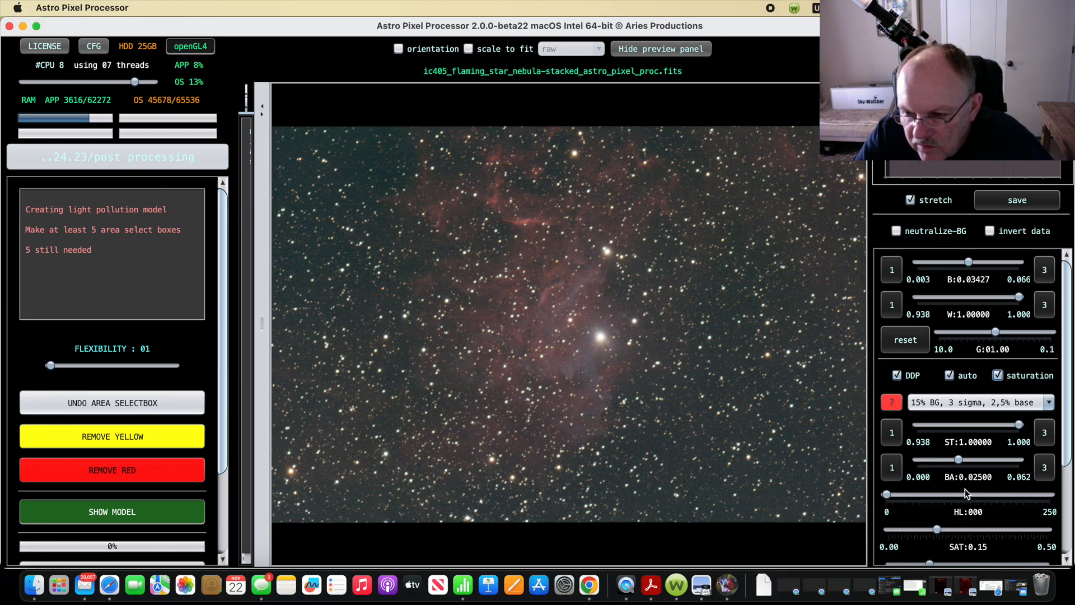
{"action": "scroll", "scroll_direction": "down", "scroll_amount": 3}
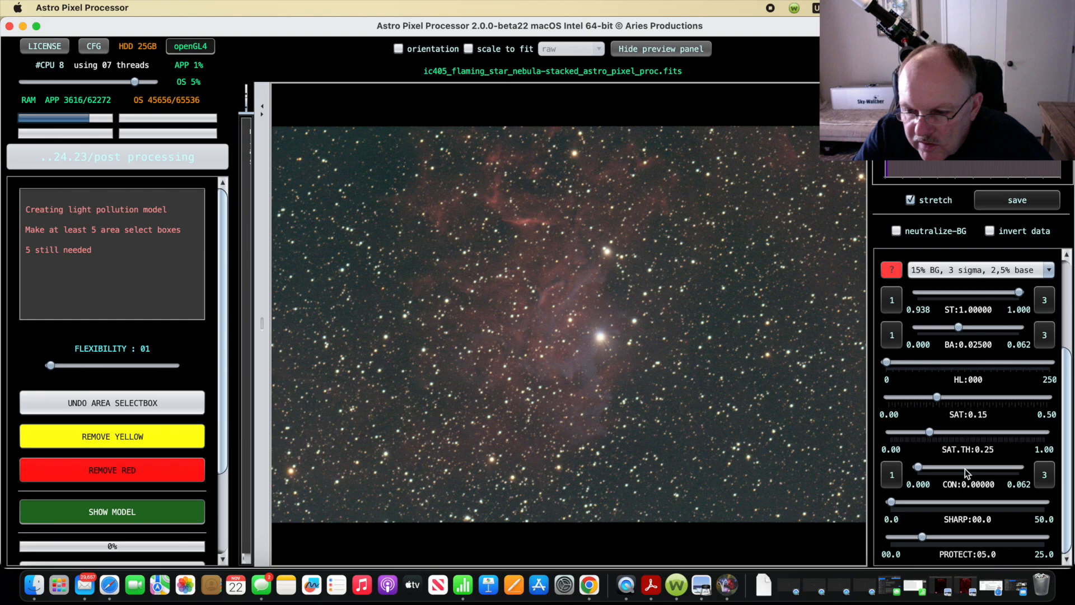
{"action": "left_click_drag", "start_coordinate": [938, 397], "coordinate": [980, 396]}
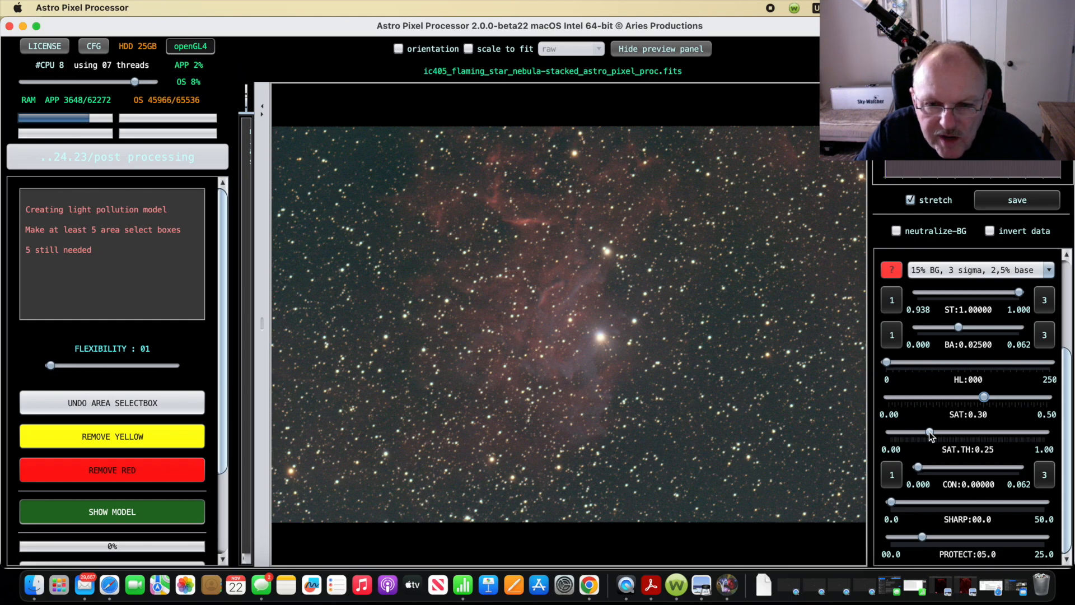
{"action": "left_click_drag", "start_coordinate": [929, 432], "coordinate": [890, 431]}
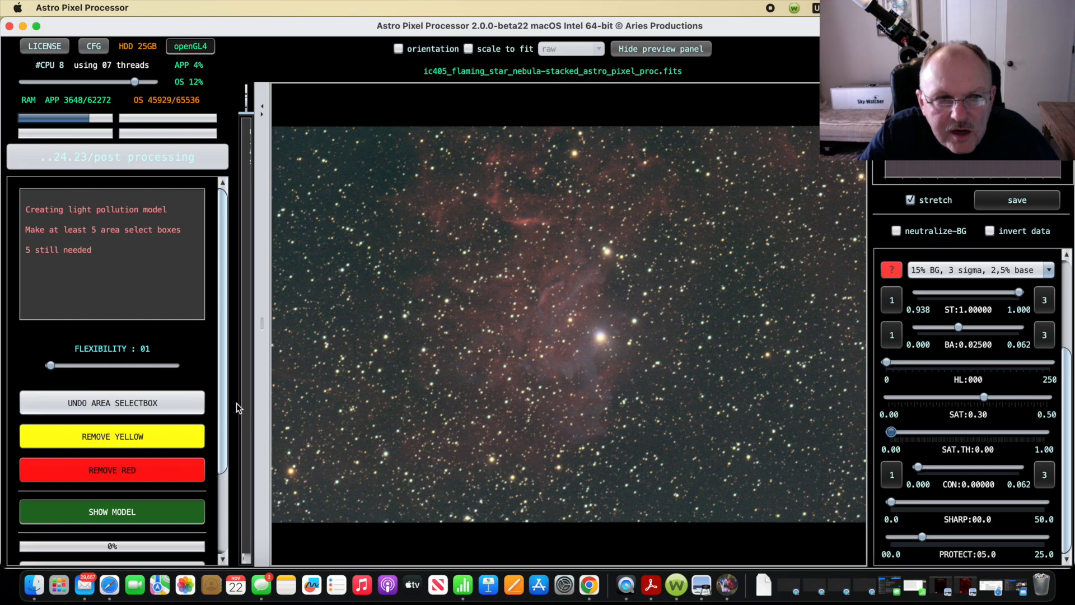
Place background sample boxes on empty sky and calculate the light pollution model
{"action": "scroll", "scroll_direction": "down", "scroll_amount": 3}
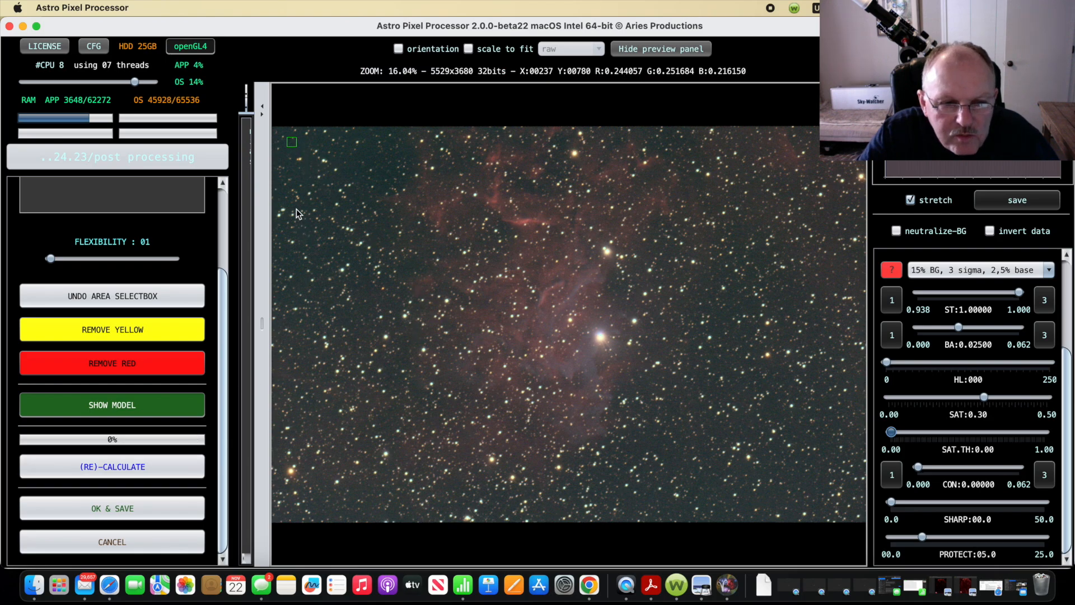
{"action": "left_click", "coordinate": [379, 156]}
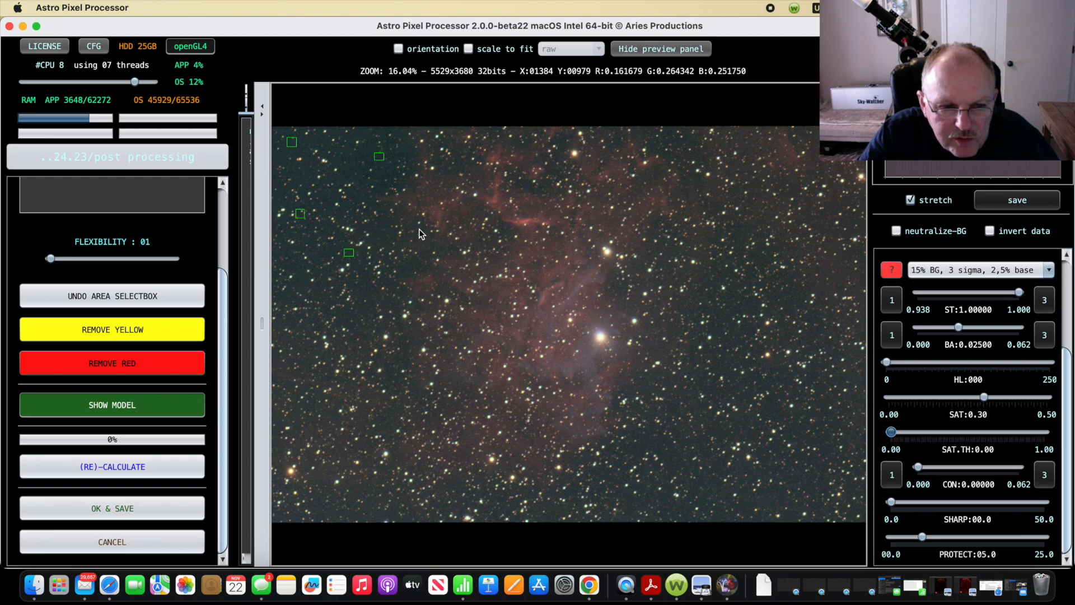
{"action": "left_click", "coordinate": [418, 229]}
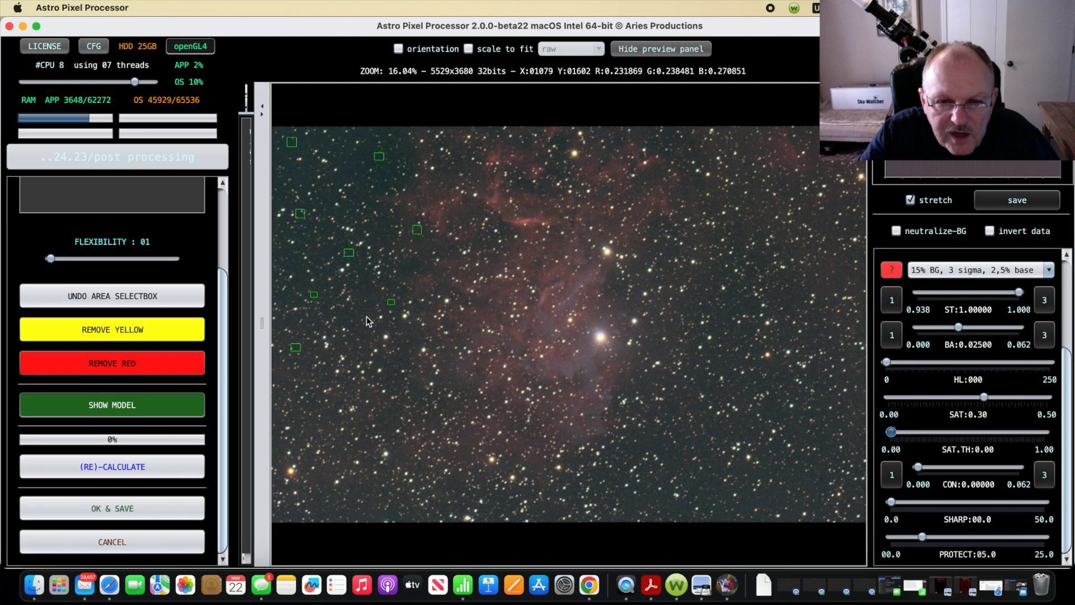
{"action": "left_click", "coordinate": [112, 467]}
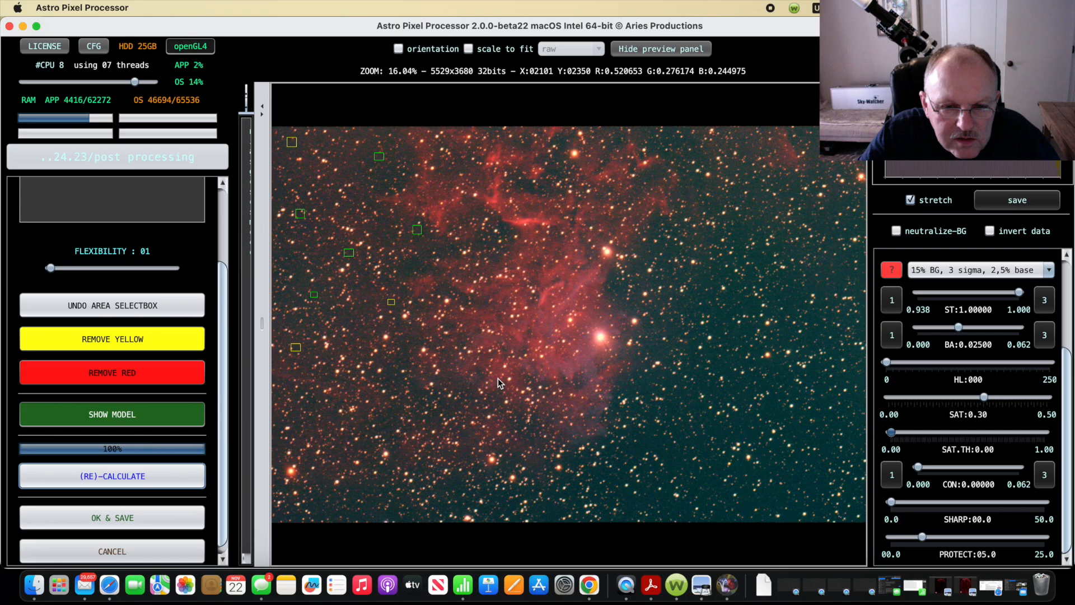
{"action": "mouse_move", "coordinate": [437, 348]}
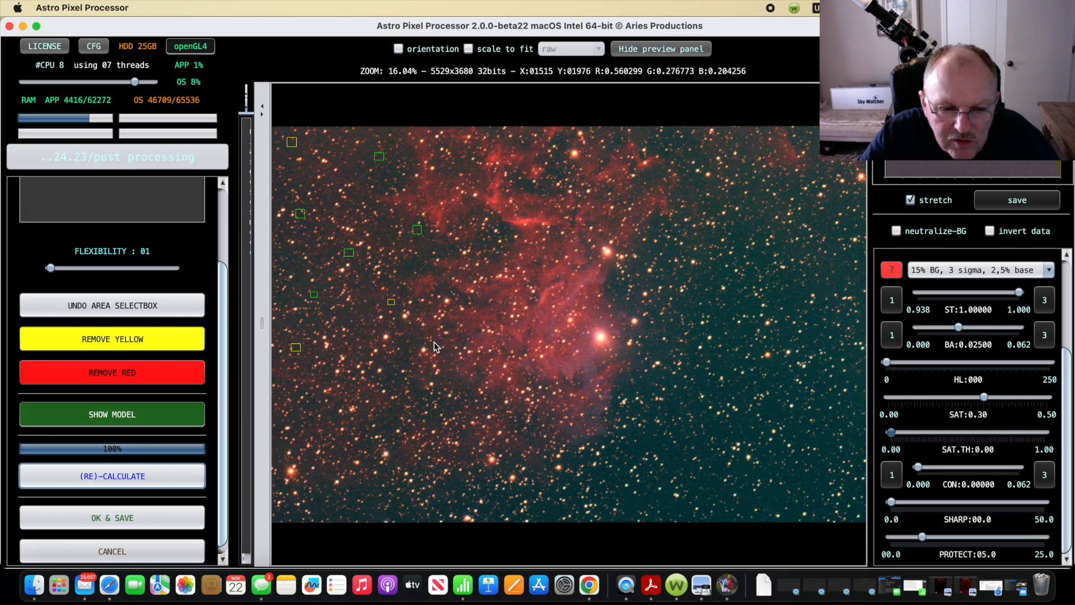
{"action": "mouse_move", "coordinate": [414, 364]}
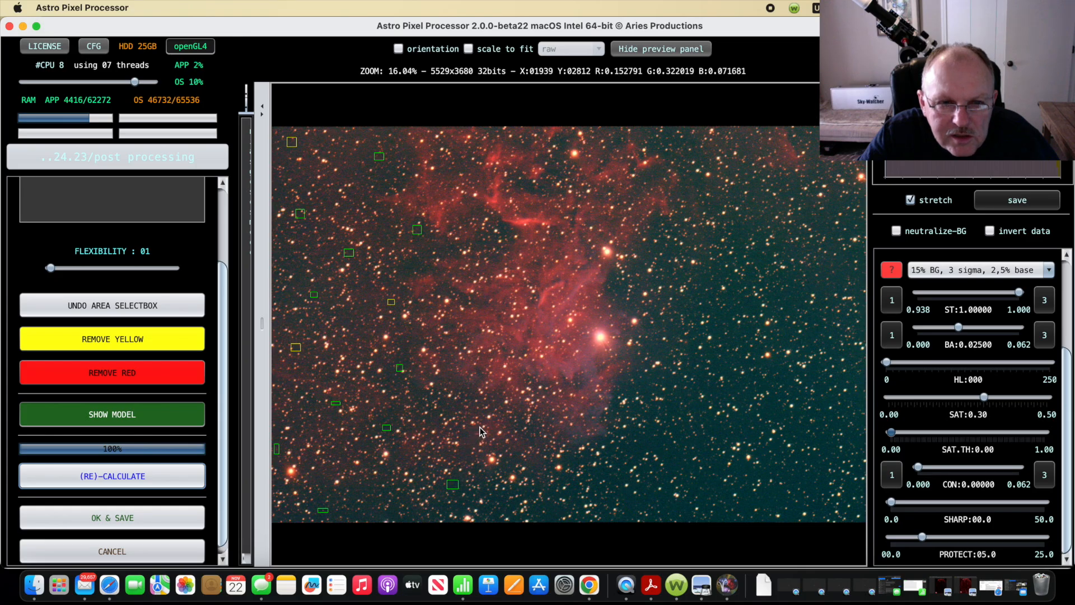
{"action": "mouse_move", "coordinate": [457, 413]}
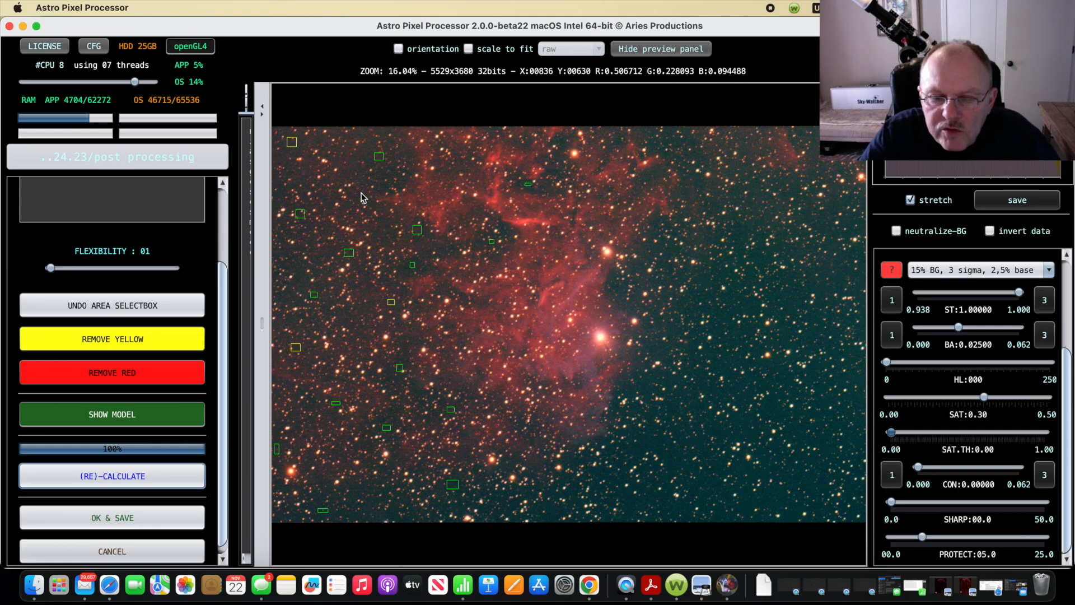
Recalculate the correction with the added samples and finish with OK & SAVE
{"action": "left_click", "coordinate": [112, 373]}
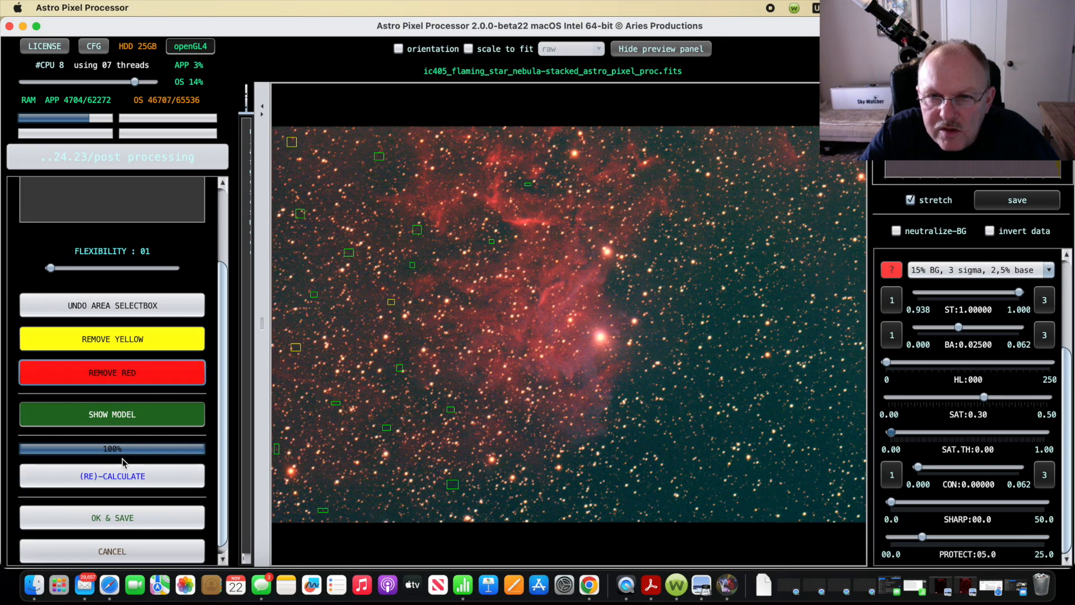
{"action": "left_click", "coordinate": [112, 476]}
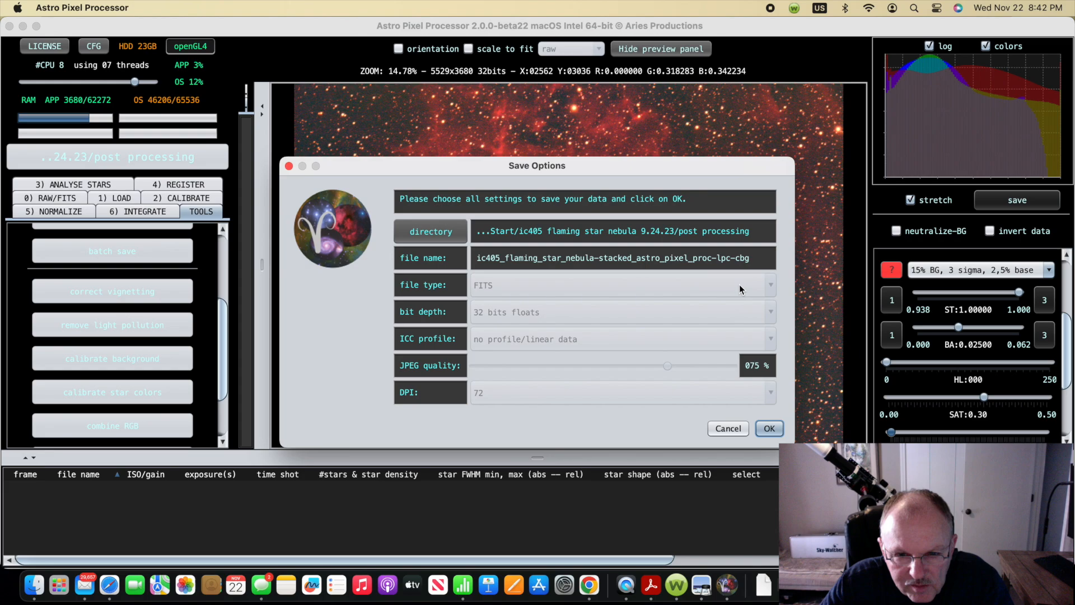
Save the corrected image as a 32-bit float FITS ending in -lpc-cbg
{"action": "left_click", "coordinate": [769, 428]}
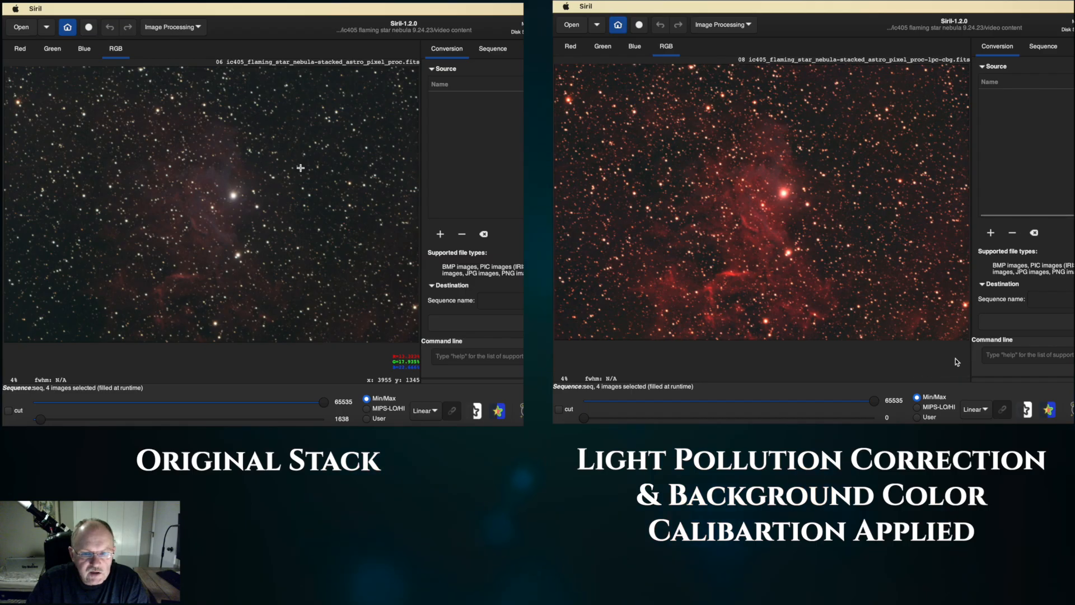
Set both the original and corrected stacks to Histogram display stretch
{"action": "left_click", "coordinate": [976, 409]}
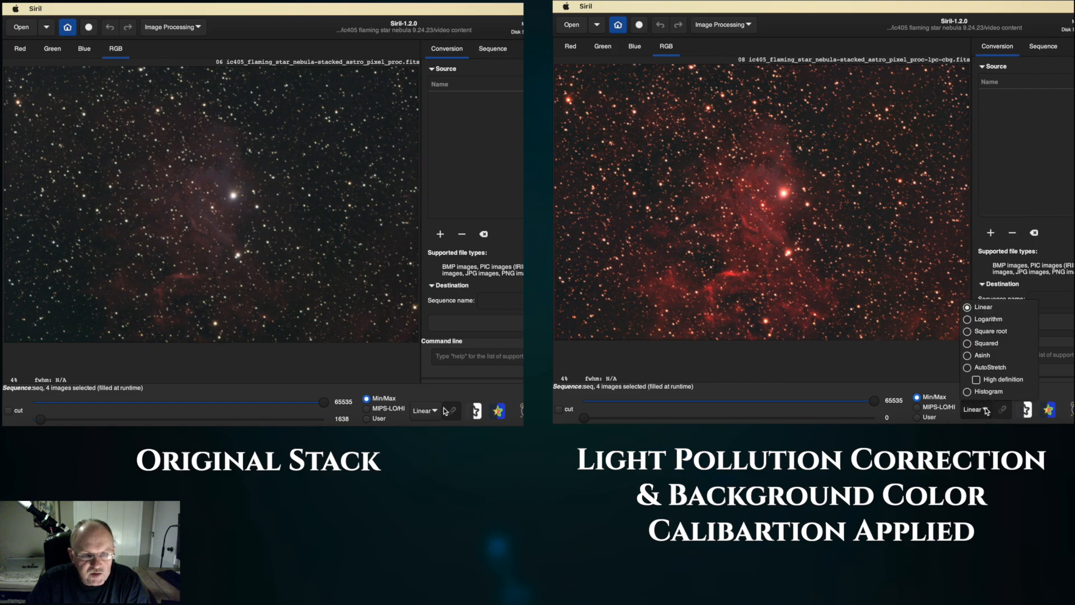
{"action": "left_click", "coordinate": [988, 391]}
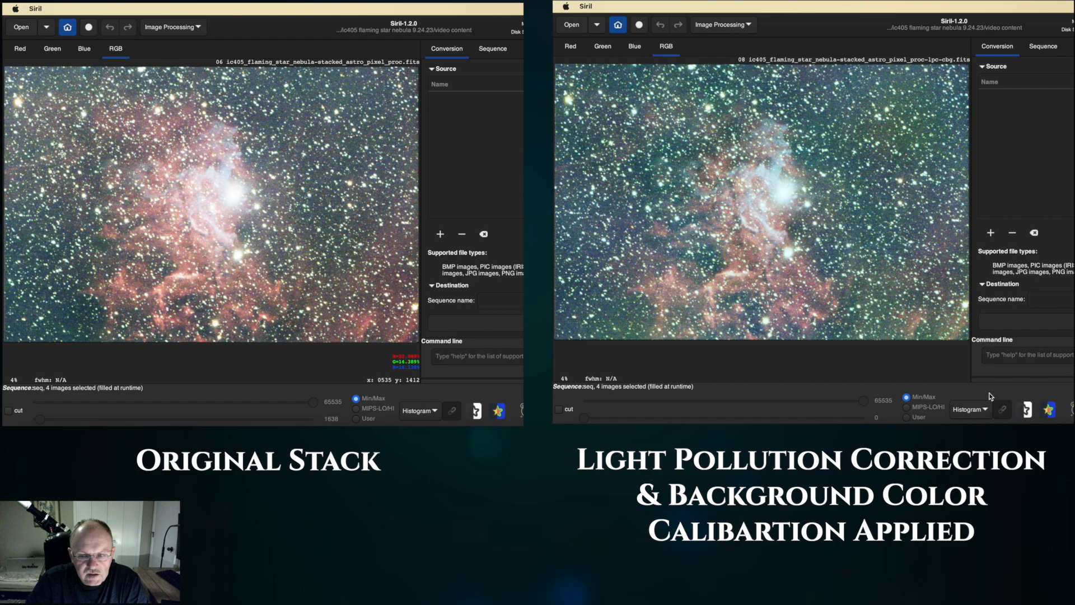
{"action": "mouse_move", "coordinate": [365, 268]}
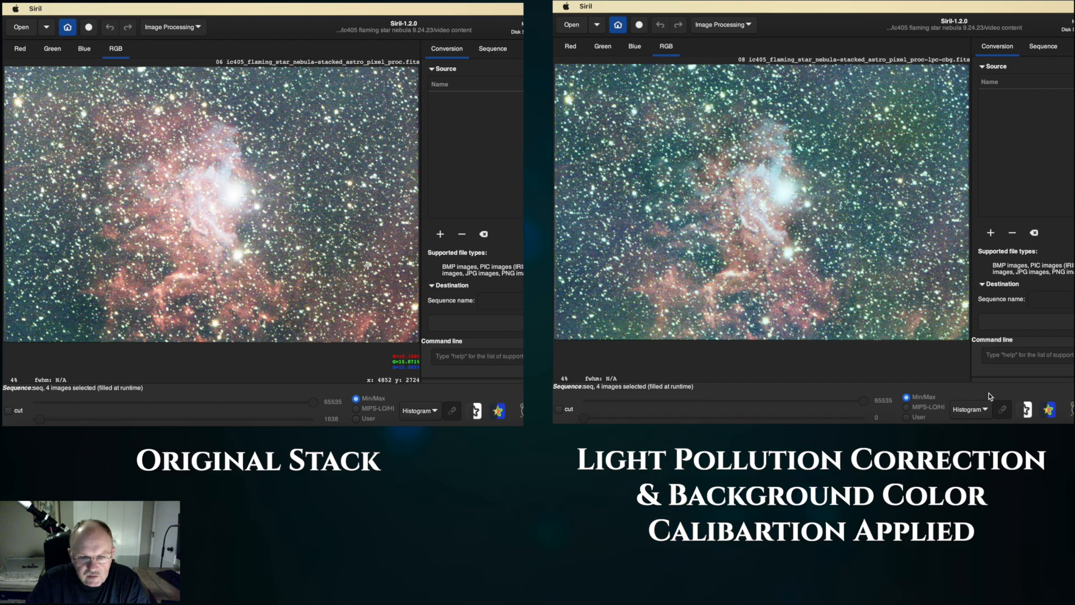
{"action": "left_click", "coordinate": [970, 409]}
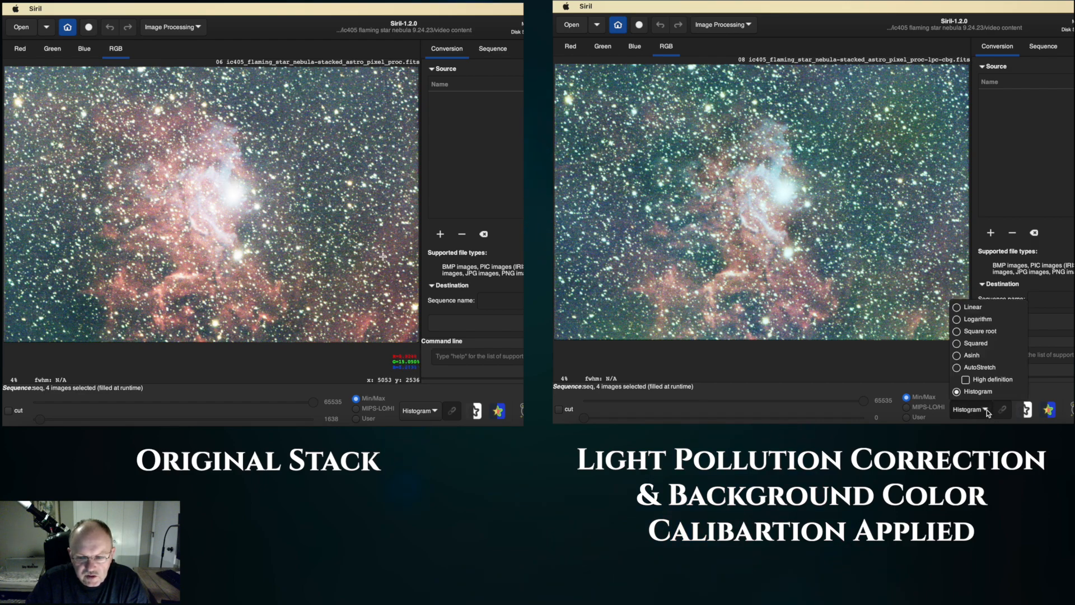
{"action": "left_click", "coordinate": [977, 409]}
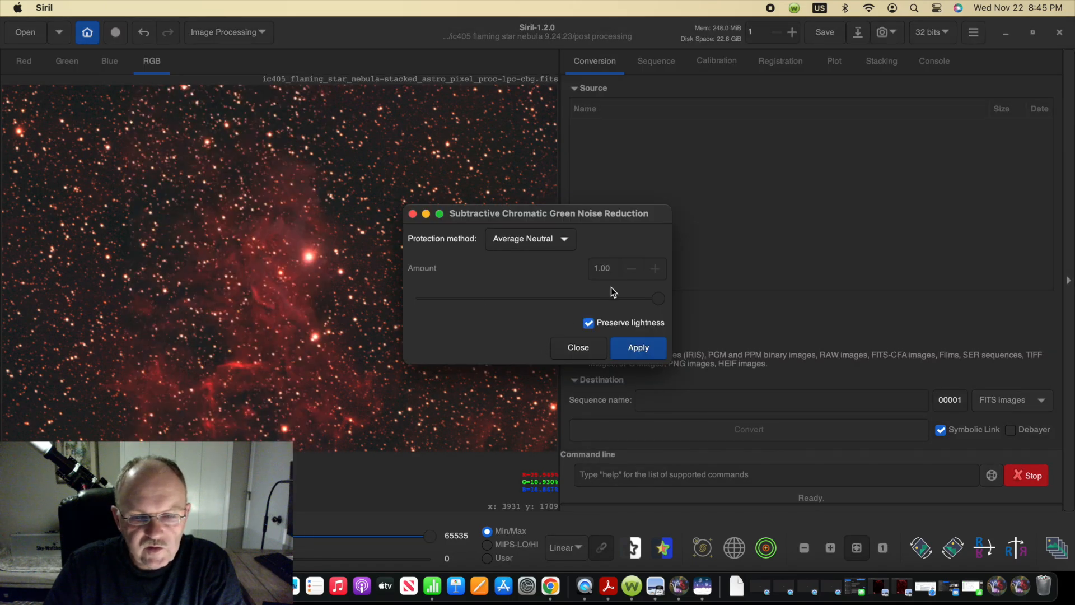
Apply Average Neutral green noise reduction and close its settings
{"action": "left_click", "coordinate": [638, 348]}
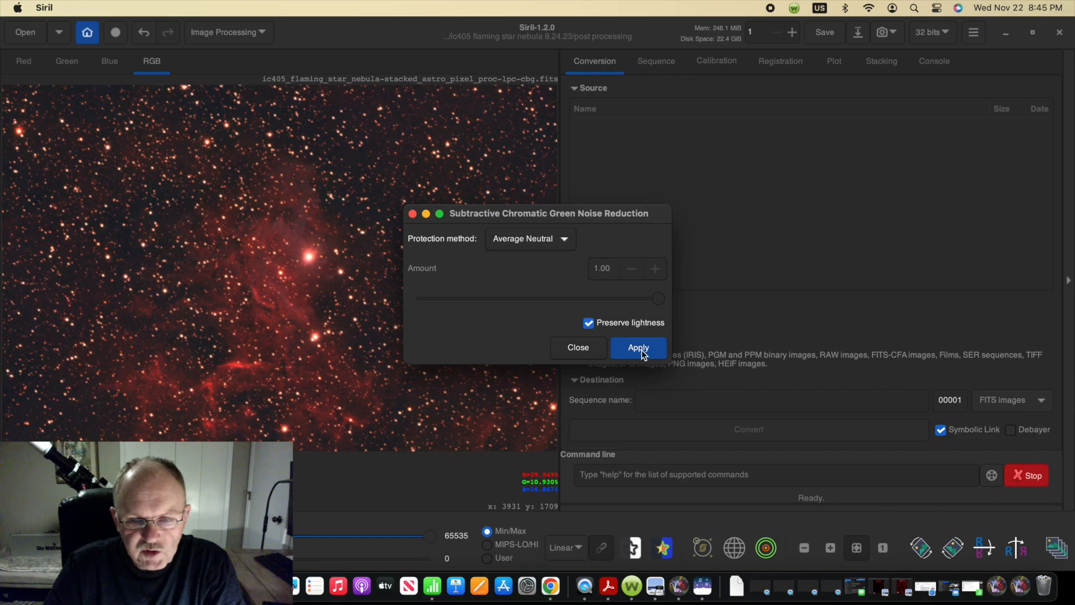
{"action": "left_click", "coordinate": [638, 347]}
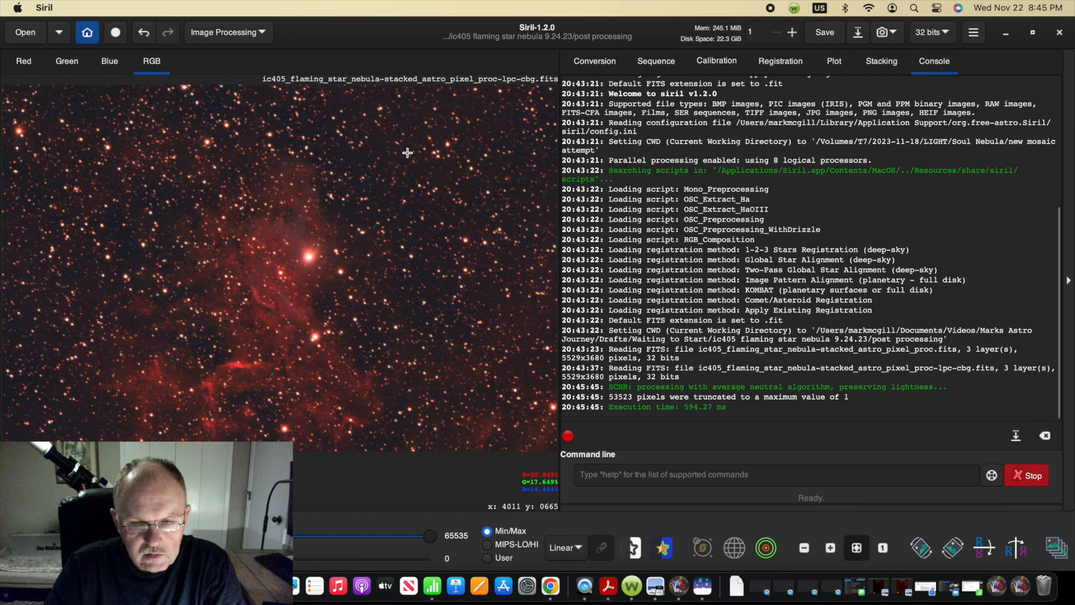
{"action": "mouse_move", "coordinate": [126, 128]}
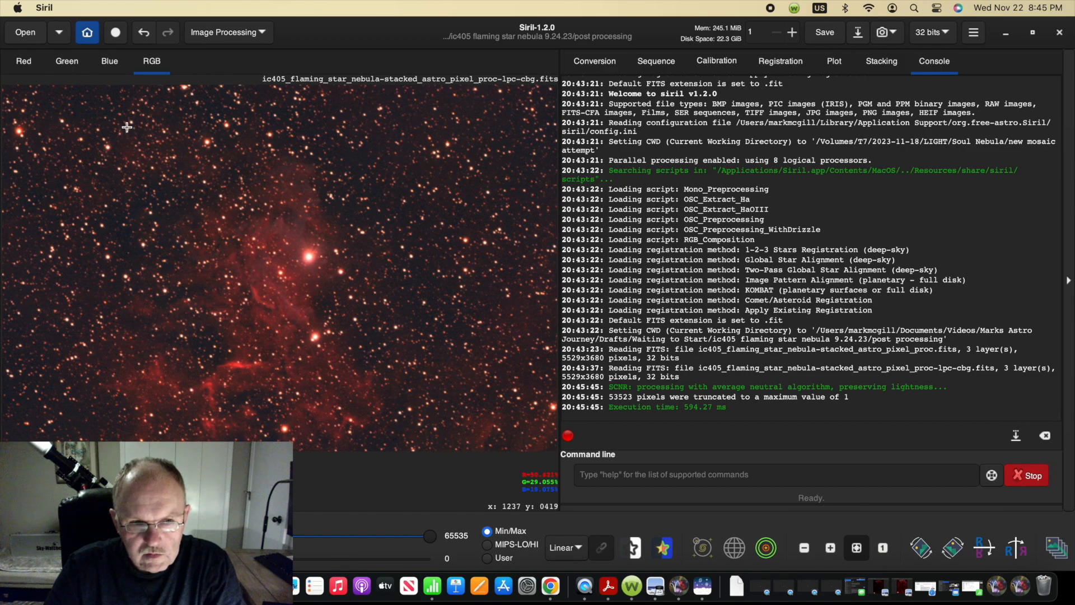
{"action": "left_click", "coordinate": [824, 32]}
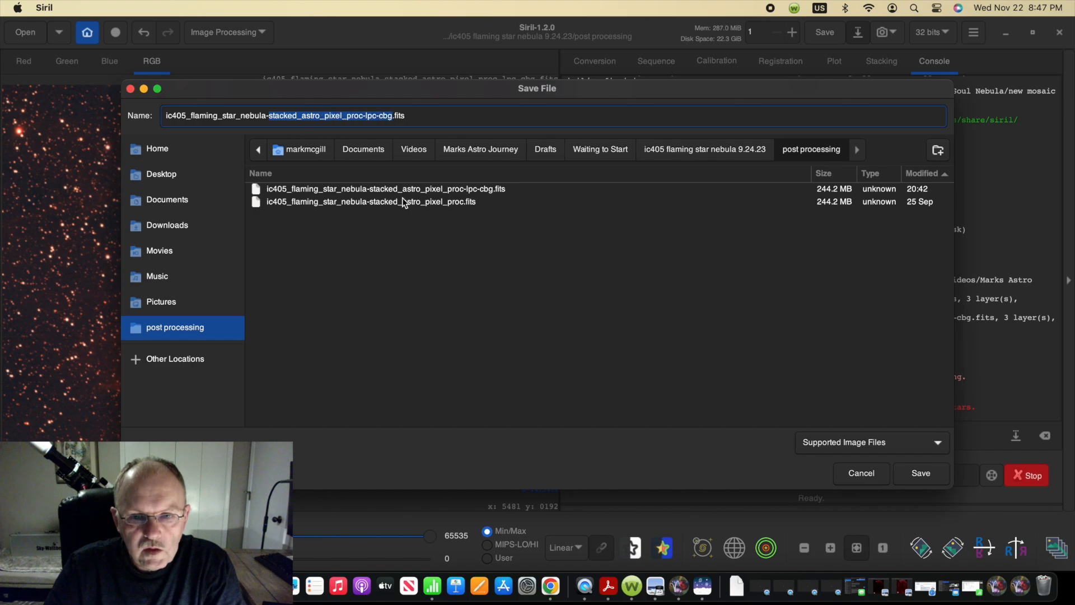
Save the image as a 32-bit floating point FITS ending in -preppedforstarremoval
{"action": "type", "text": "-prepp"}
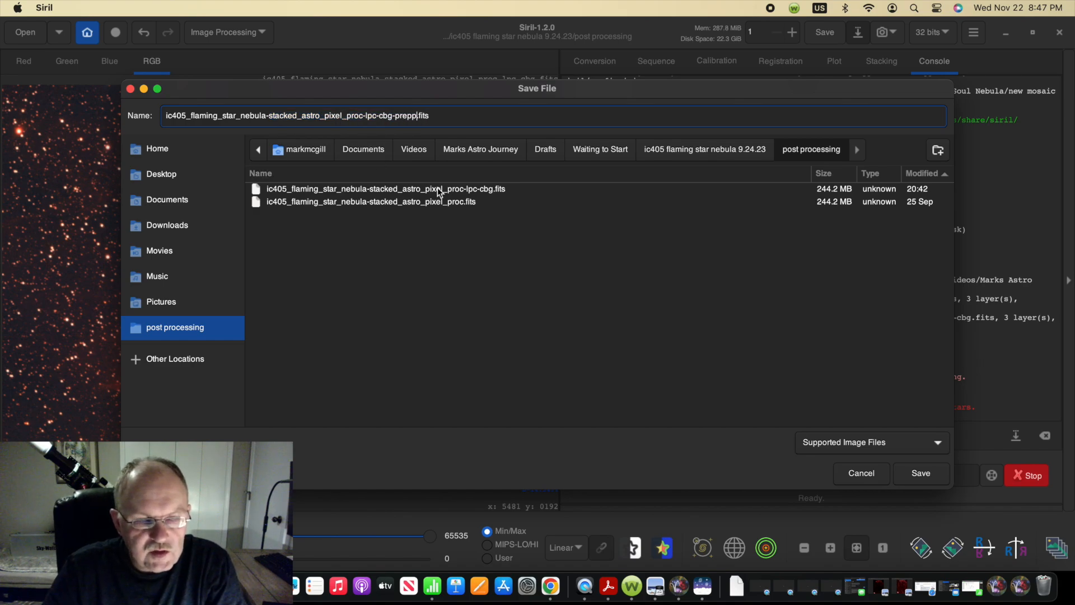
{"action": "left_click", "coordinate": [921, 473]}
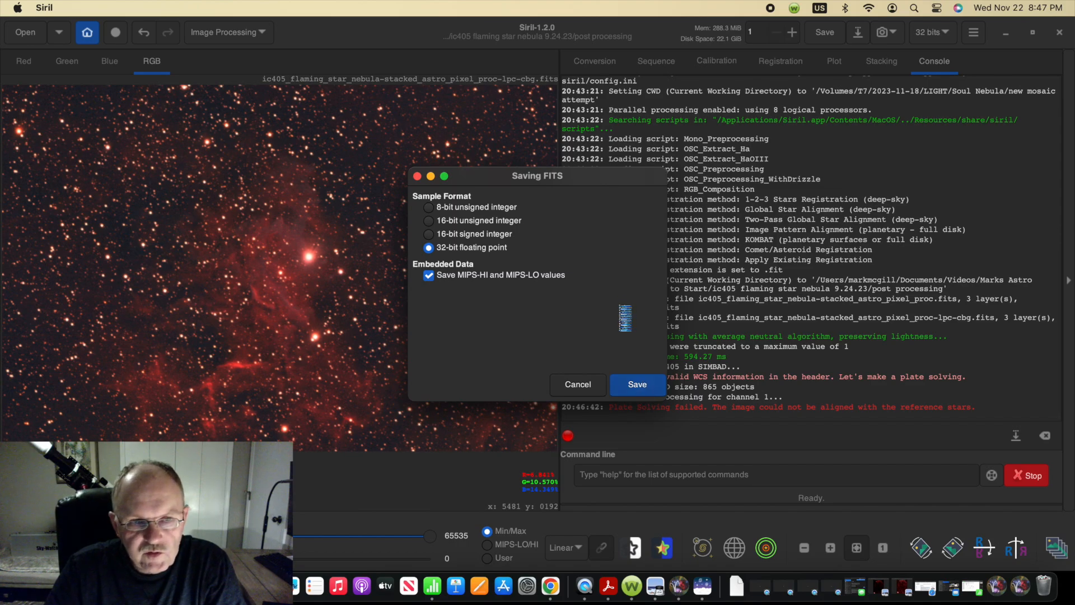
{"action": "left_click", "coordinate": [226, 32]}
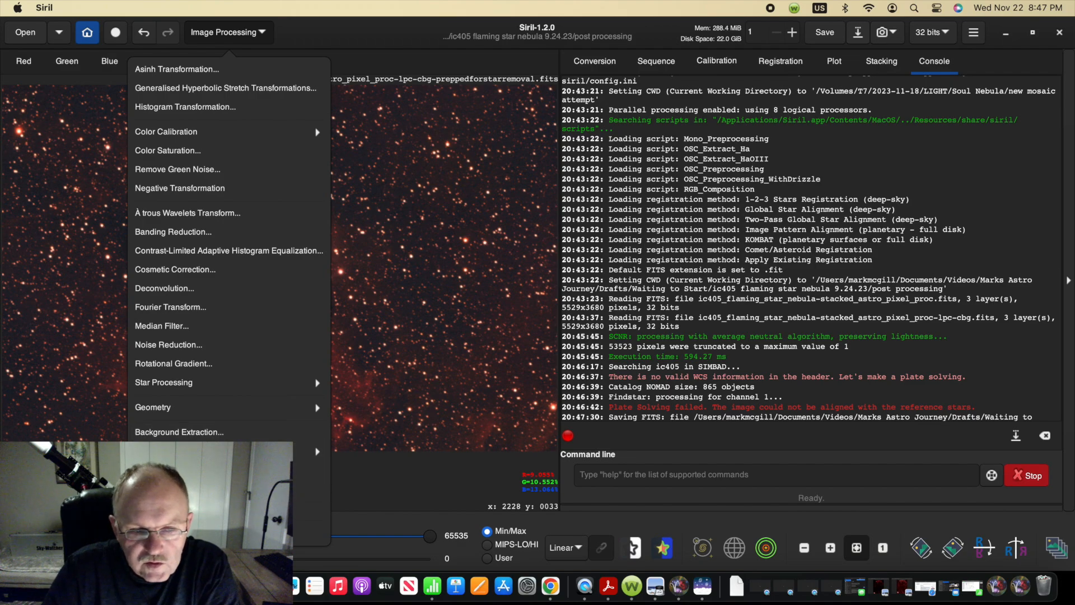
Run StarNet star removal with Pre-stretch linear image enabled
{"action": "left_click", "coordinate": [163, 383]}
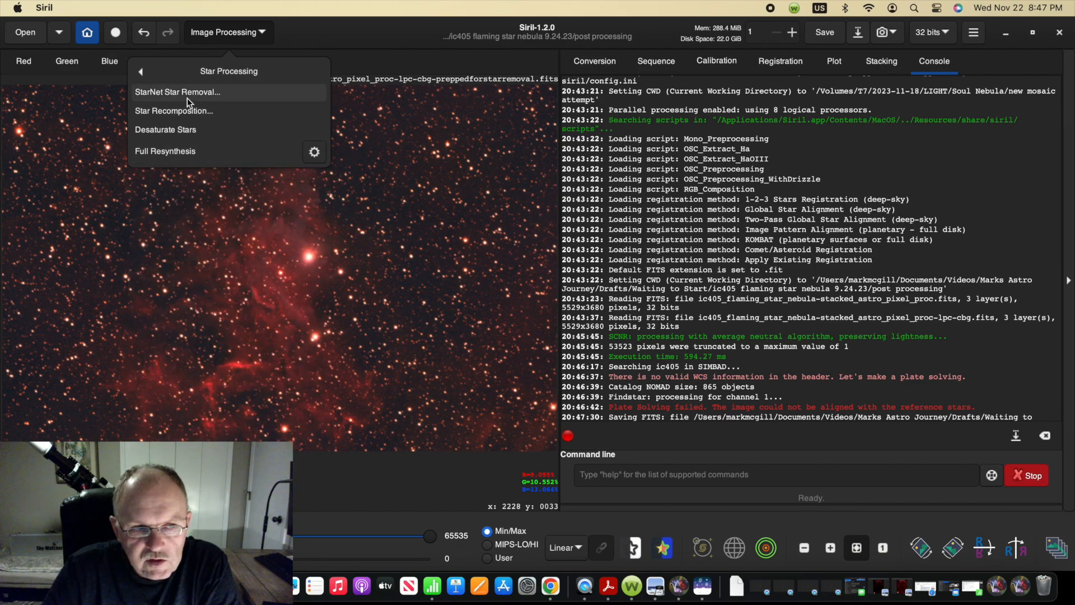
{"action": "mouse_move", "coordinate": [381, 254]}
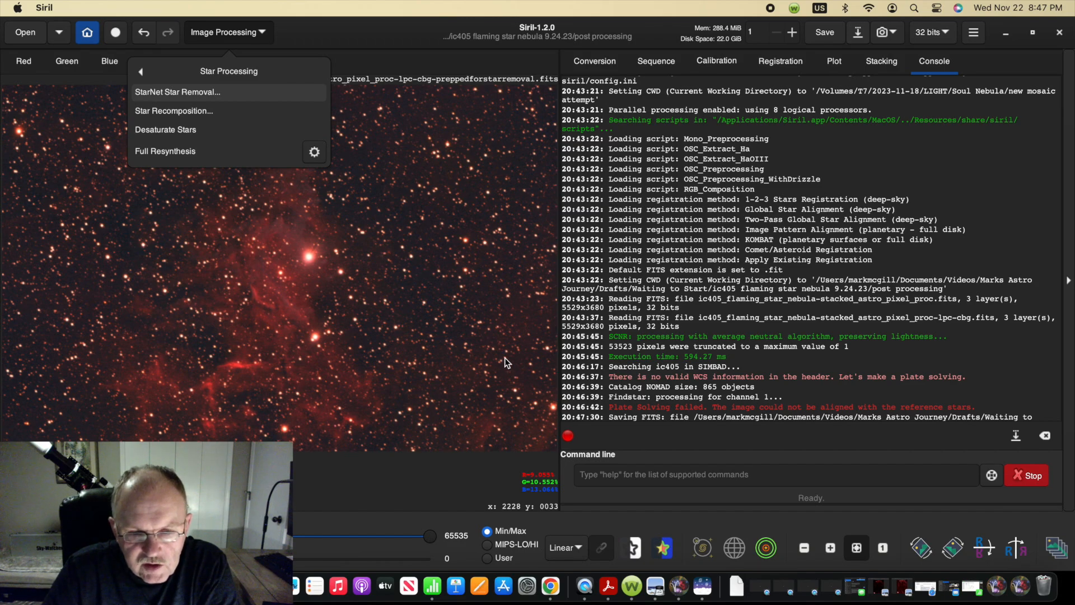
{"action": "left_click", "coordinate": [176, 92]}
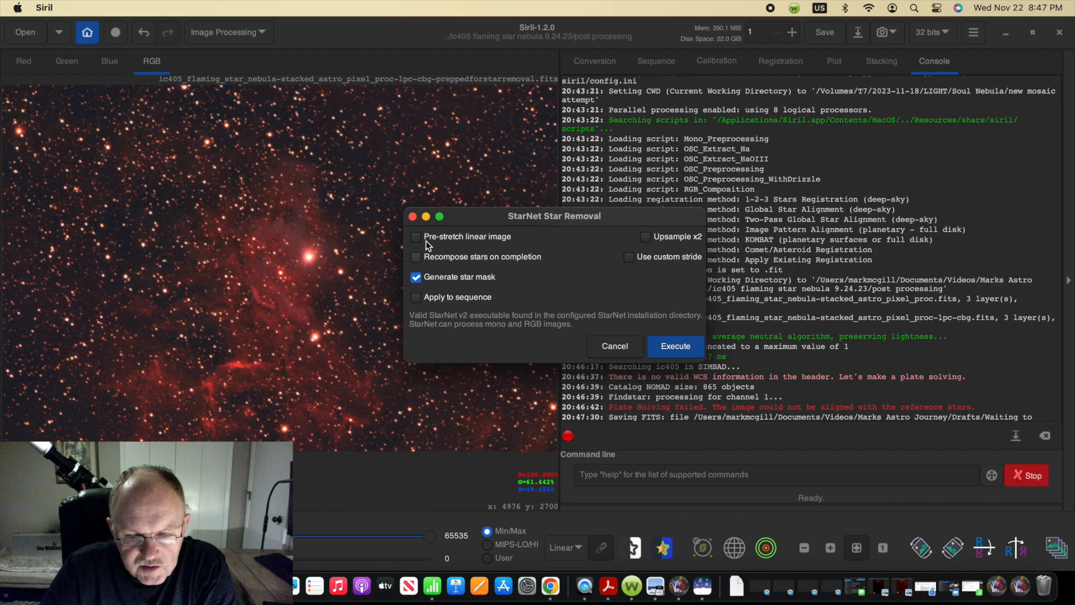
{"action": "left_click", "coordinate": [676, 346]}
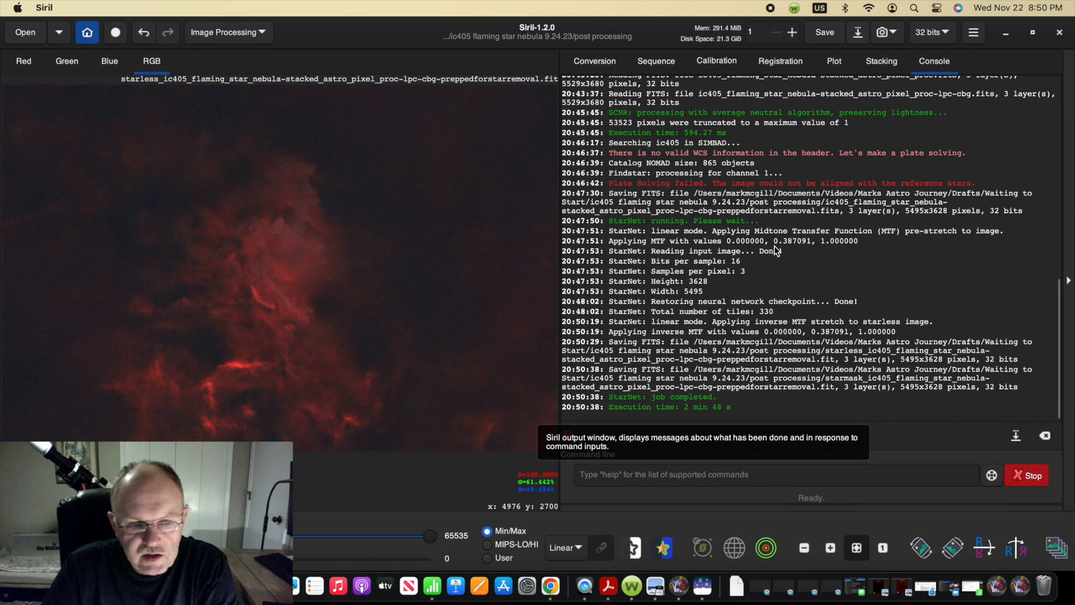
Save the starless nebula as a 32-bit -starless FITS
{"action": "left_click", "coordinate": [824, 32]}
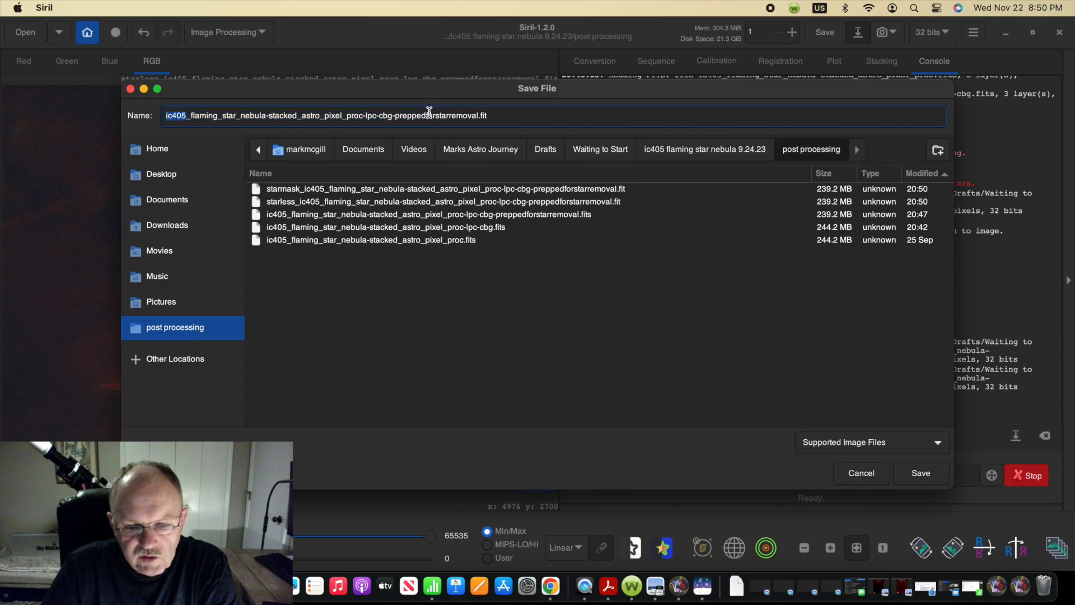
{"action": "left_click", "coordinate": [921, 474]}
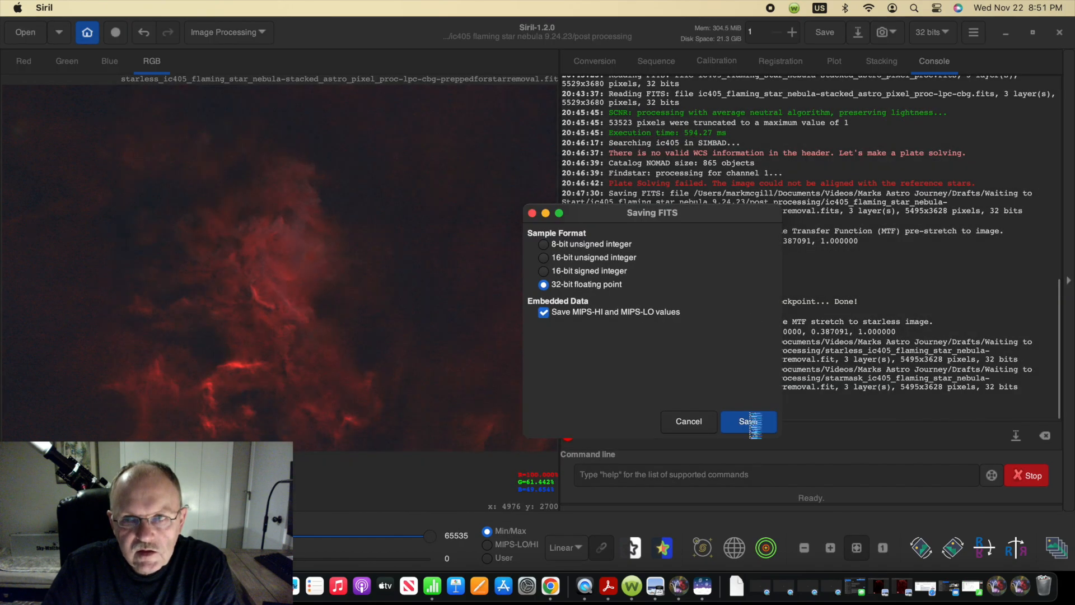
{"action": "left_click", "coordinate": [225, 32]}
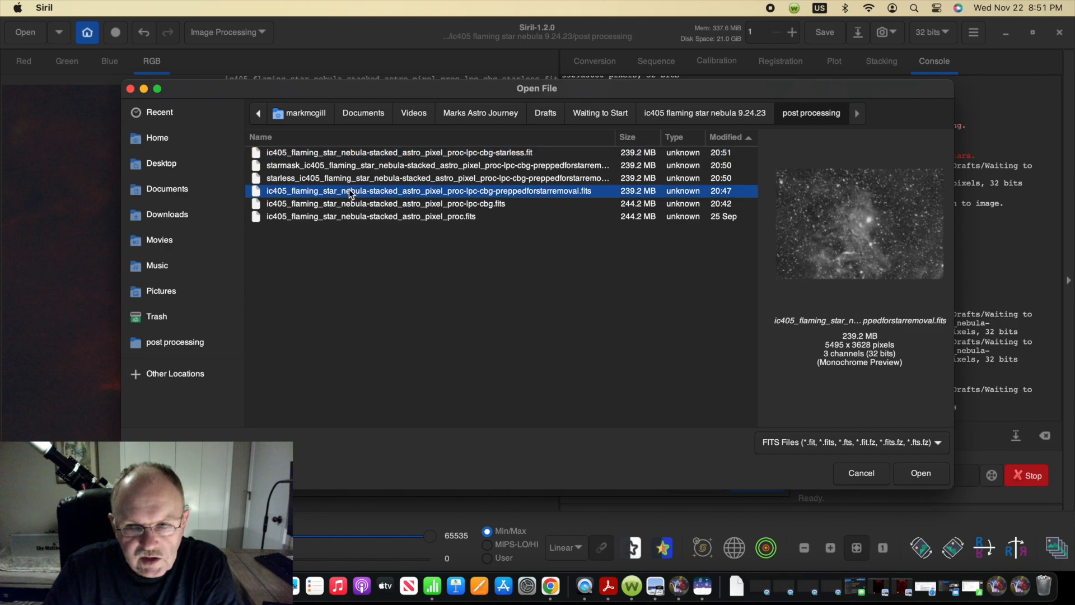
Load the full and starless images and compute 'full - starless' in Pixel Math
{"action": "left_click", "coordinate": [398, 152]}
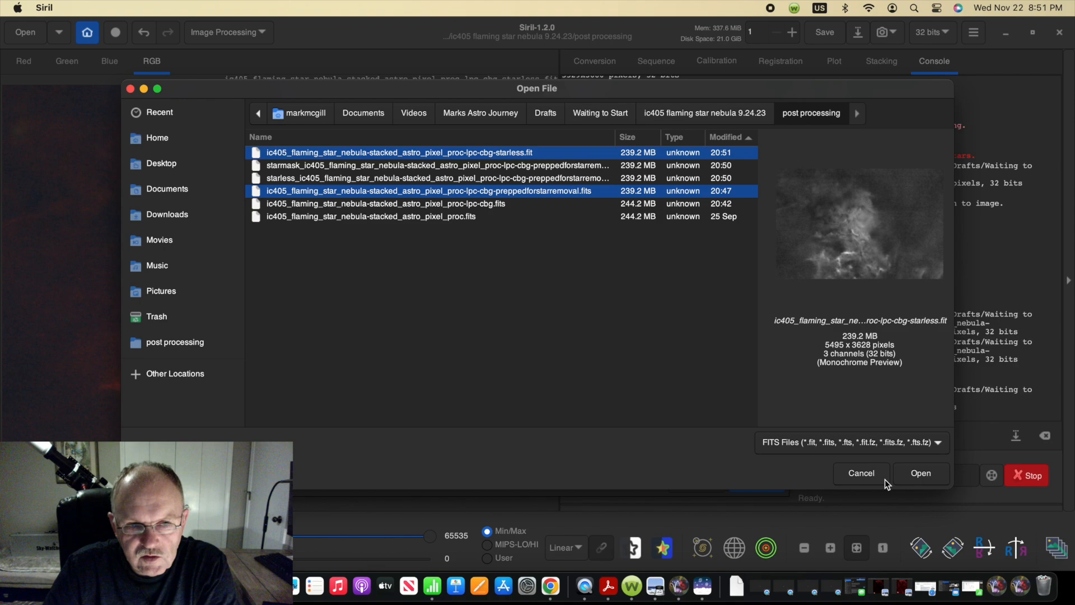
{"action": "left_click", "coordinate": [922, 474]}
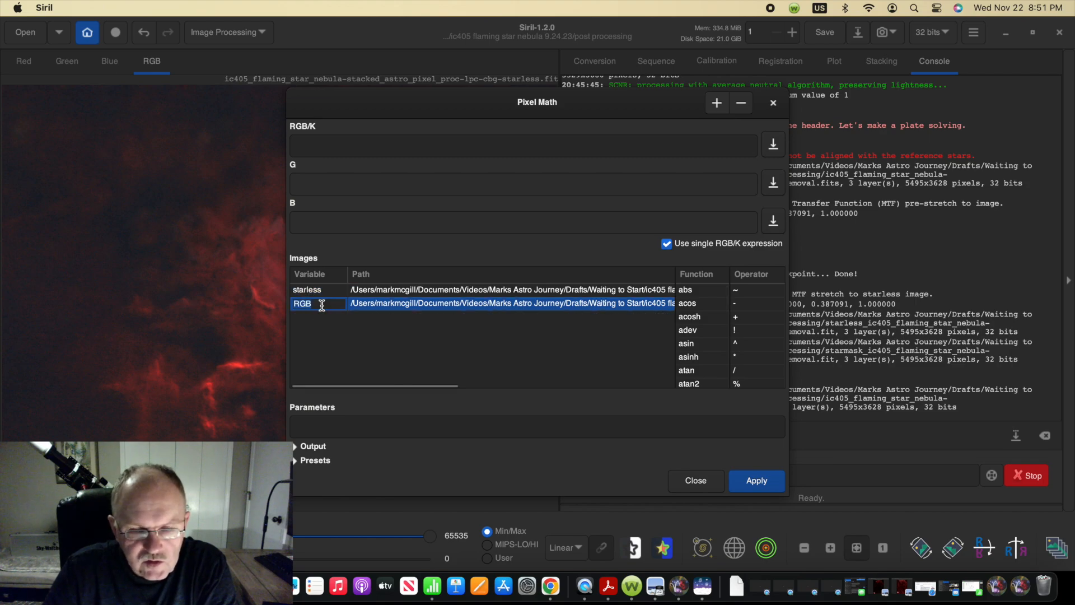
{"action": "type", "text": "full"}
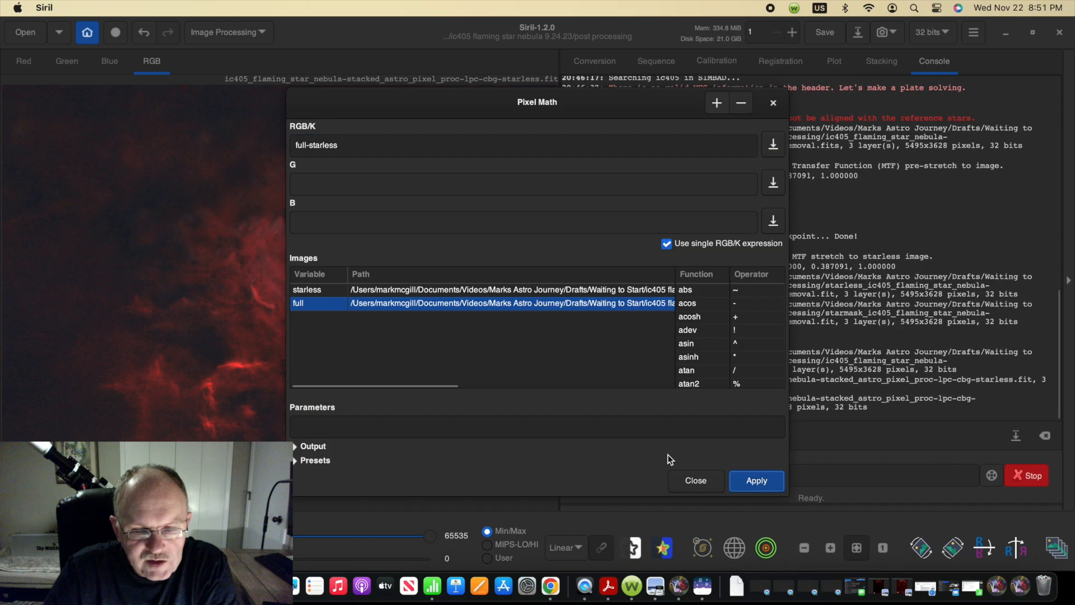
{"action": "left_click", "coordinate": [757, 480]}
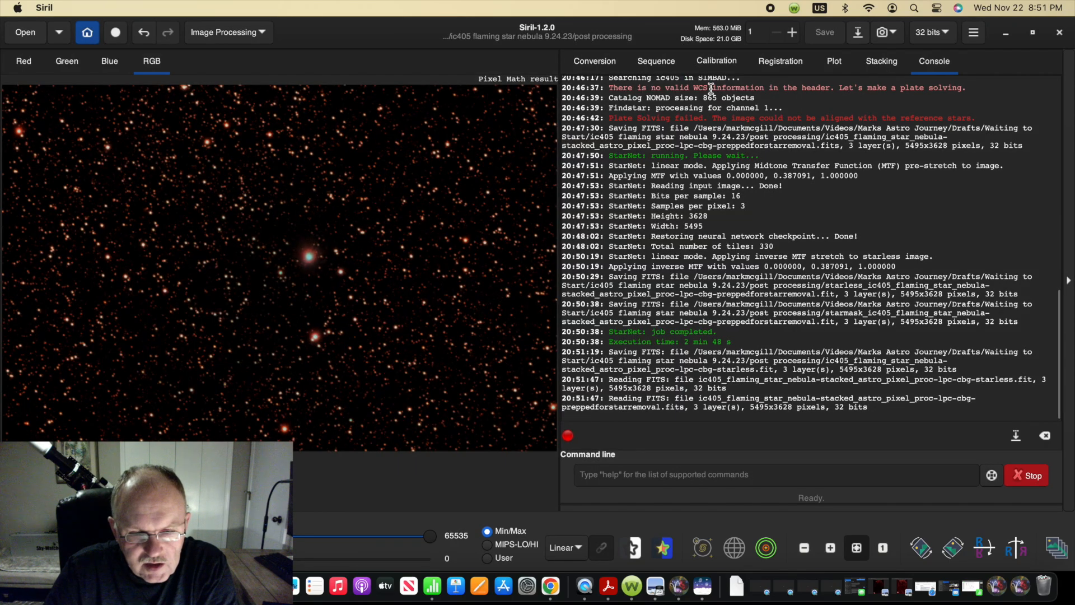
{"action": "mouse_move", "coordinate": [795, 61]}
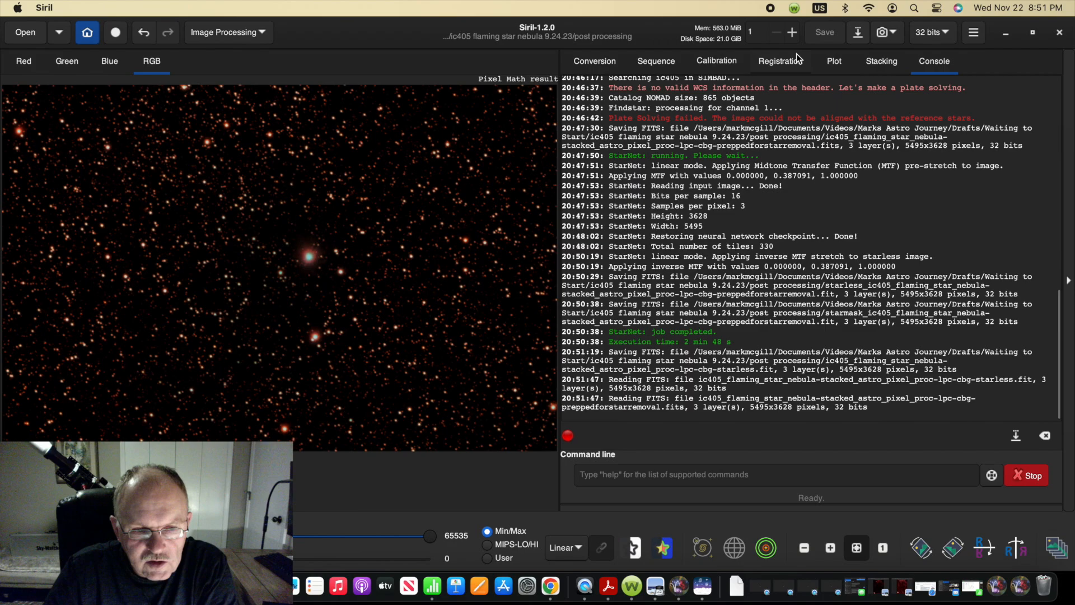
Save the Pixel Math result as the stars-only FITS file starsonly.fit
{"action": "left_click", "coordinate": [824, 32]}
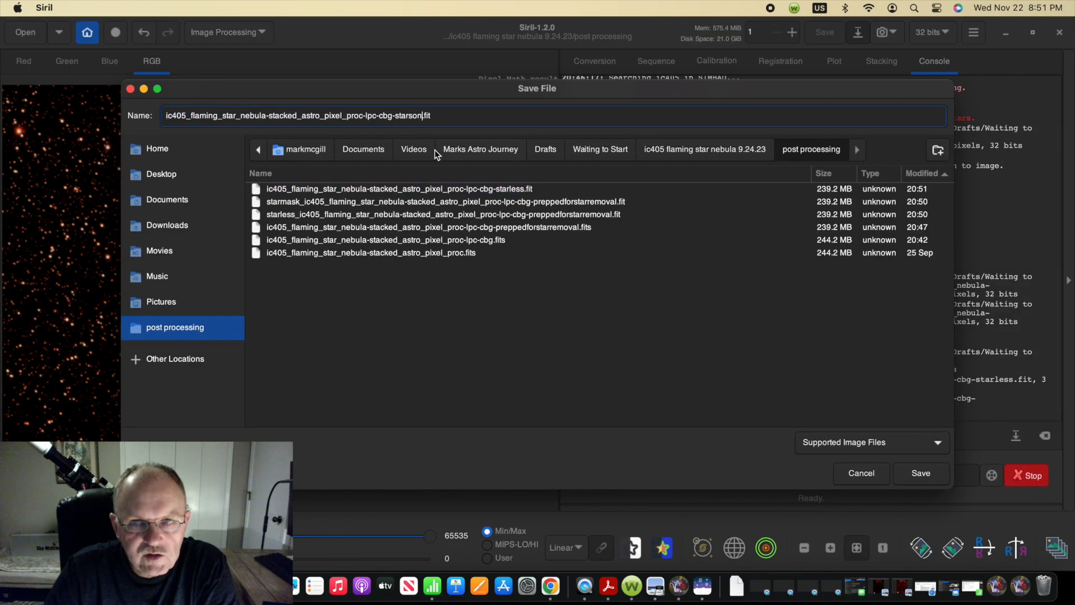
{"action": "left_click", "coordinate": [921, 473]}
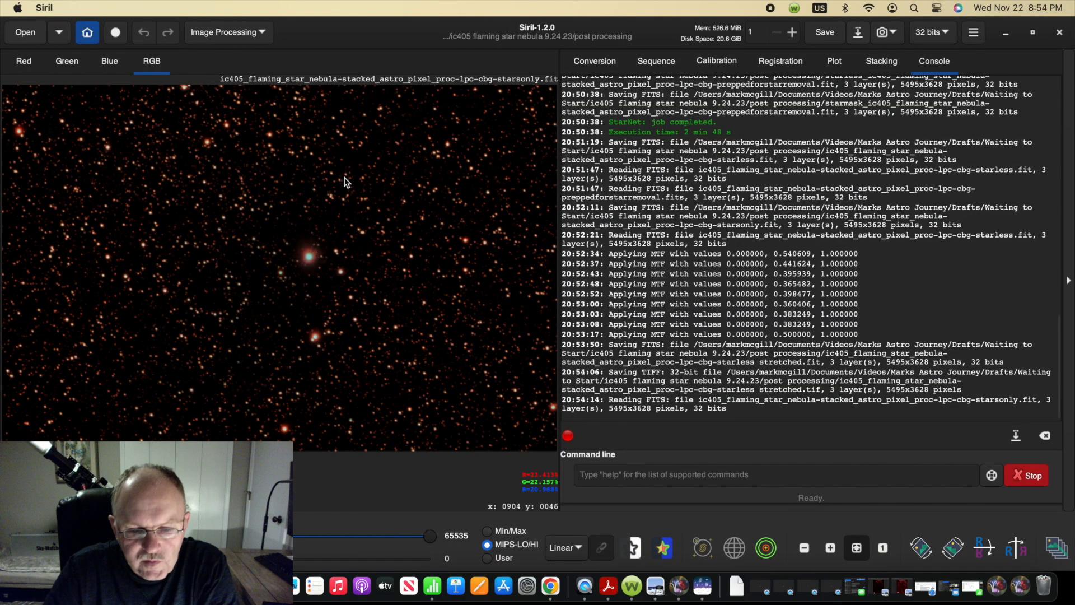
{"action": "left_click", "coordinate": [228, 32]}
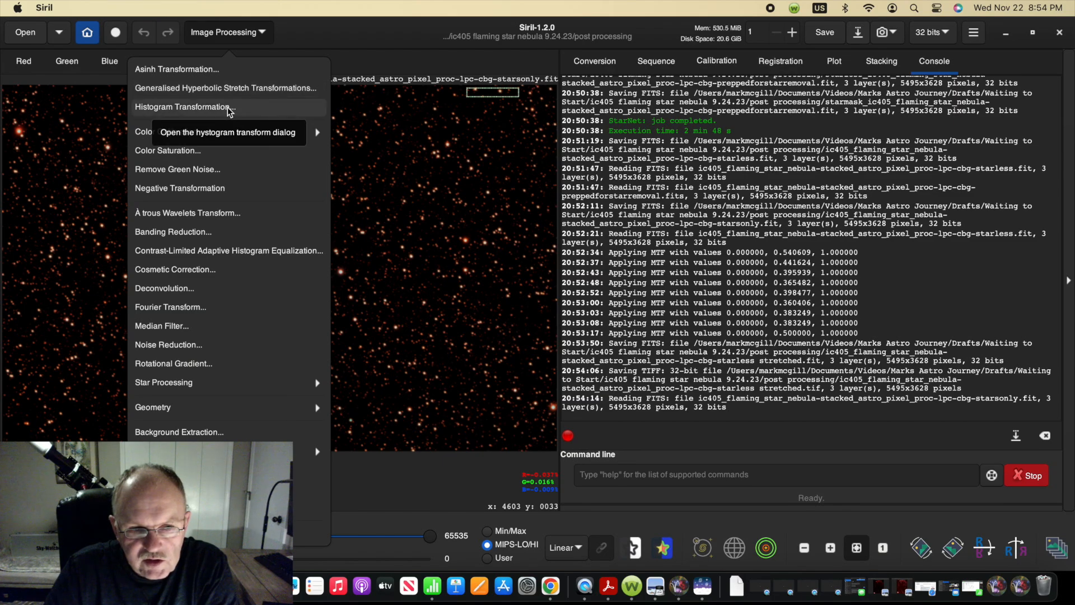
Raise the stars-only midtones in Histogram Transformation and save as 32-bit 'starsonly stretched.fit'
{"action": "left_click", "coordinate": [182, 106]}
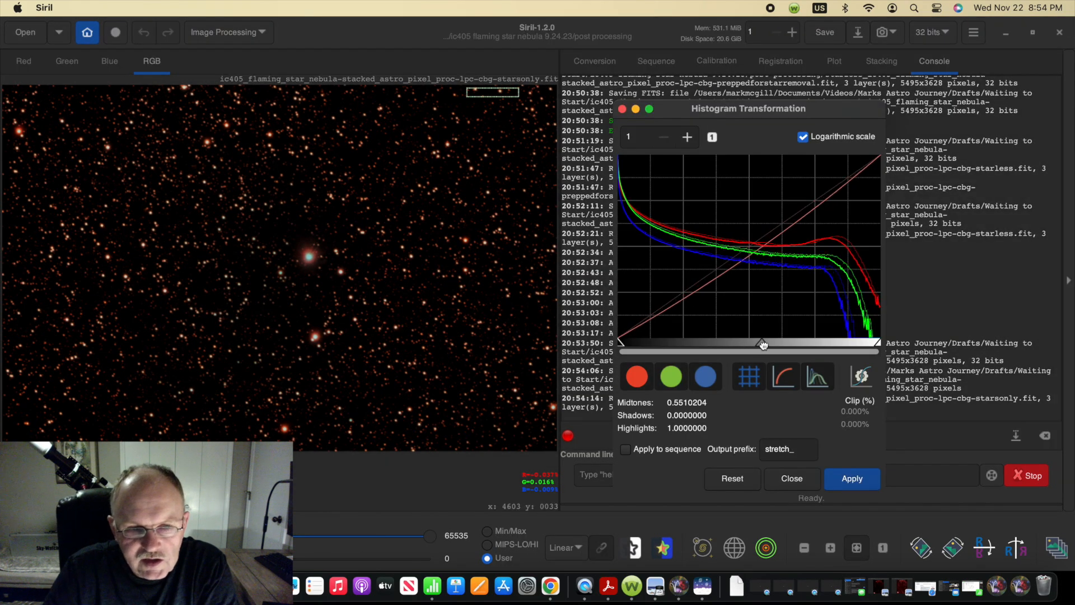
{"action": "left_click_drag", "start_coordinate": [761, 351], "coordinate": [785, 352]}
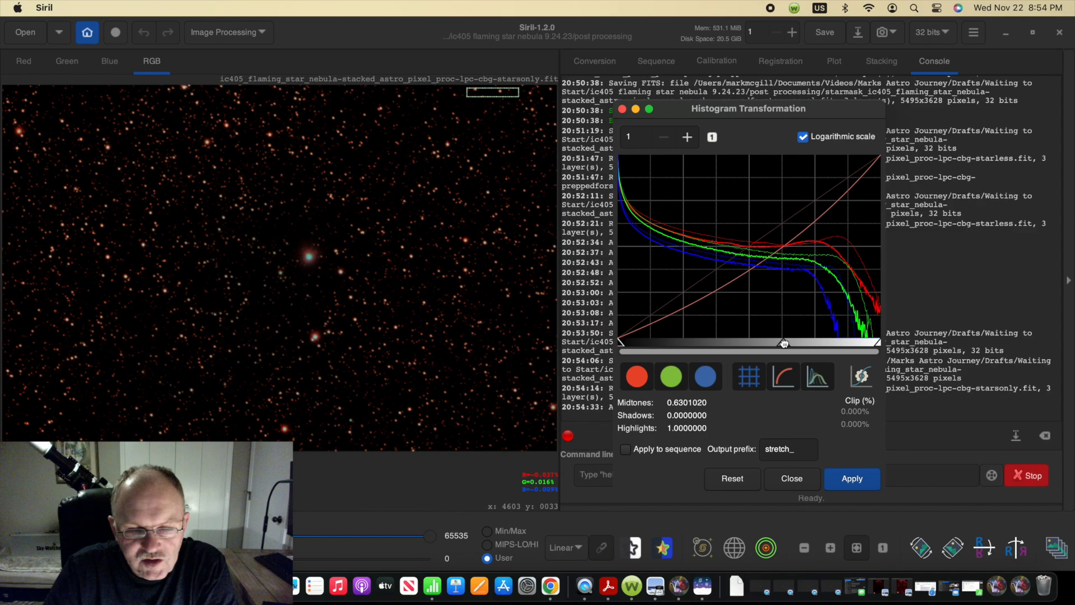
{"action": "left_click_drag", "start_coordinate": [785, 343], "coordinate": [794, 343]}
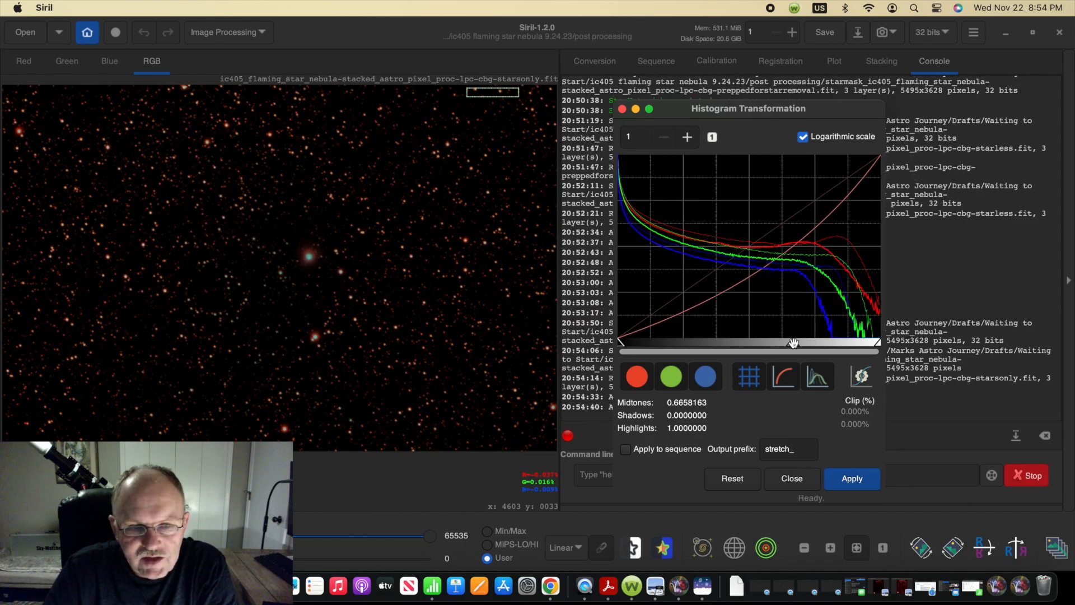
{"action": "left_click_drag", "start_coordinate": [795, 342], "coordinate": [789, 345]}
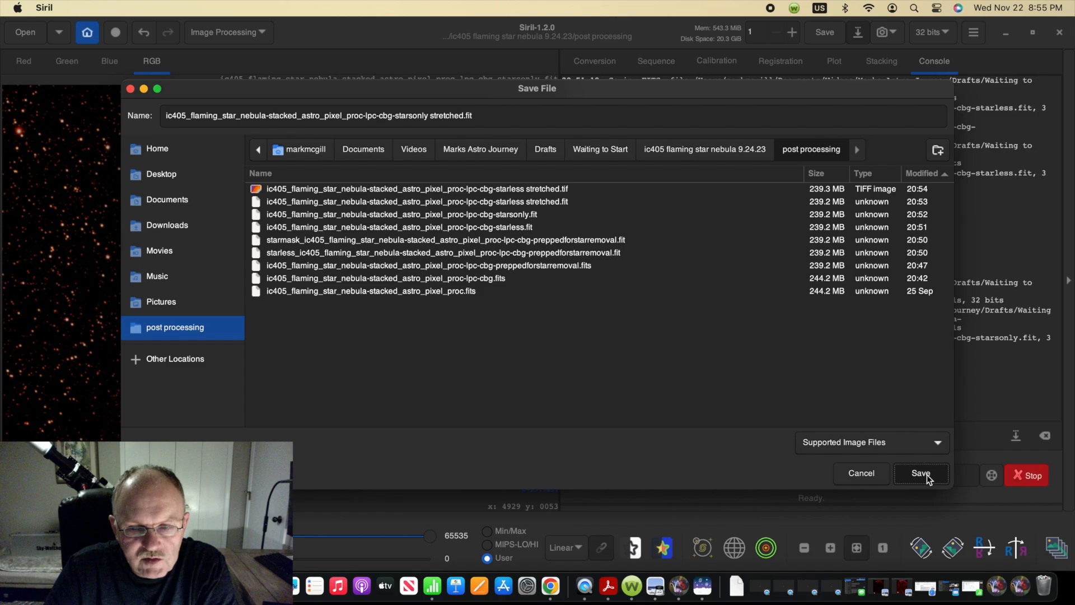
{"action": "left_click", "coordinate": [923, 473]}
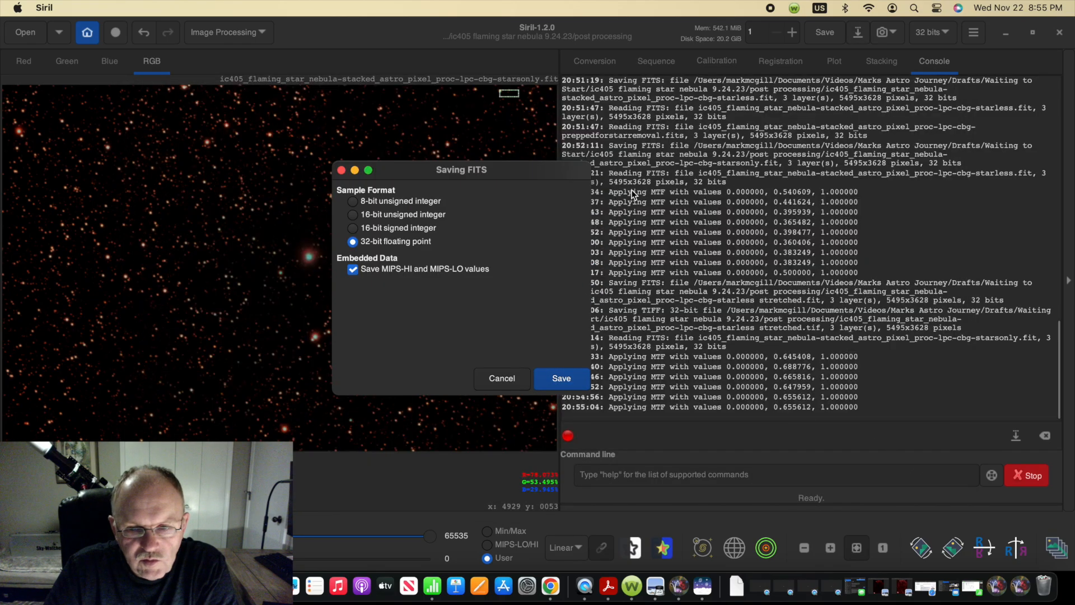
{"action": "mouse_move", "coordinate": [519, 339]}
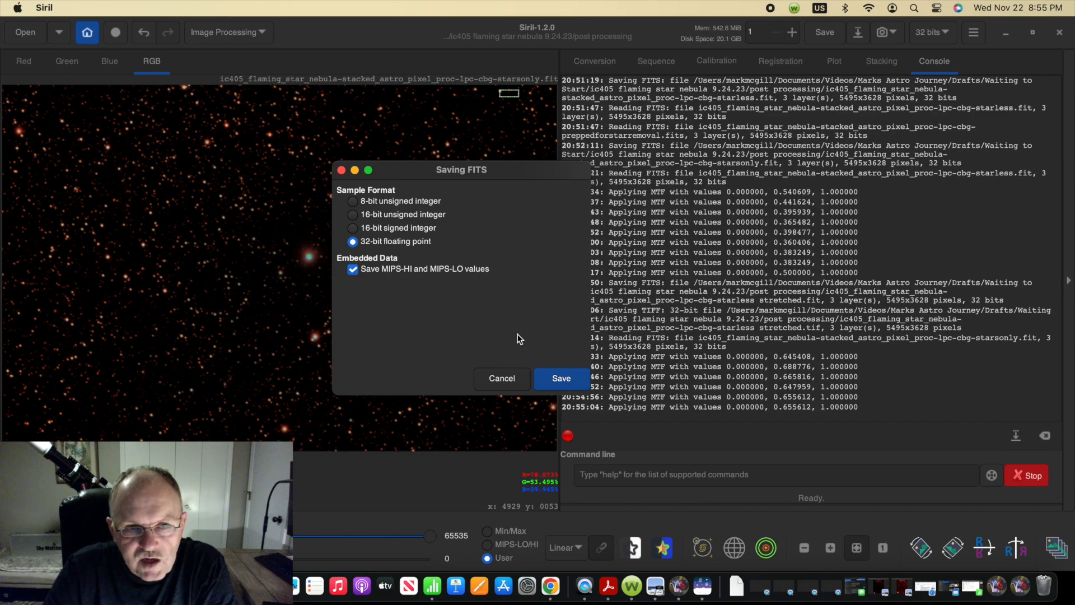
{"action": "left_click", "coordinate": [561, 378]}
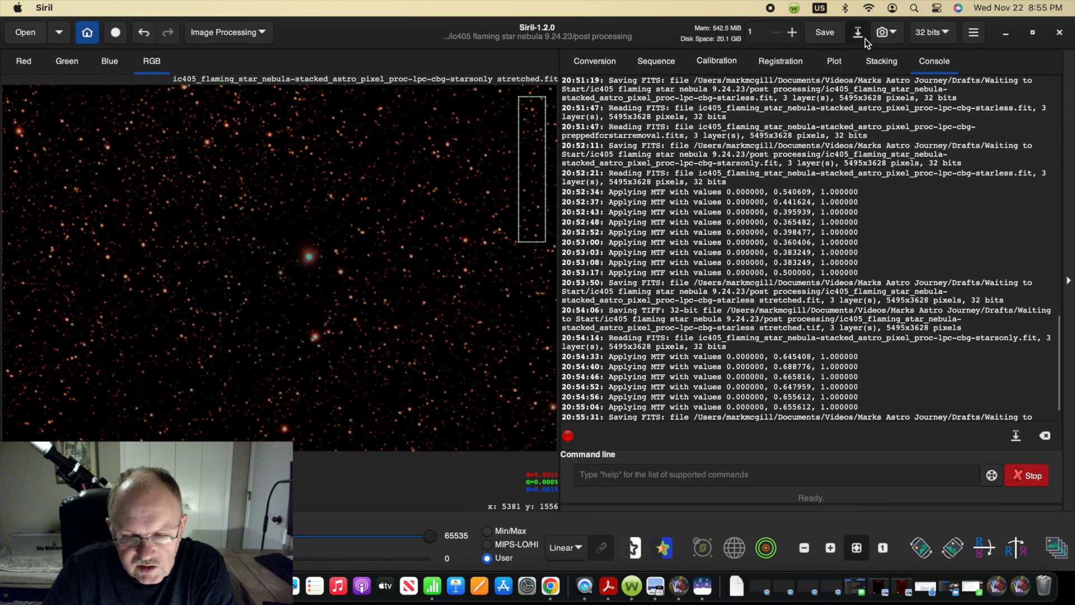
Save the stretched stars-only image as a .tif with 32-bit float, no compression
{"action": "left_click", "coordinate": [857, 32]}
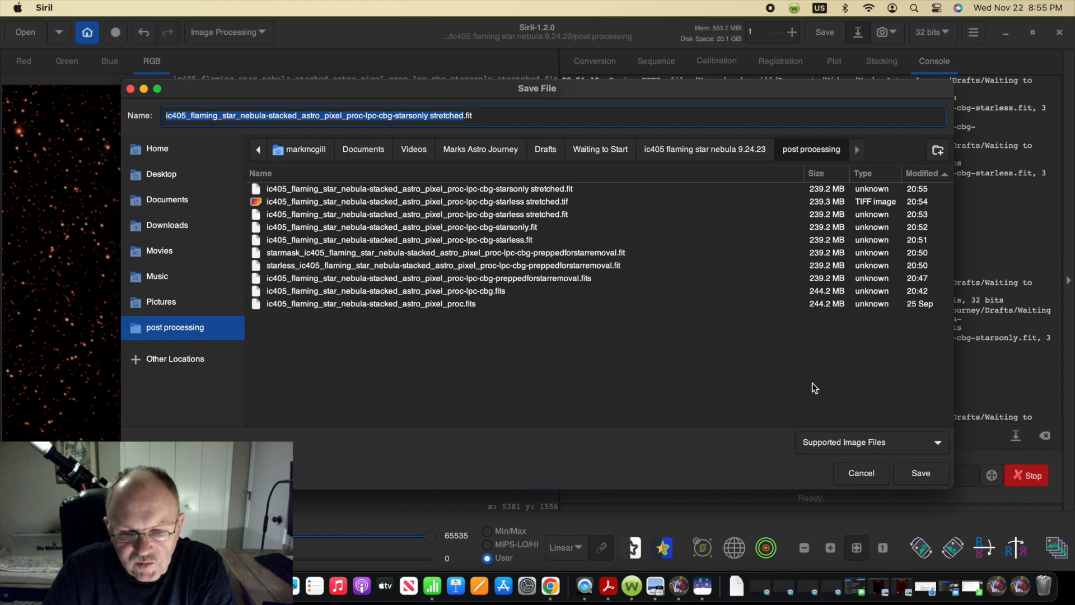
{"action": "left_click", "coordinate": [872, 442]}
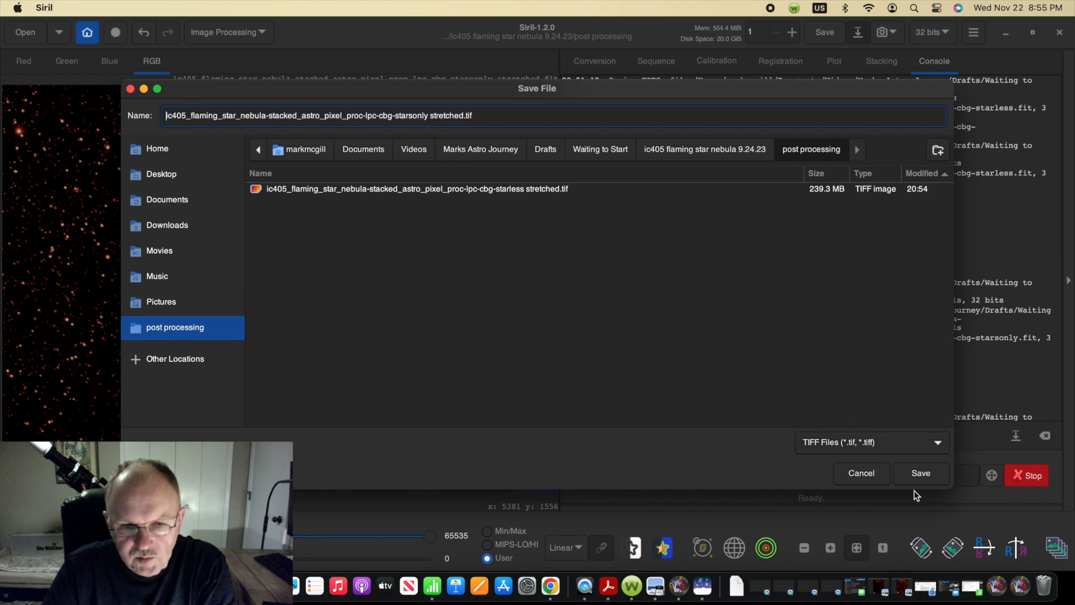
{"action": "left_click", "coordinate": [922, 473]}
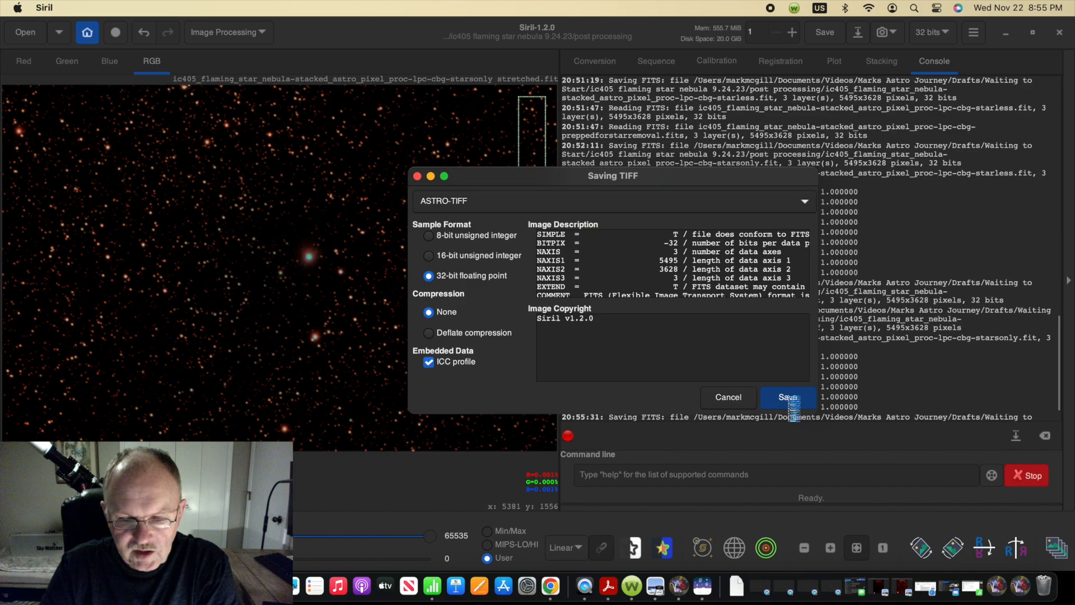
{"action": "left_click", "coordinate": [789, 397]}
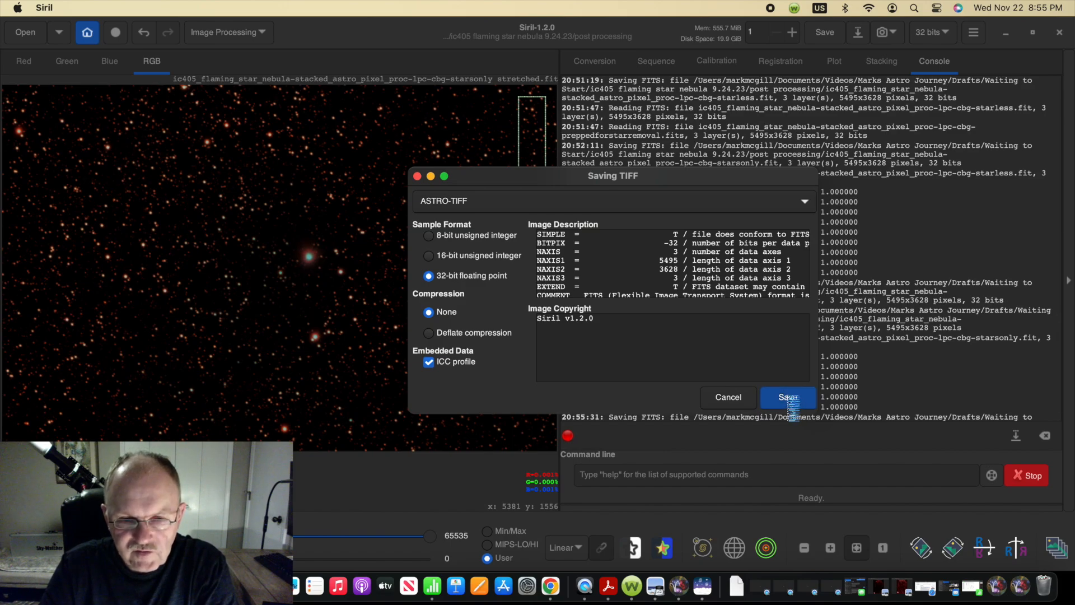
{"action": "left_click", "coordinate": [788, 397]}
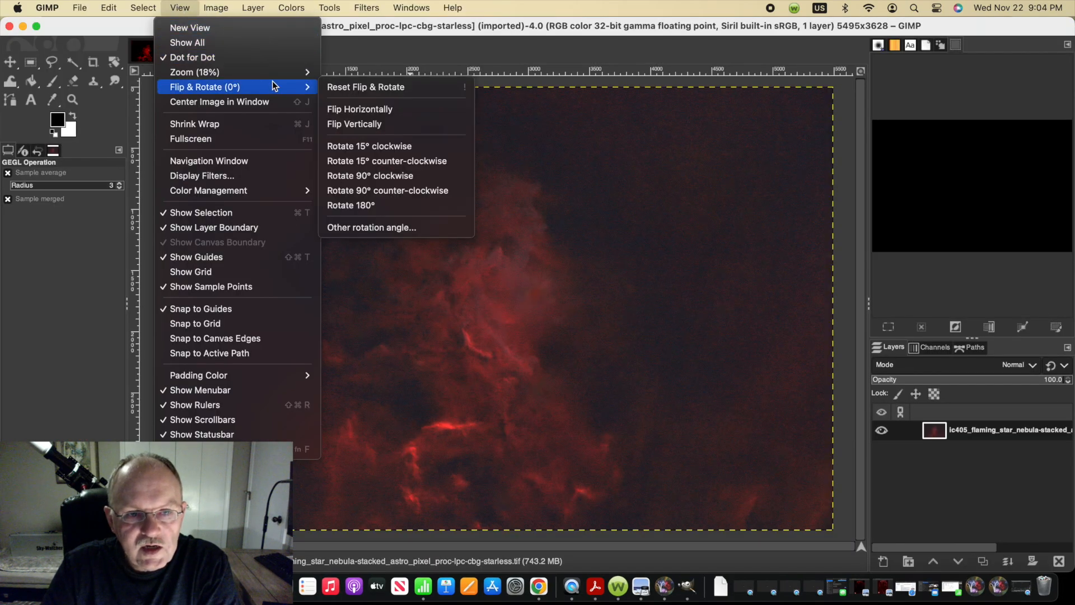
{"action": "mouse_move", "coordinate": [193, 72]}
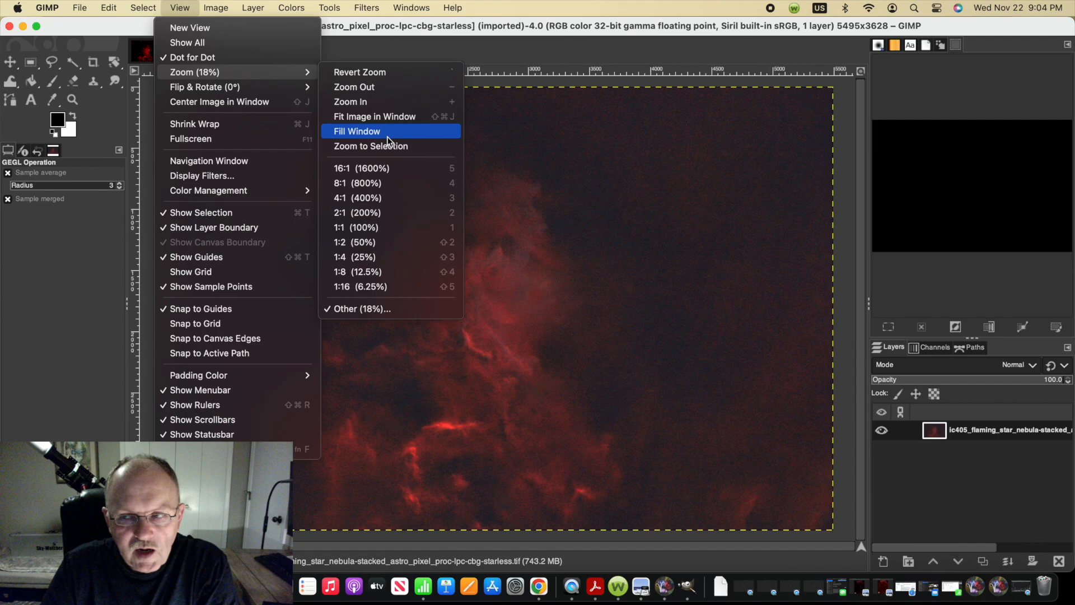
Zoom the starless nebula view with View > Zoom > Fill Window
{"action": "left_click", "coordinate": [356, 131]}
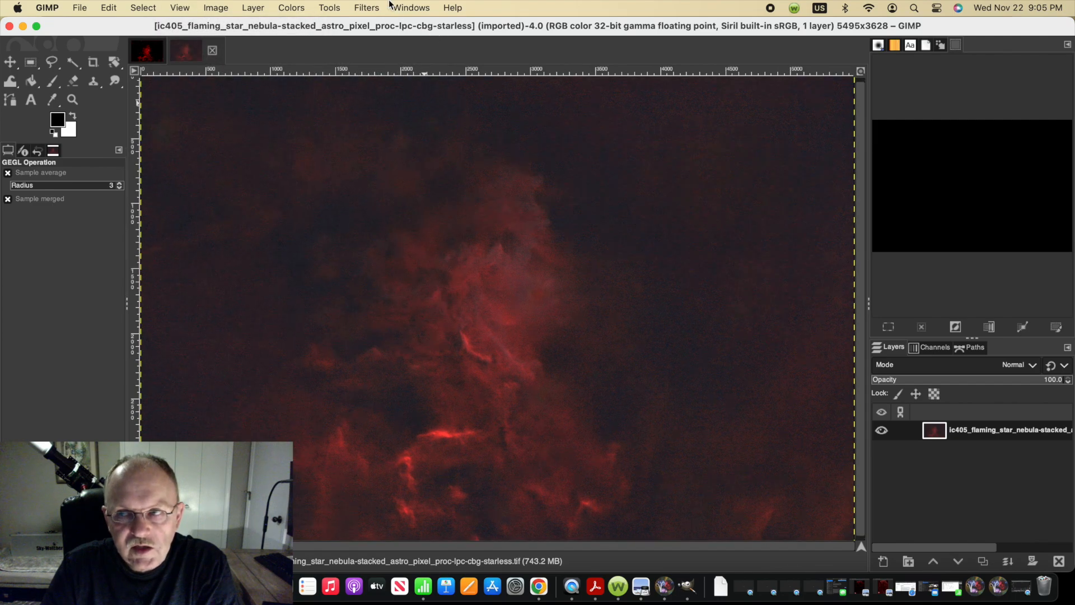
{"action": "left_click", "coordinate": [290, 8]}
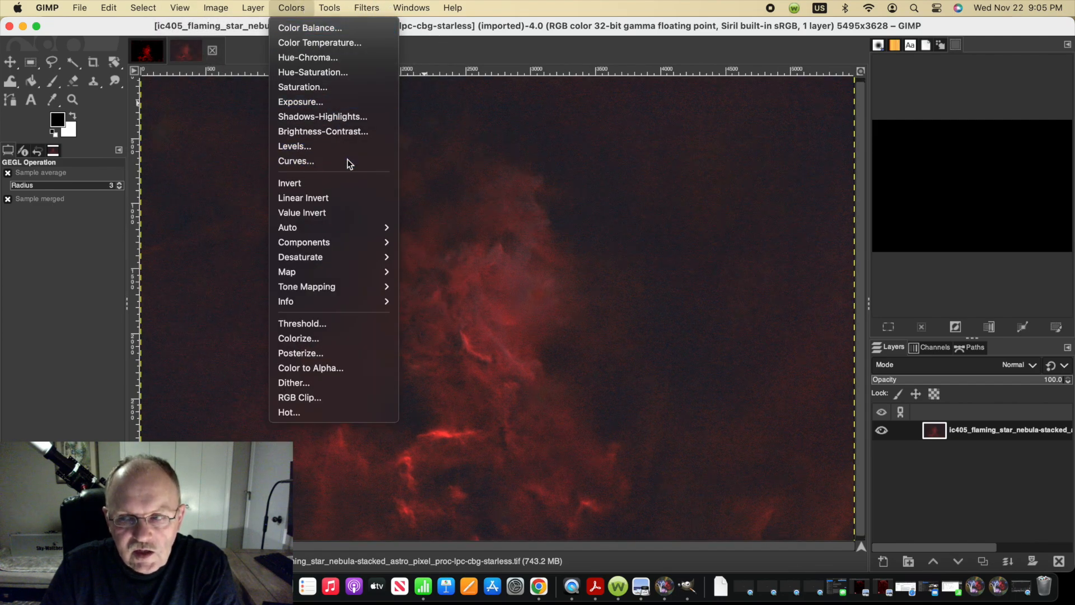
Reshape the starless image's Curves, adjusting the shadow point to darken the sky background
{"action": "left_click", "coordinate": [296, 161]}
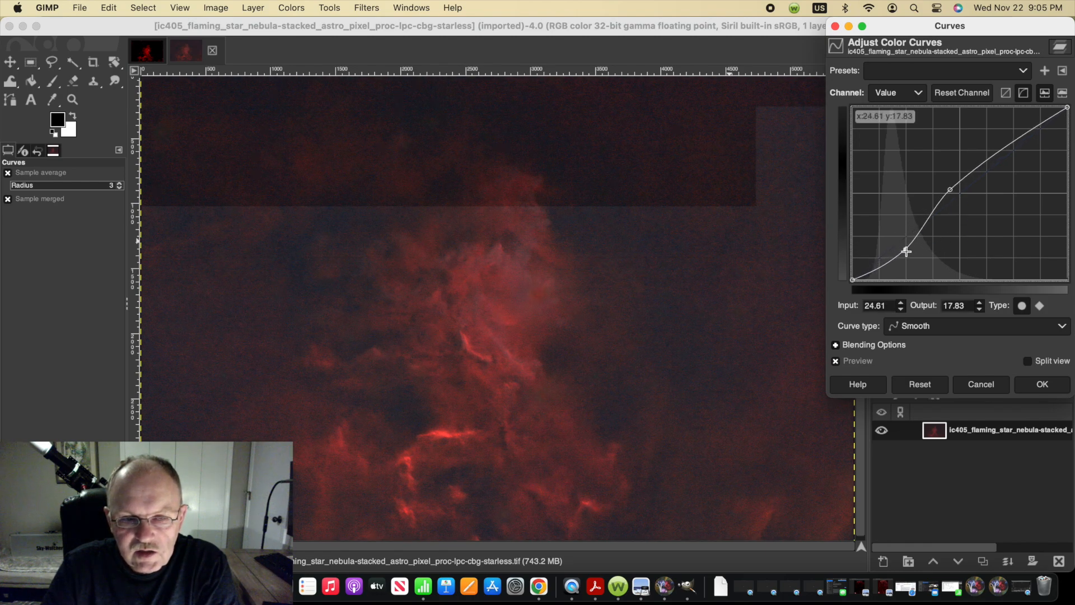
{"action": "left_click_drag", "start_coordinate": [907, 251], "coordinate": [907, 252]}
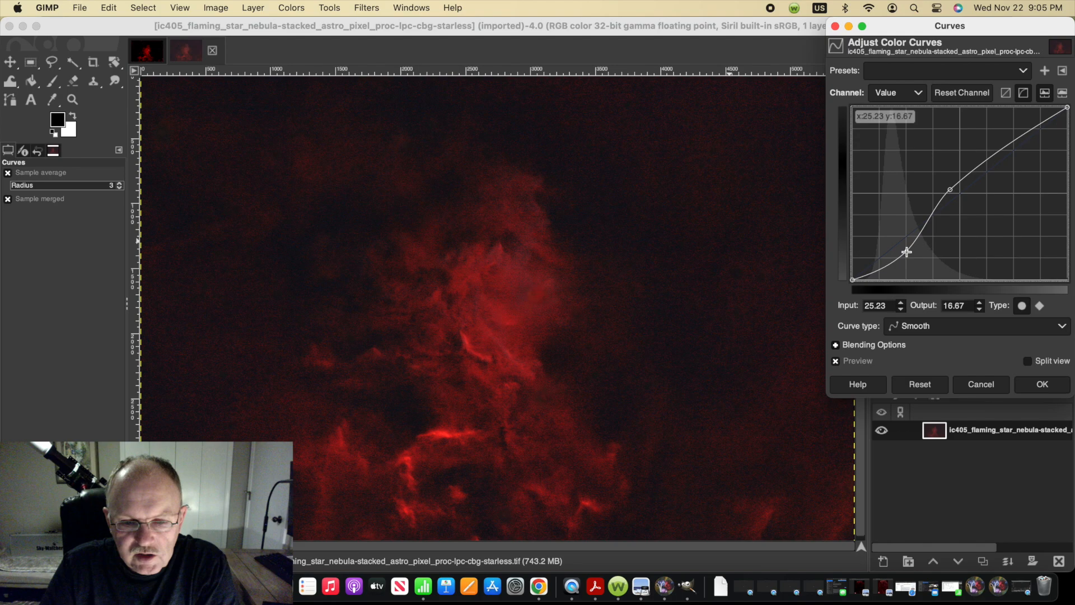
{"action": "left_click_drag", "start_coordinate": [907, 251], "coordinate": [910, 255]}
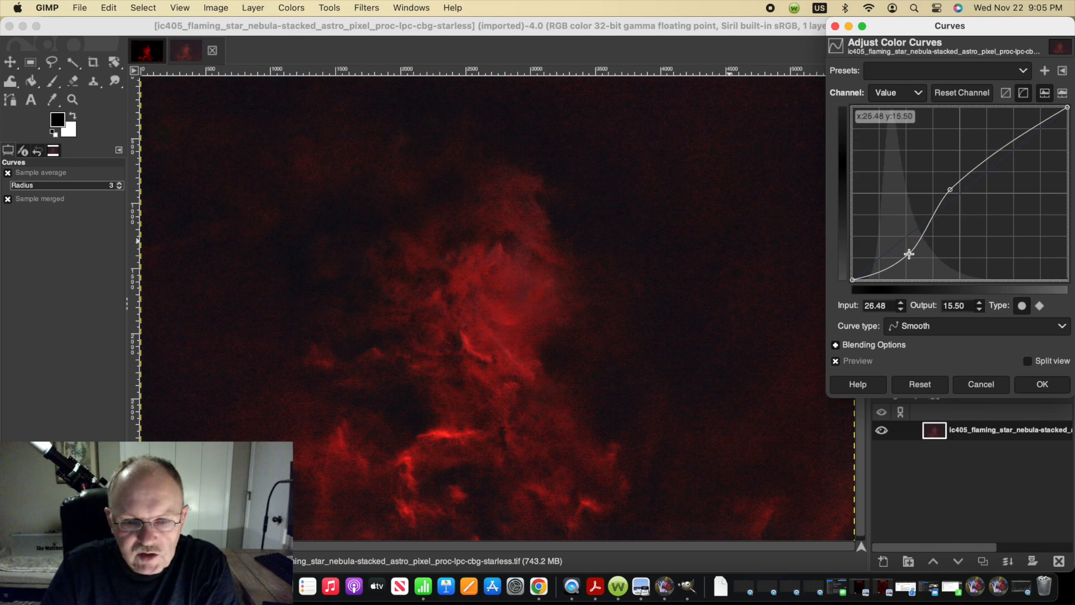
{"action": "left_click_drag", "start_coordinate": [909, 254], "coordinate": [913, 254]}
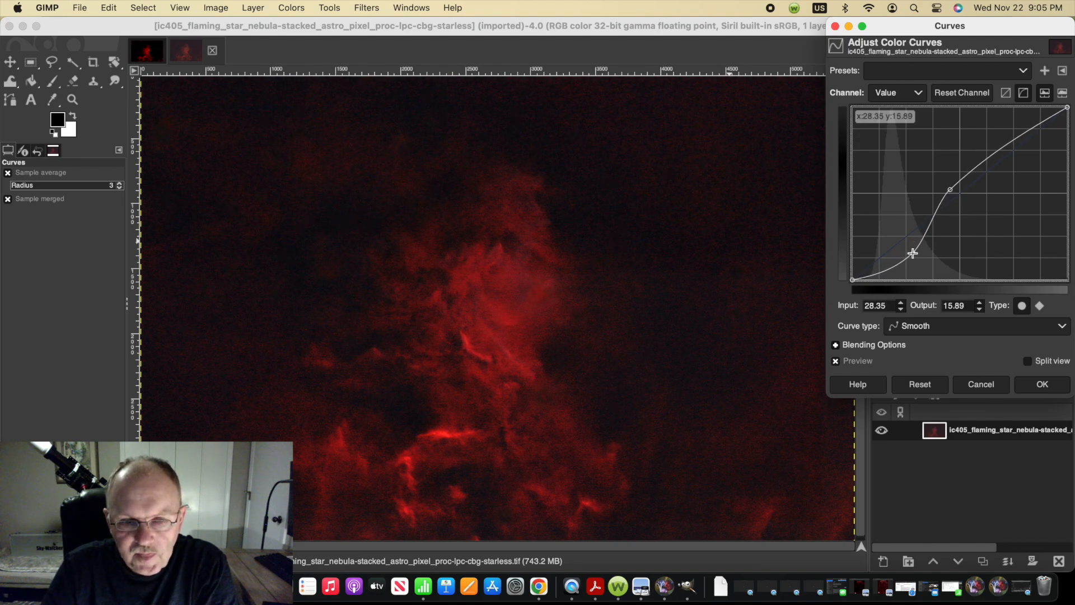
{"action": "left_click_drag", "start_coordinate": [913, 253], "coordinate": [910, 250]}
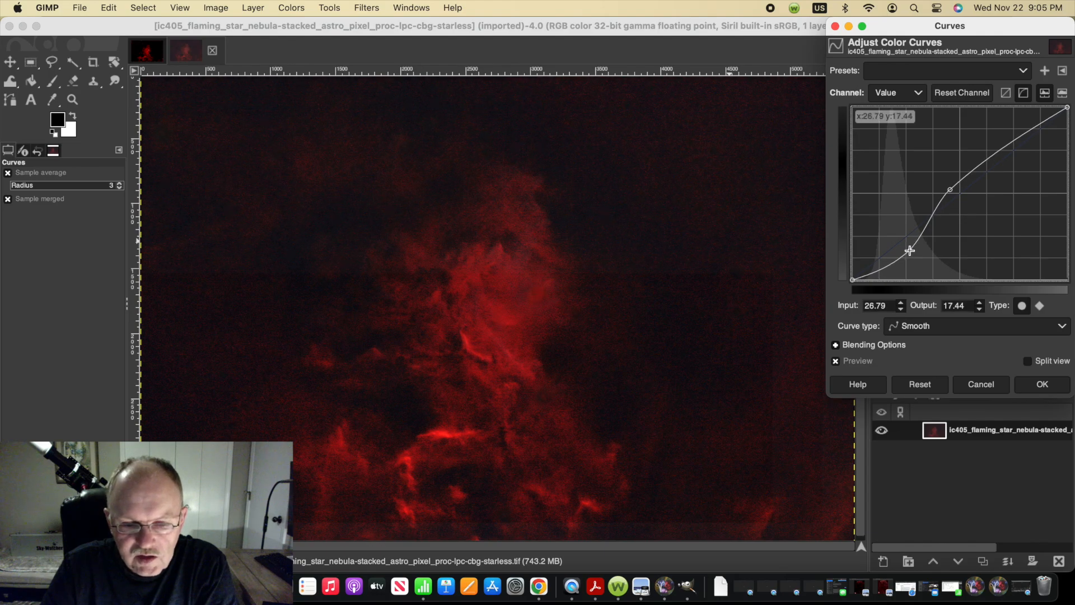
{"action": "left_click_drag", "start_coordinate": [908, 250], "coordinate": [908, 248]}
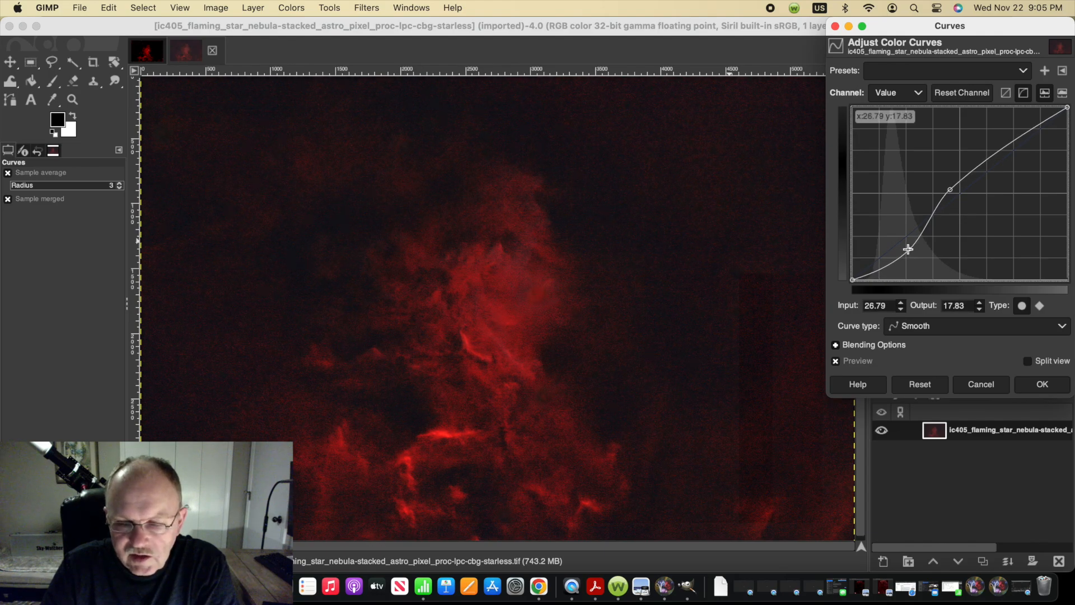
{"action": "left_click_drag", "start_coordinate": [909, 250], "coordinate": [907, 247]}
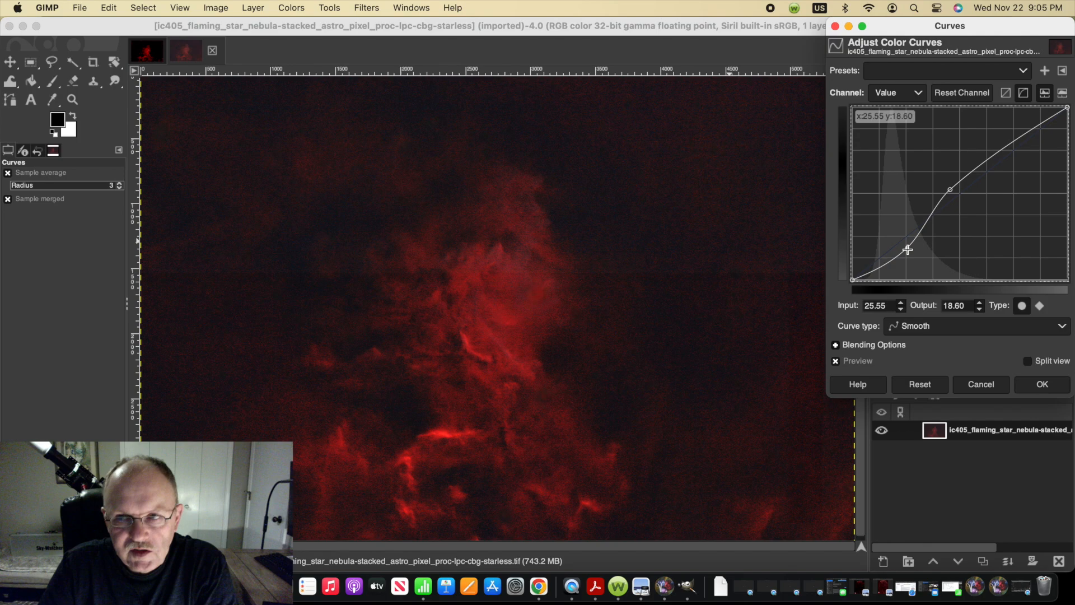
{"action": "left_click_drag", "start_coordinate": [907, 249], "coordinate": [908, 251]}
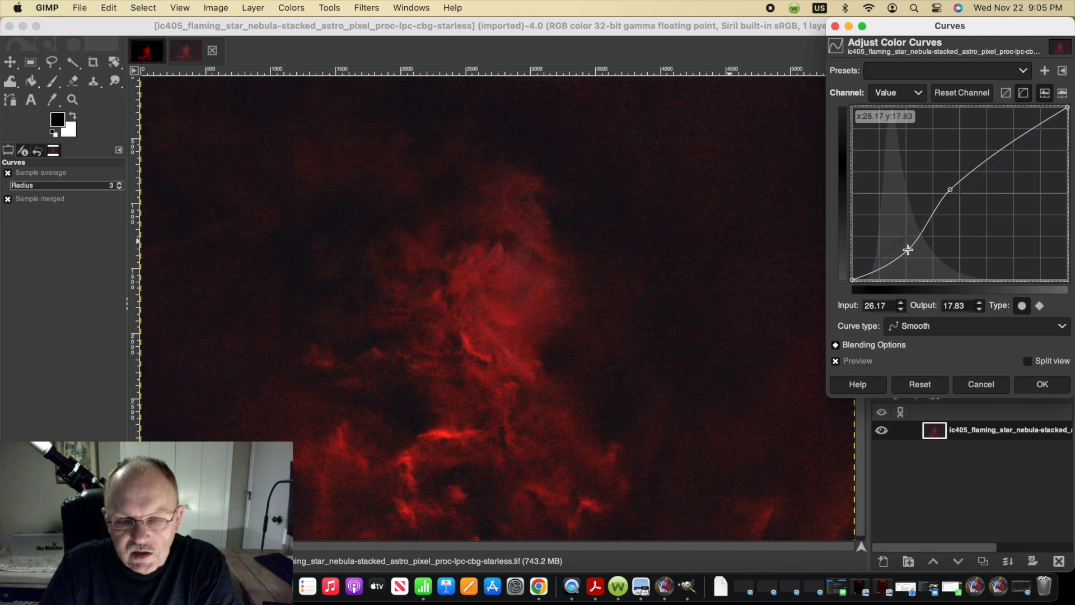
{"action": "left_click_drag", "start_coordinate": [909, 250], "coordinate": [908, 248]}
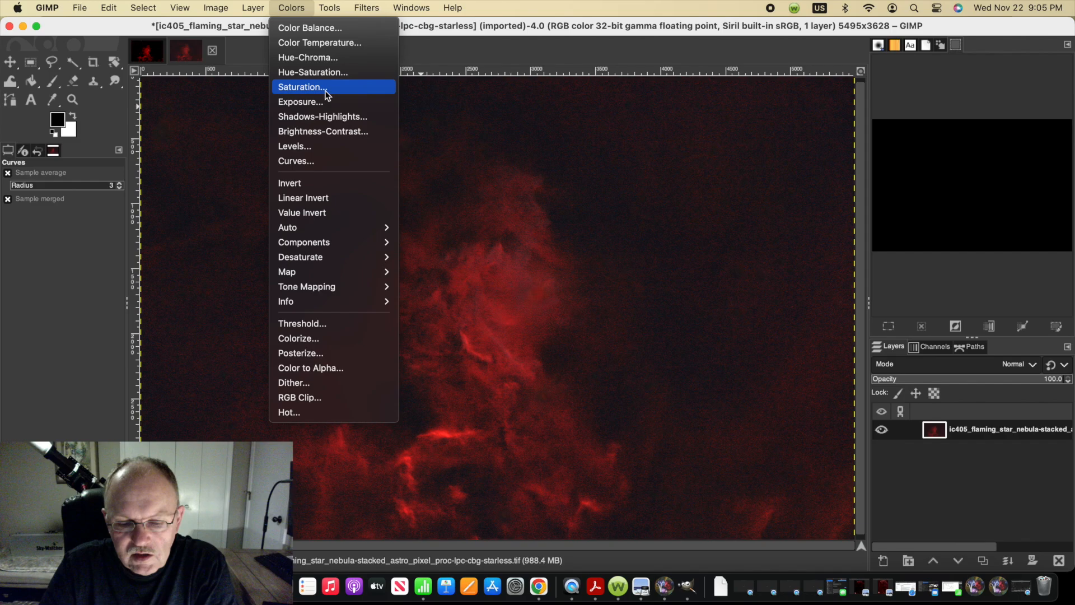
{"action": "left_click", "coordinate": [301, 87]}
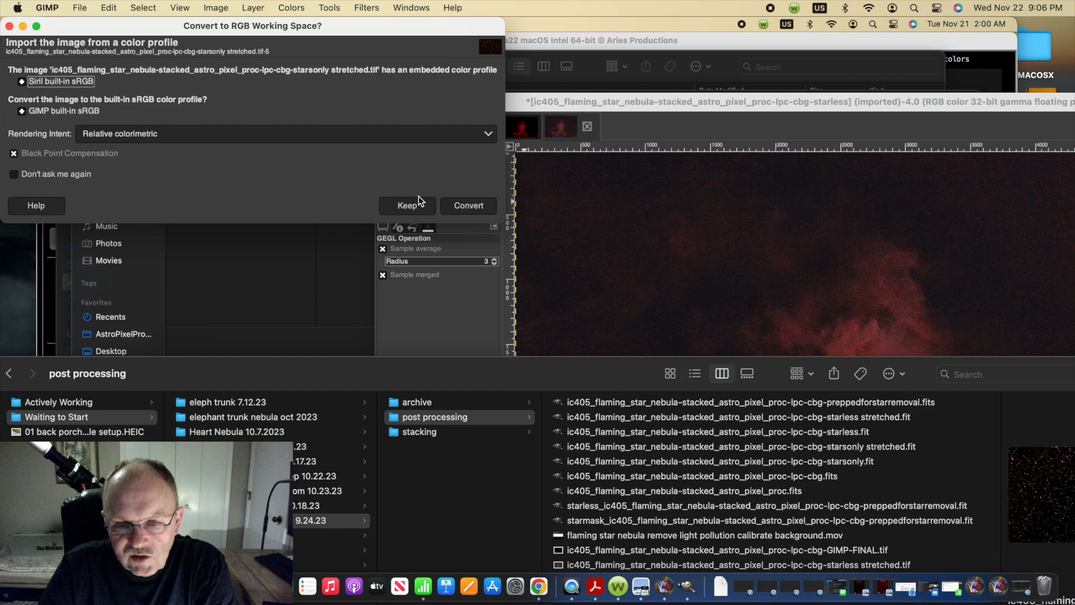
Import the stars-only TIFF keeping its profile, set Addition mode, and merge visible layers
{"action": "left_click", "coordinate": [469, 206]}
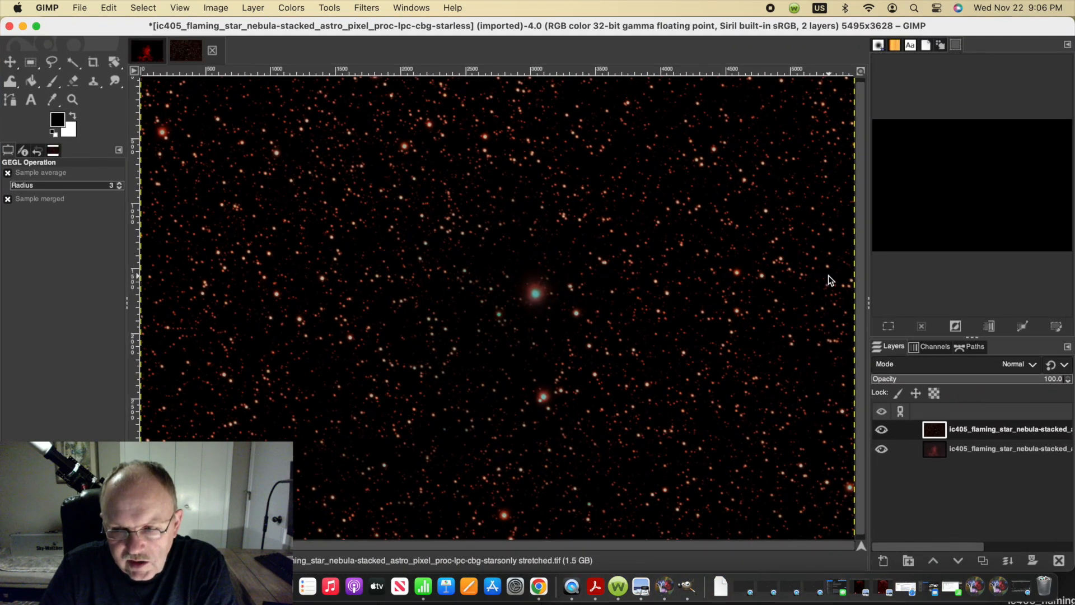
{"action": "mouse_move", "coordinate": [860, 316]}
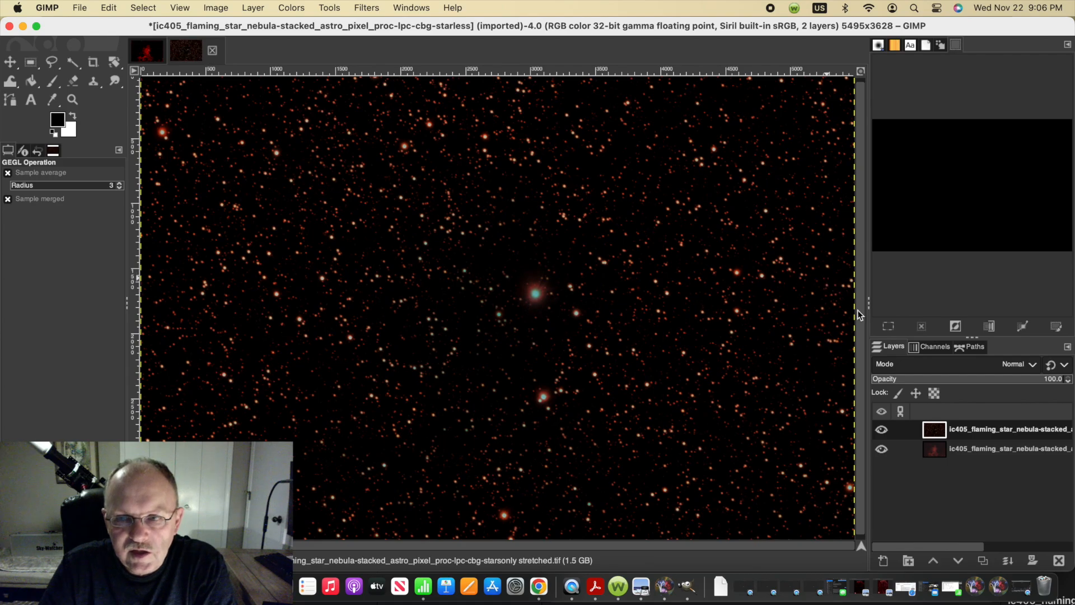
{"action": "left_click", "coordinate": [247, 8]}
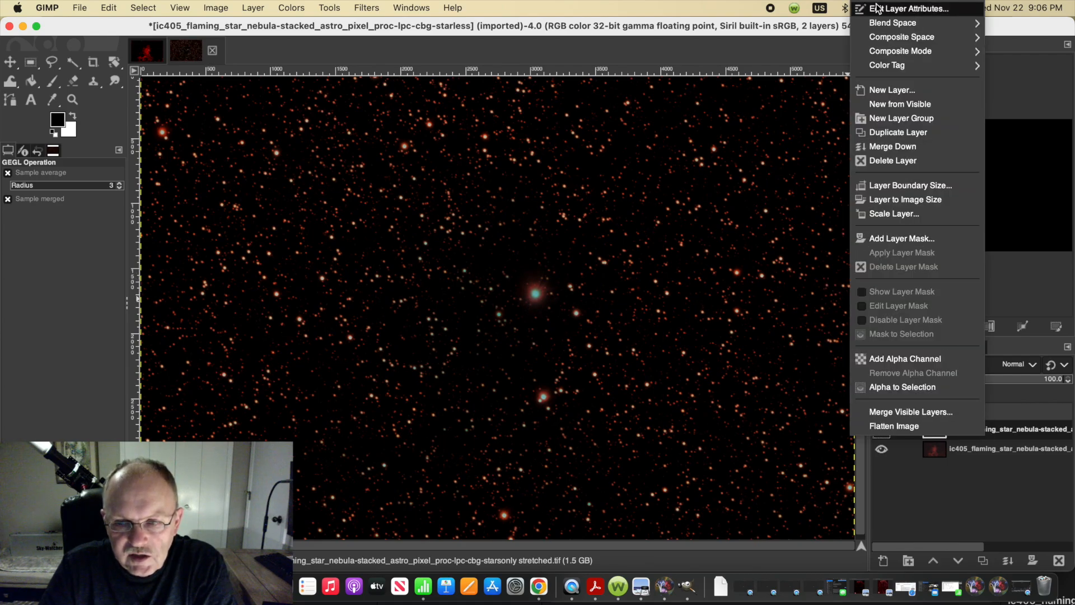
{"action": "left_click", "coordinate": [904, 8]}
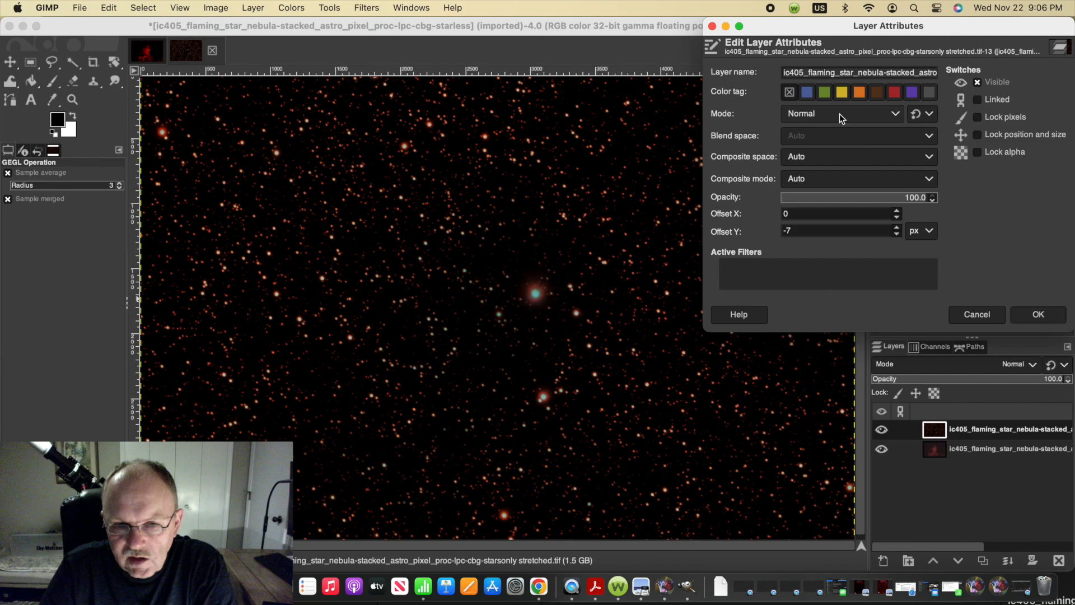
{"action": "left_click", "coordinate": [842, 114]}
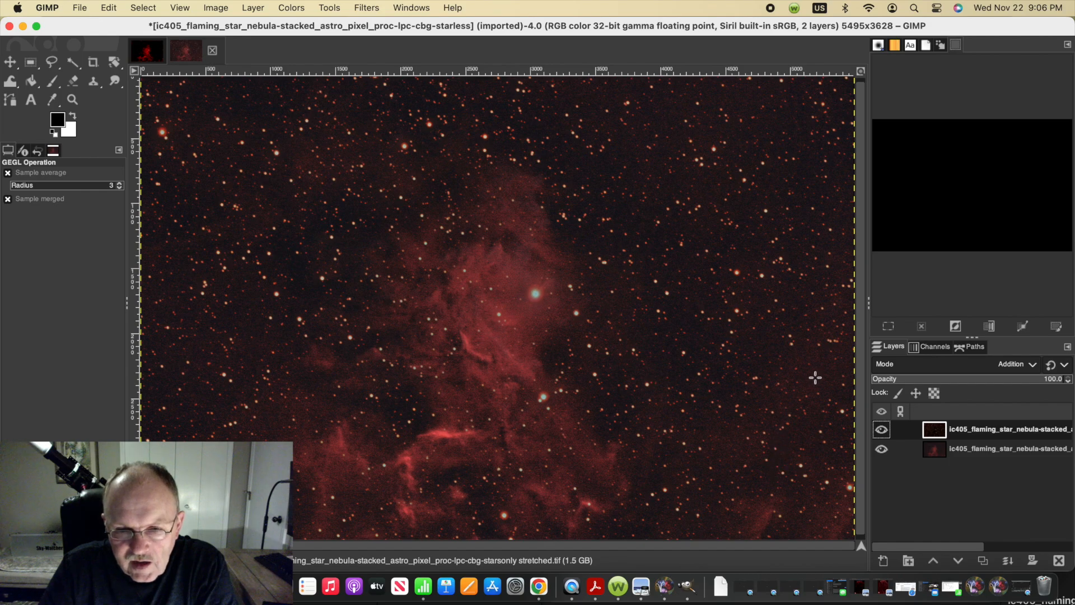
{"action": "mouse_move", "coordinate": [799, 186]}
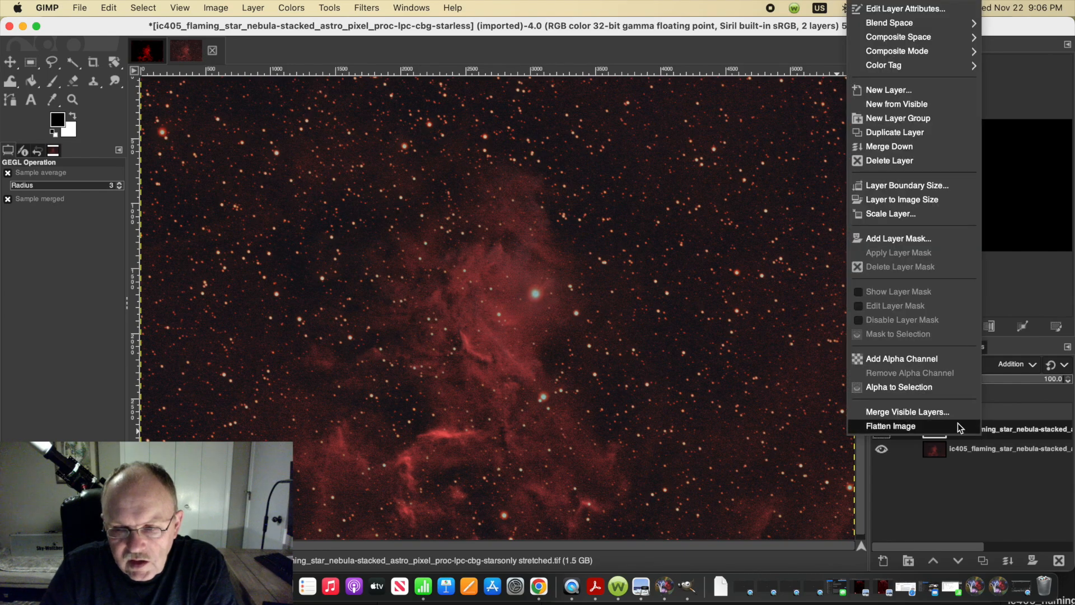
{"action": "left_click", "coordinate": [902, 412]}
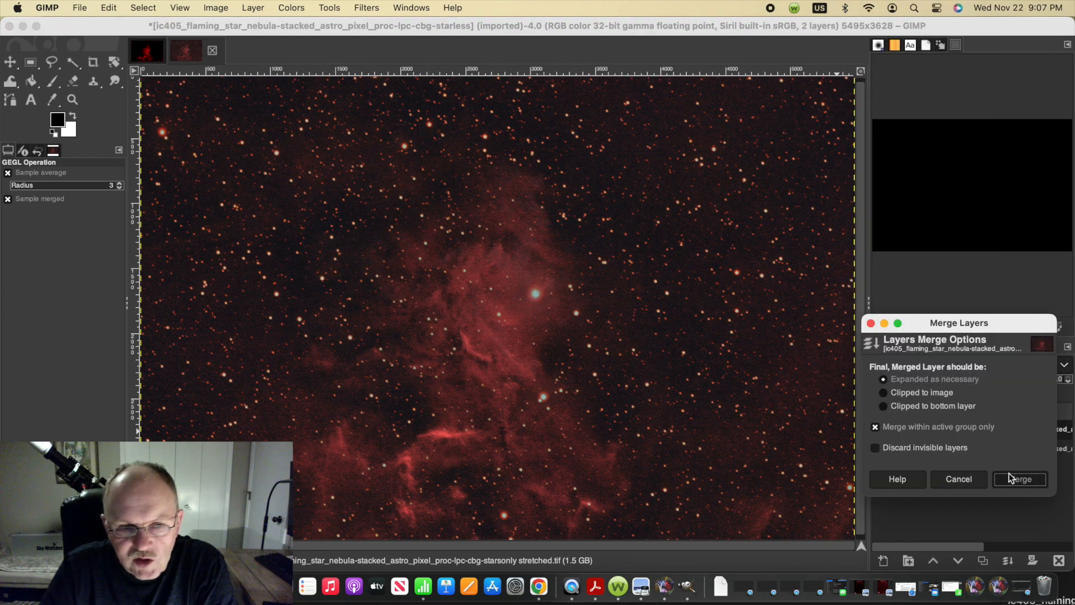
{"action": "left_click", "coordinate": [1021, 479]}
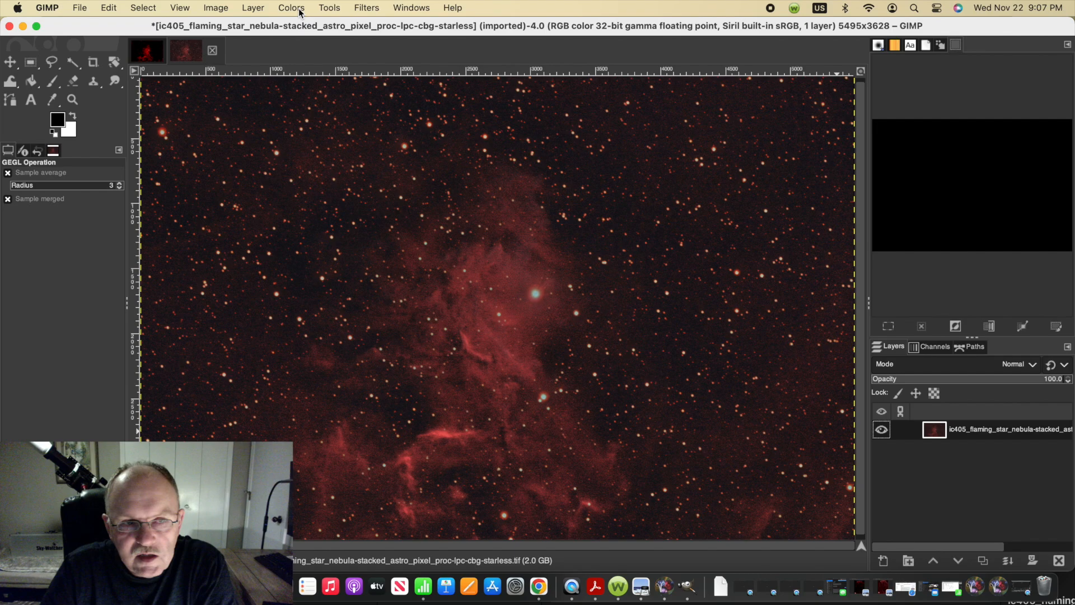
Set the Exposure black level to 0.004 on the merged IC 405 image
{"action": "left_click", "coordinate": [291, 8]}
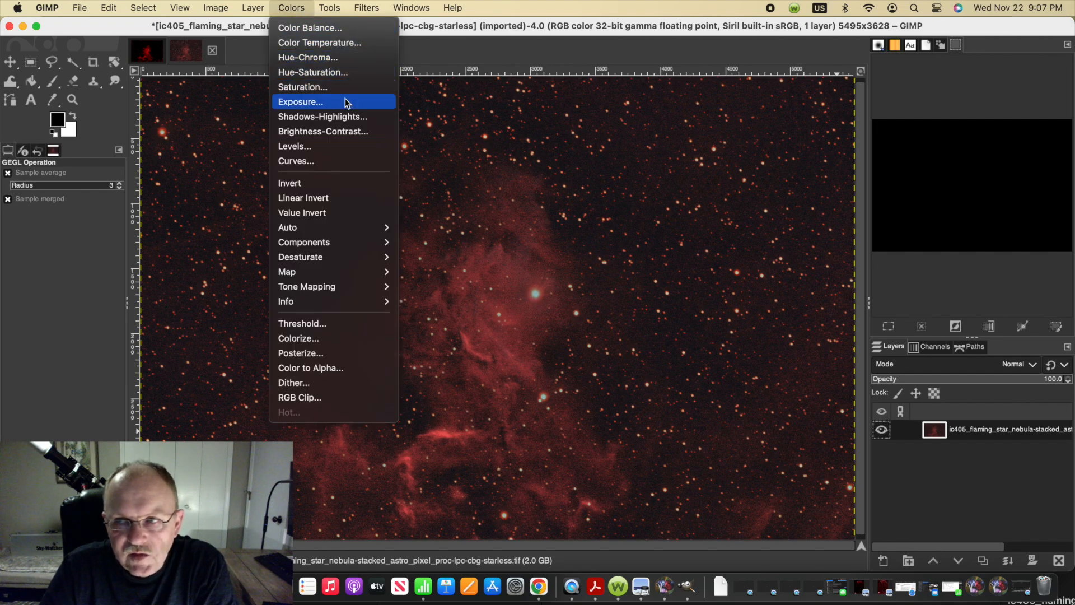
{"action": "left_click", "coordinate": [301, 101]}
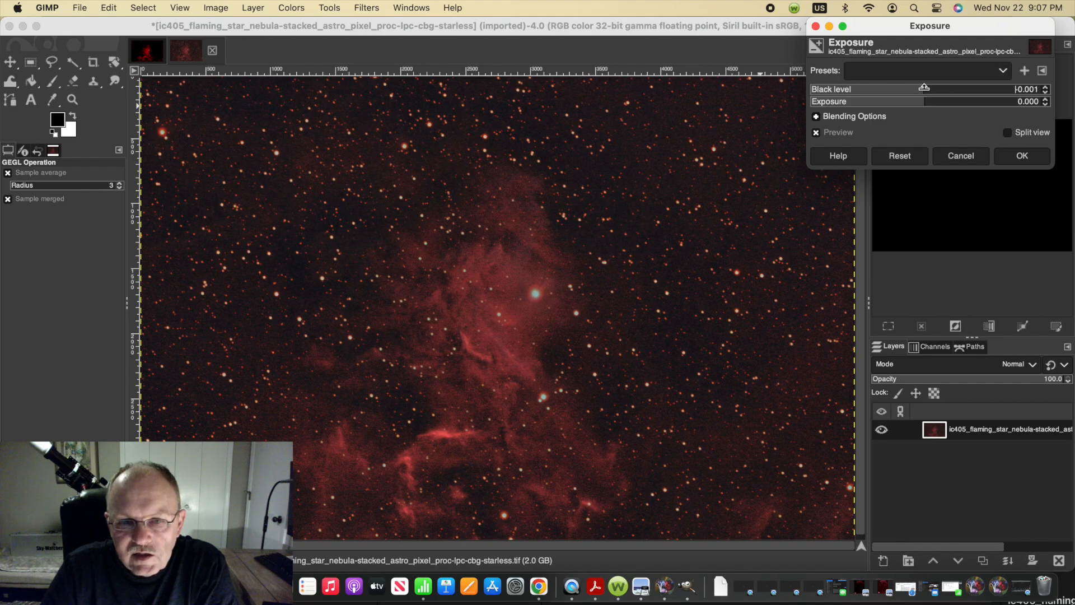
{"action": "left_click_drag", "start_coordinate": [925, 89], "coordinate": [938, 89]}
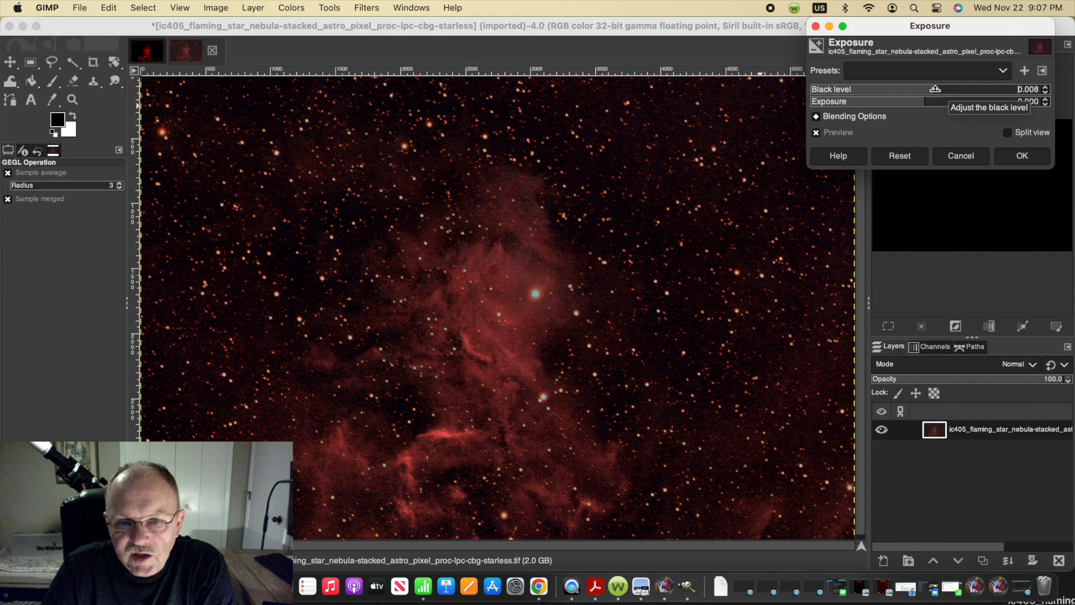
{"action": "left_click_drag", "start_coordinate": [935, 89], "coordinate": [931, 88]}
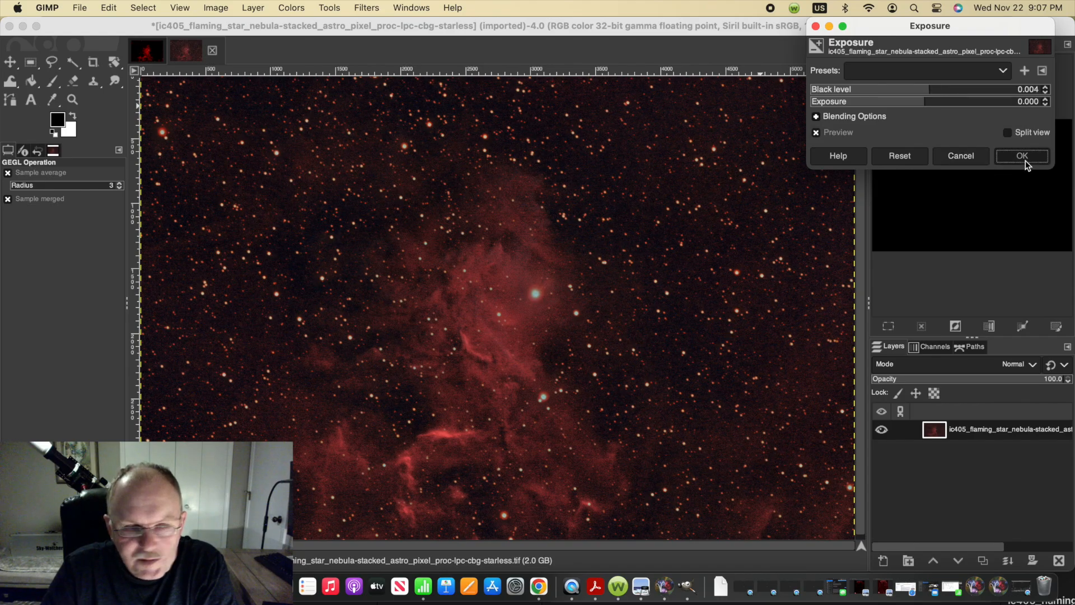
{"action": "left_click", "coordinate": [1021, 156]}
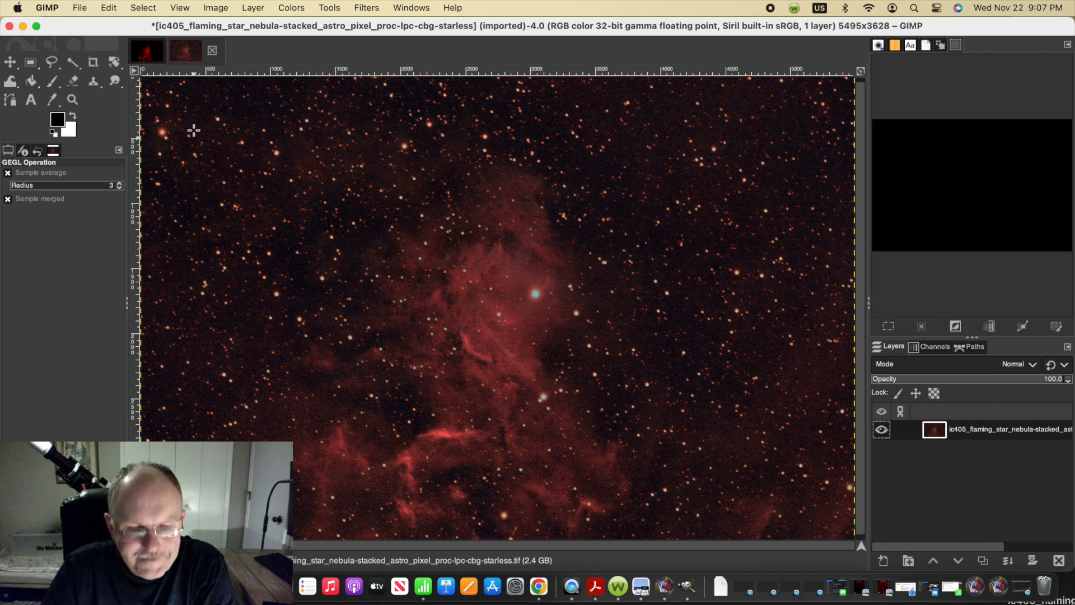
{"action": "mouse_move", "coordinate": [94, 44]}
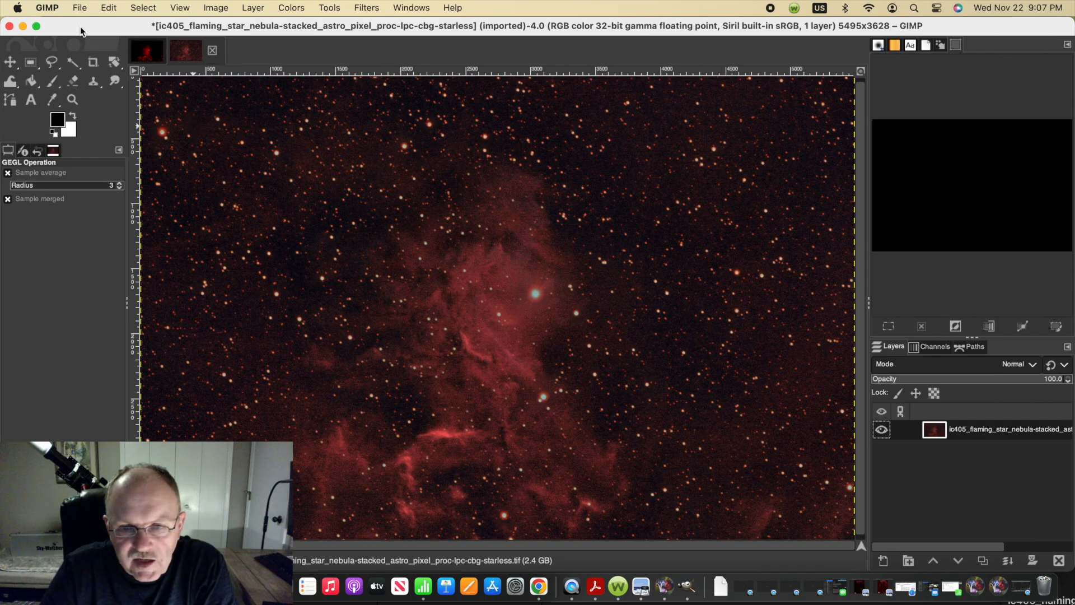
Export the image as uncompressed TIFF 'GIMP-FINAL-without-stretching-starless'
{"action": "left_click", "coordinate": [79, 8]}
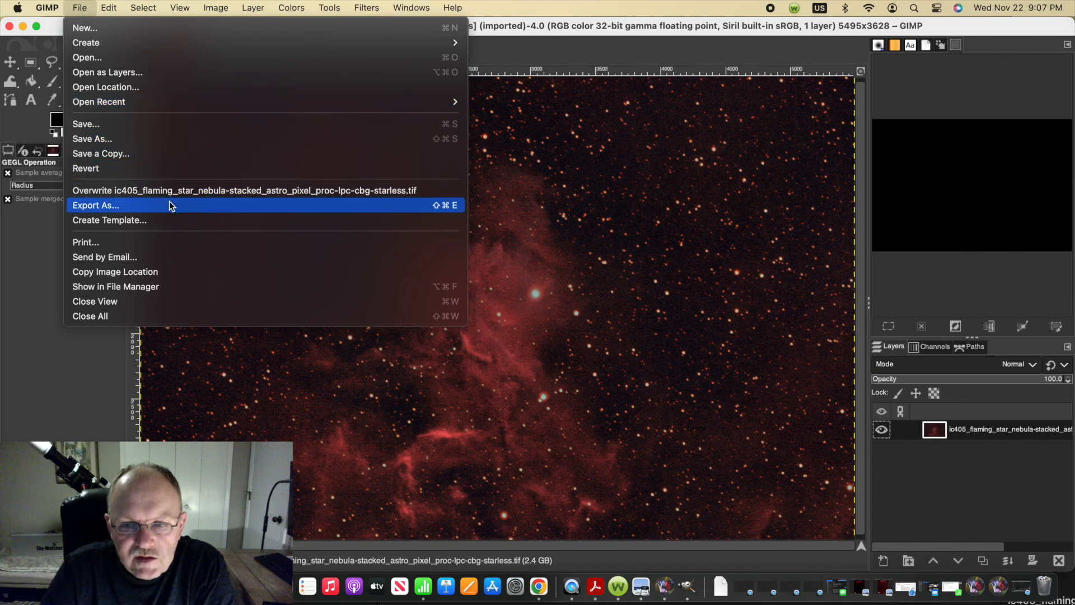
{"action": "left_click", "coordinate": [96, 205]}
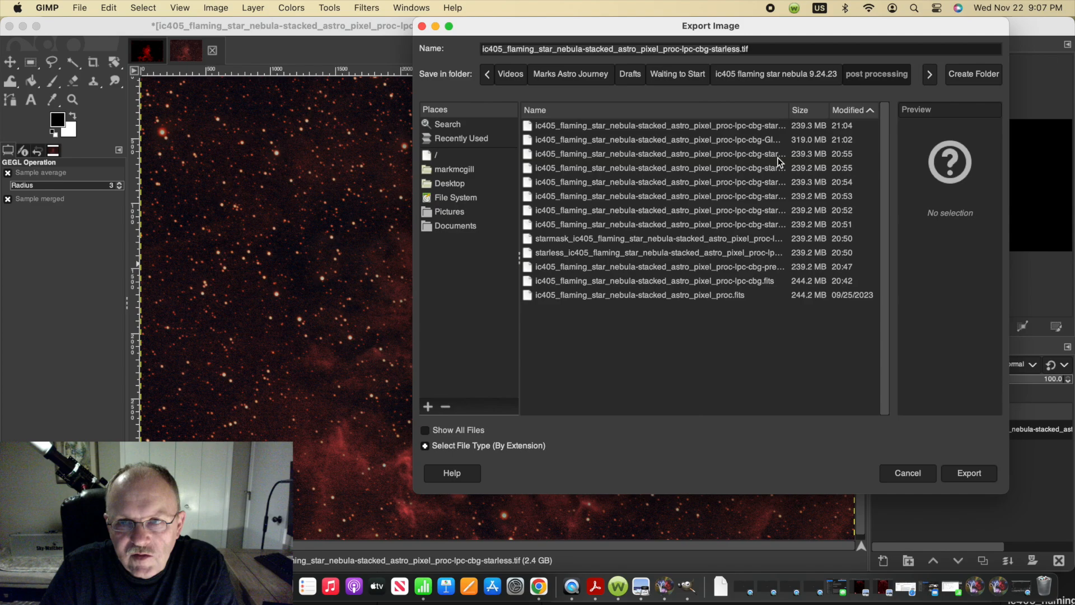
{"action": "left_click", "coordinate": [663, 125]}
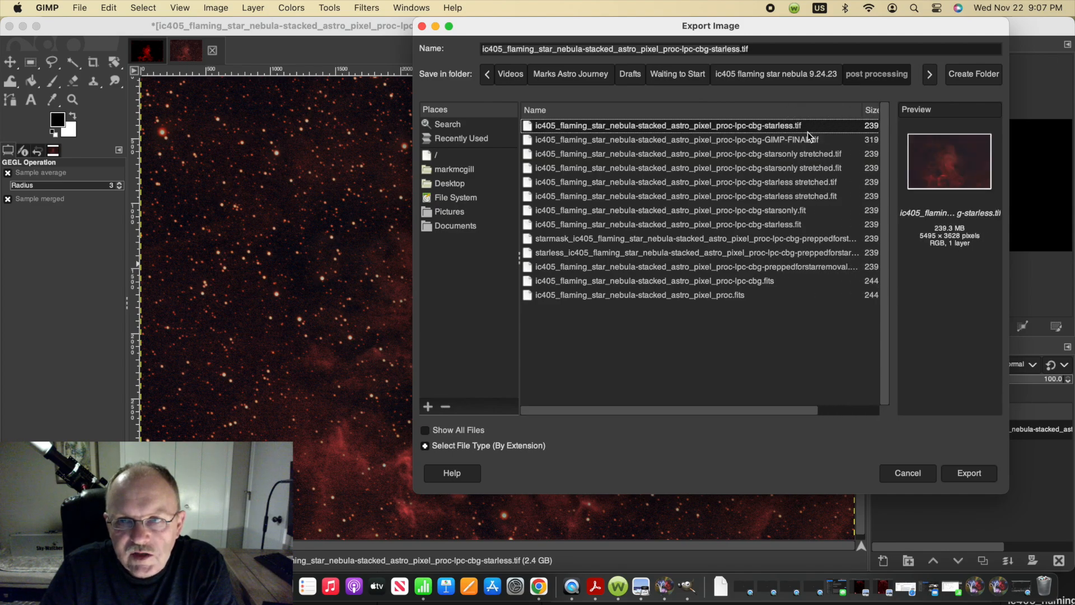
{"action": "left_click", "coordinate": [697, 139]}
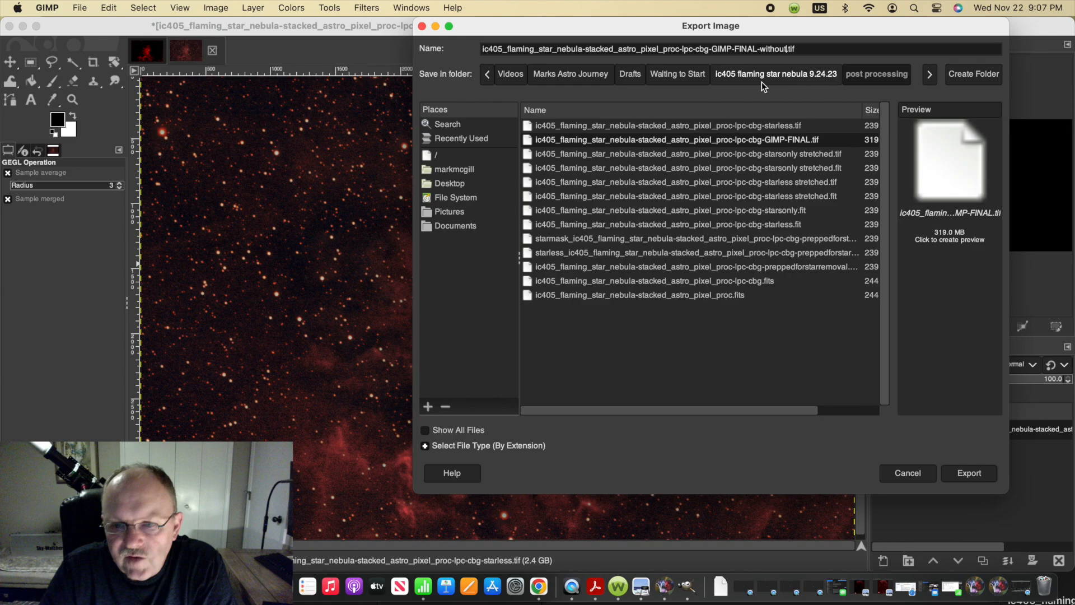
{"action": "type", "text": "-stretching-starless"}
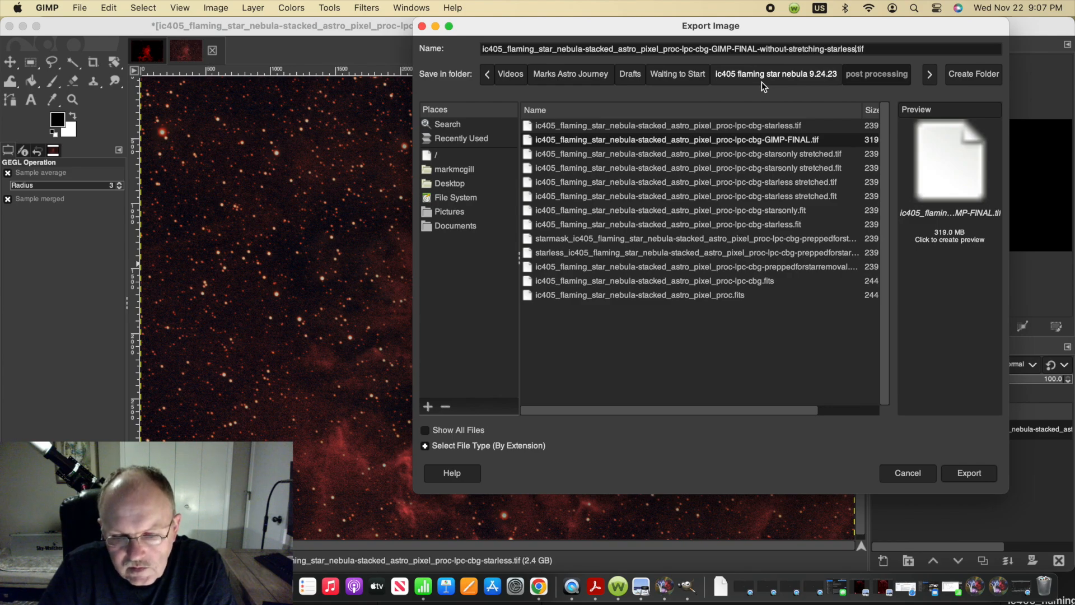
{"action": "left_click", "coordinate": [697, 140]}
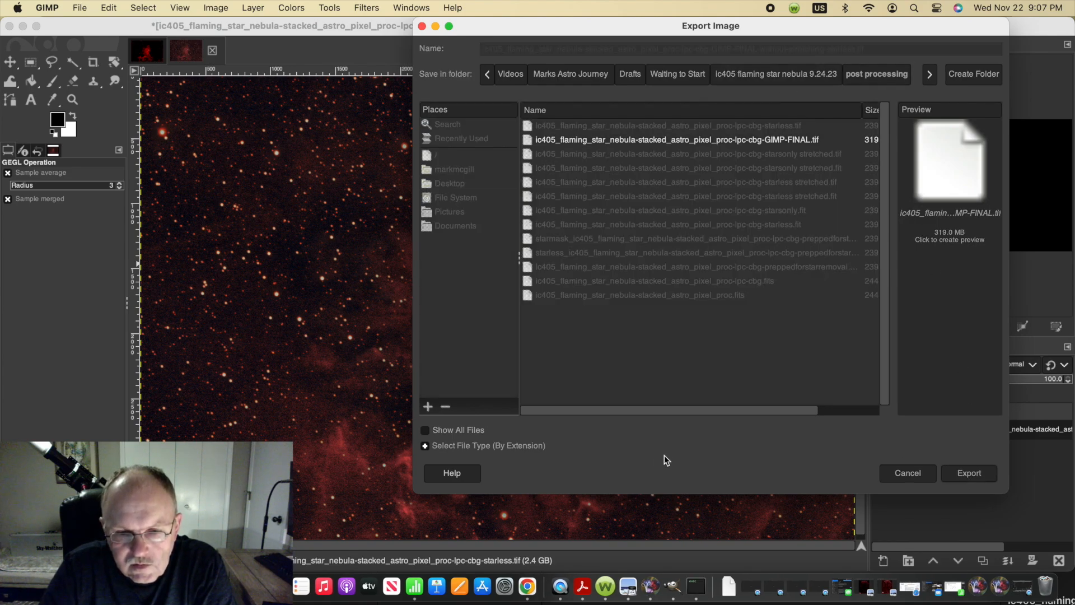
{"action": "left_click", "coordinate": [970, 473]}
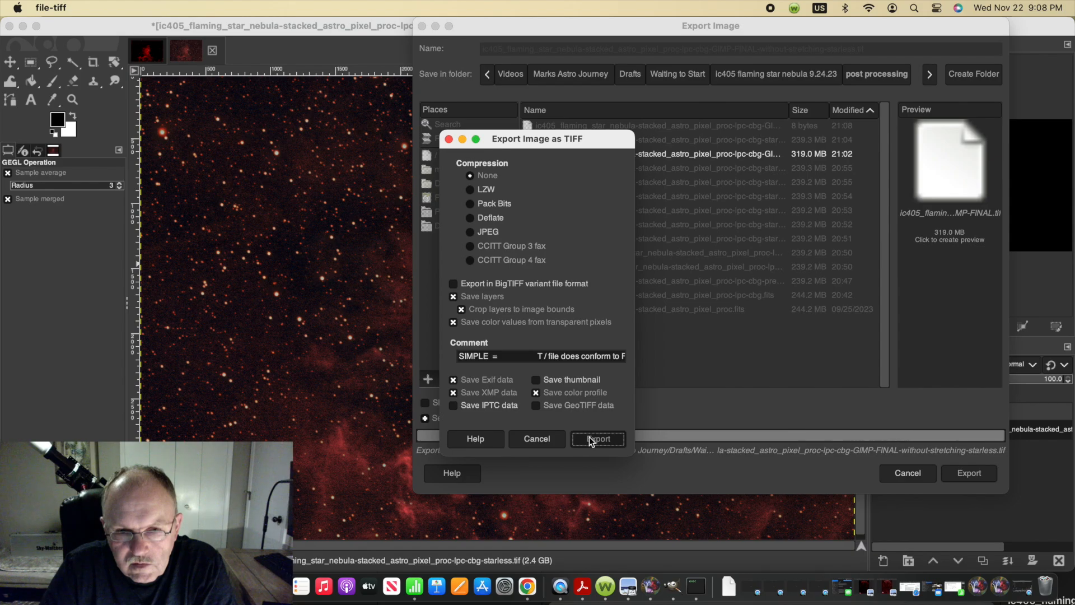
{"action": "mouse_move", "coordinate": [661, 471]}
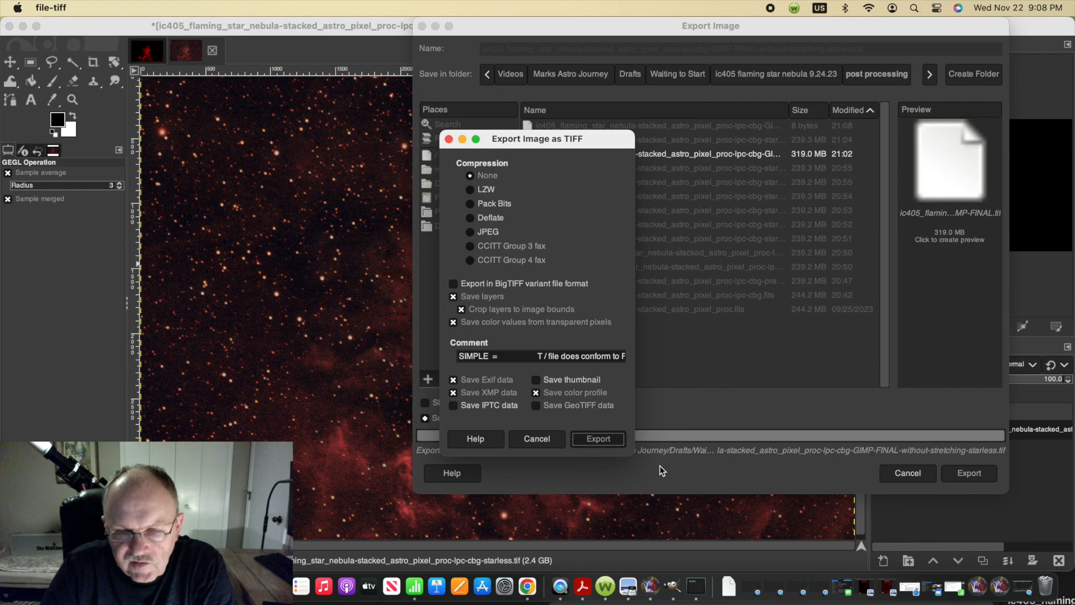
{"action": "mouse_move", "coordinate": [617, 493]}
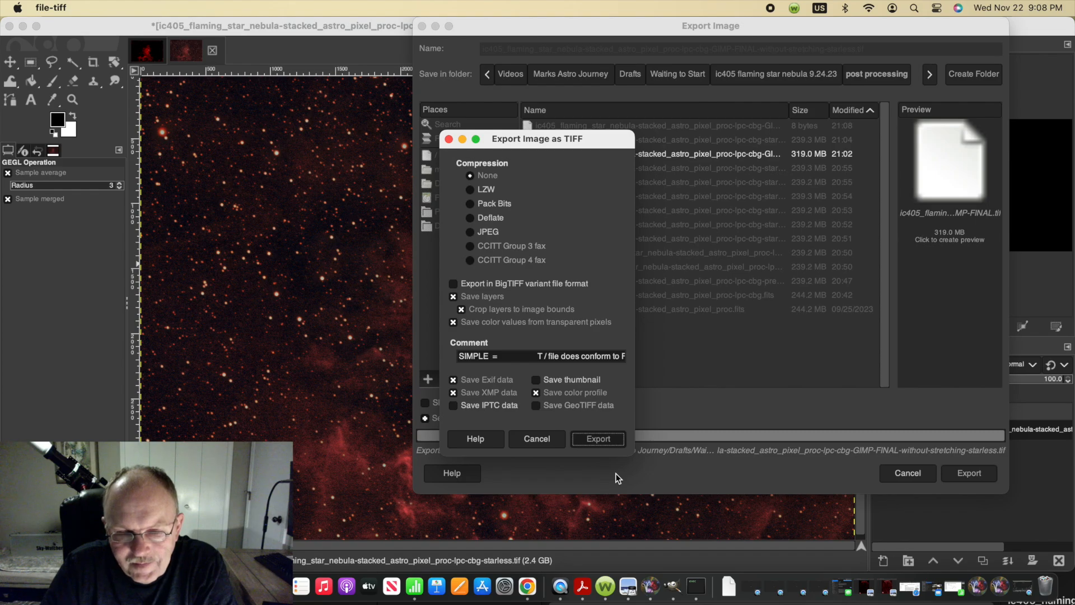
{"action": "left_click", "coordinate": [598, 439]}
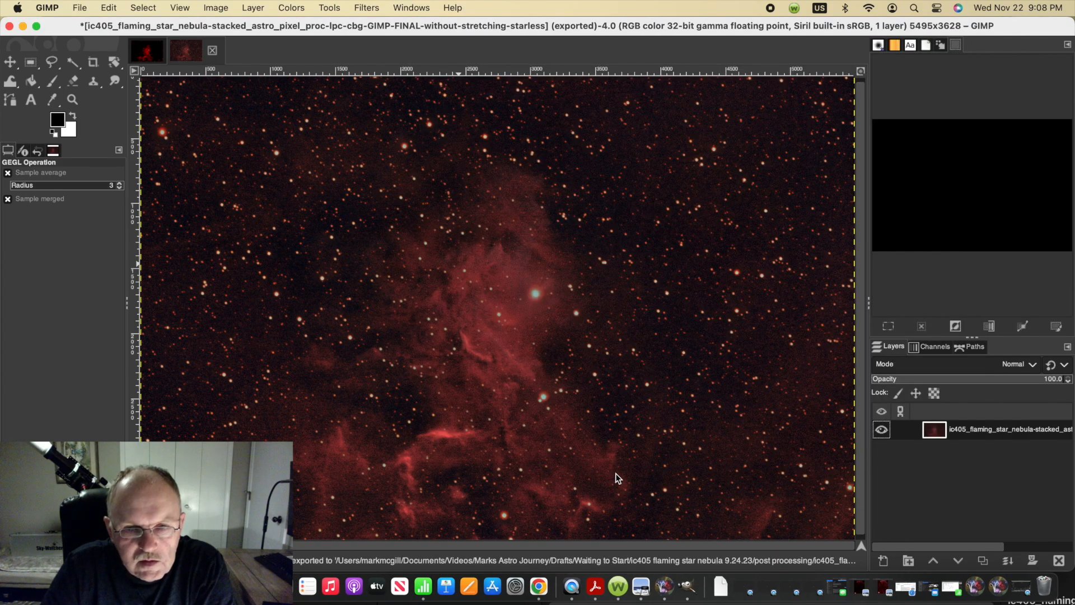